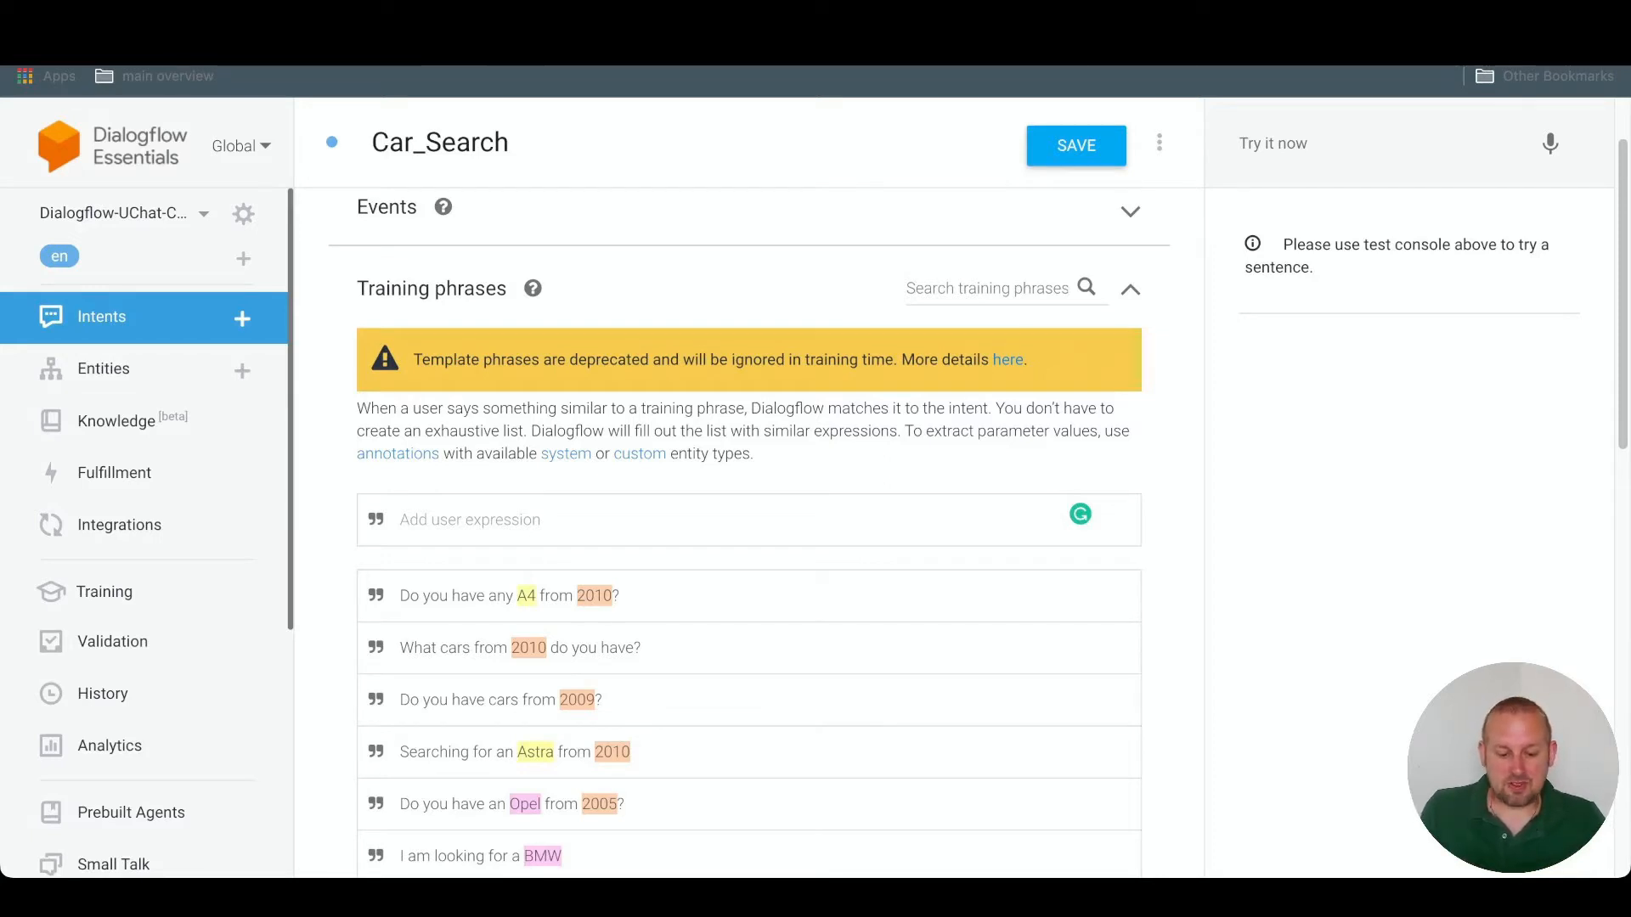
# Reveal the response type choices under Car_Search's Responses via Add Responses
pyautogui.scroll(-3)
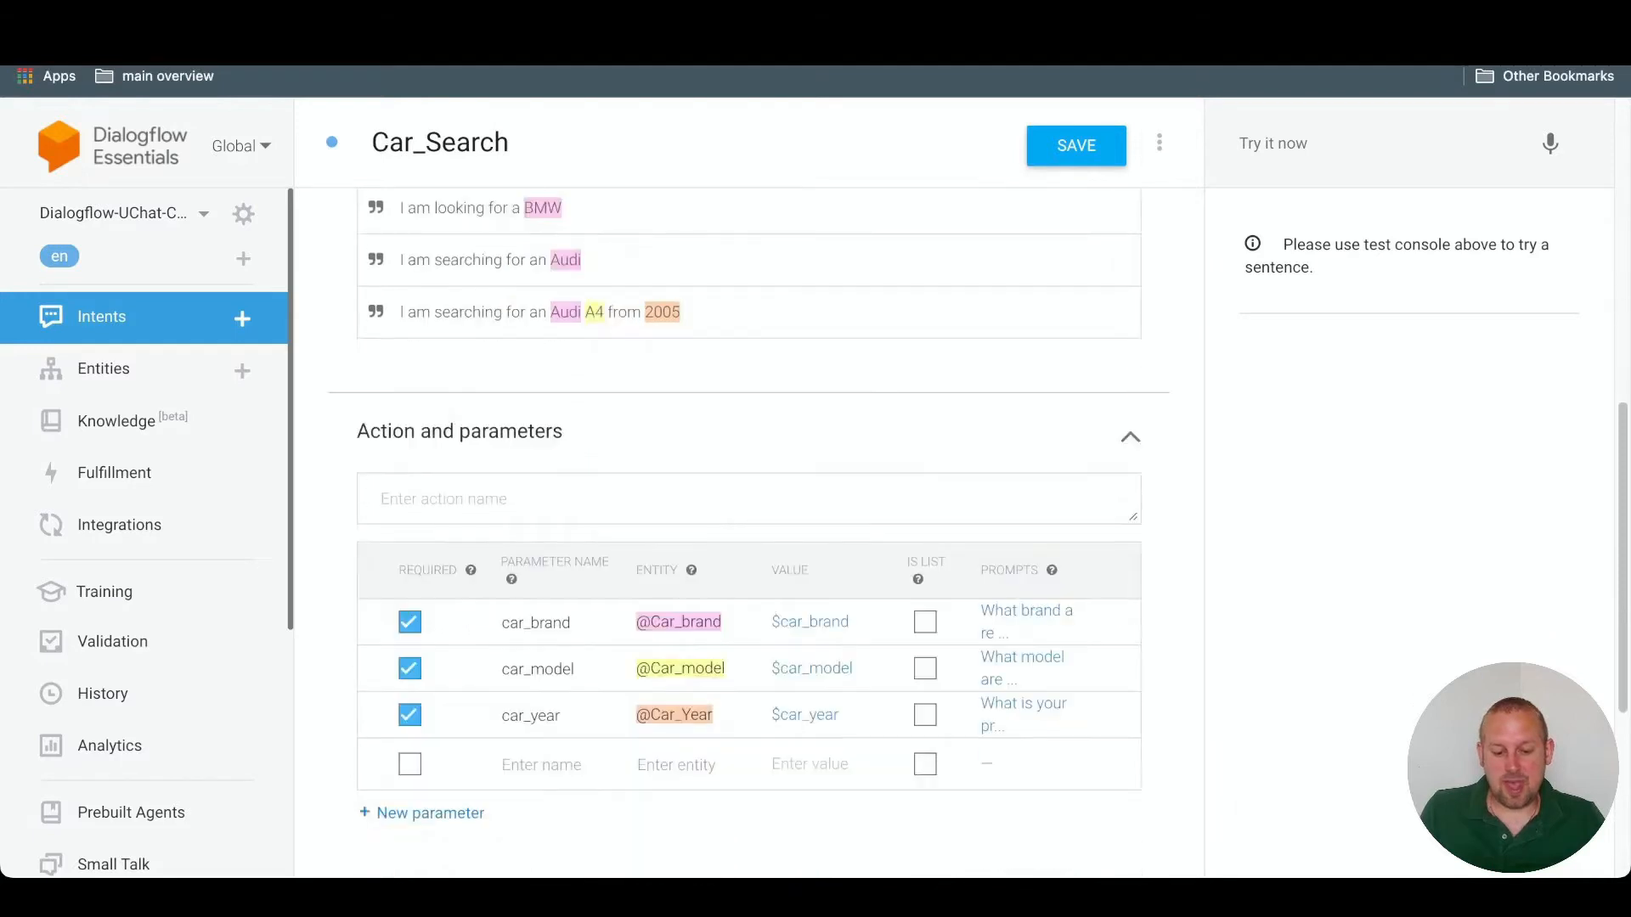
pyautogui.scroll(-3)
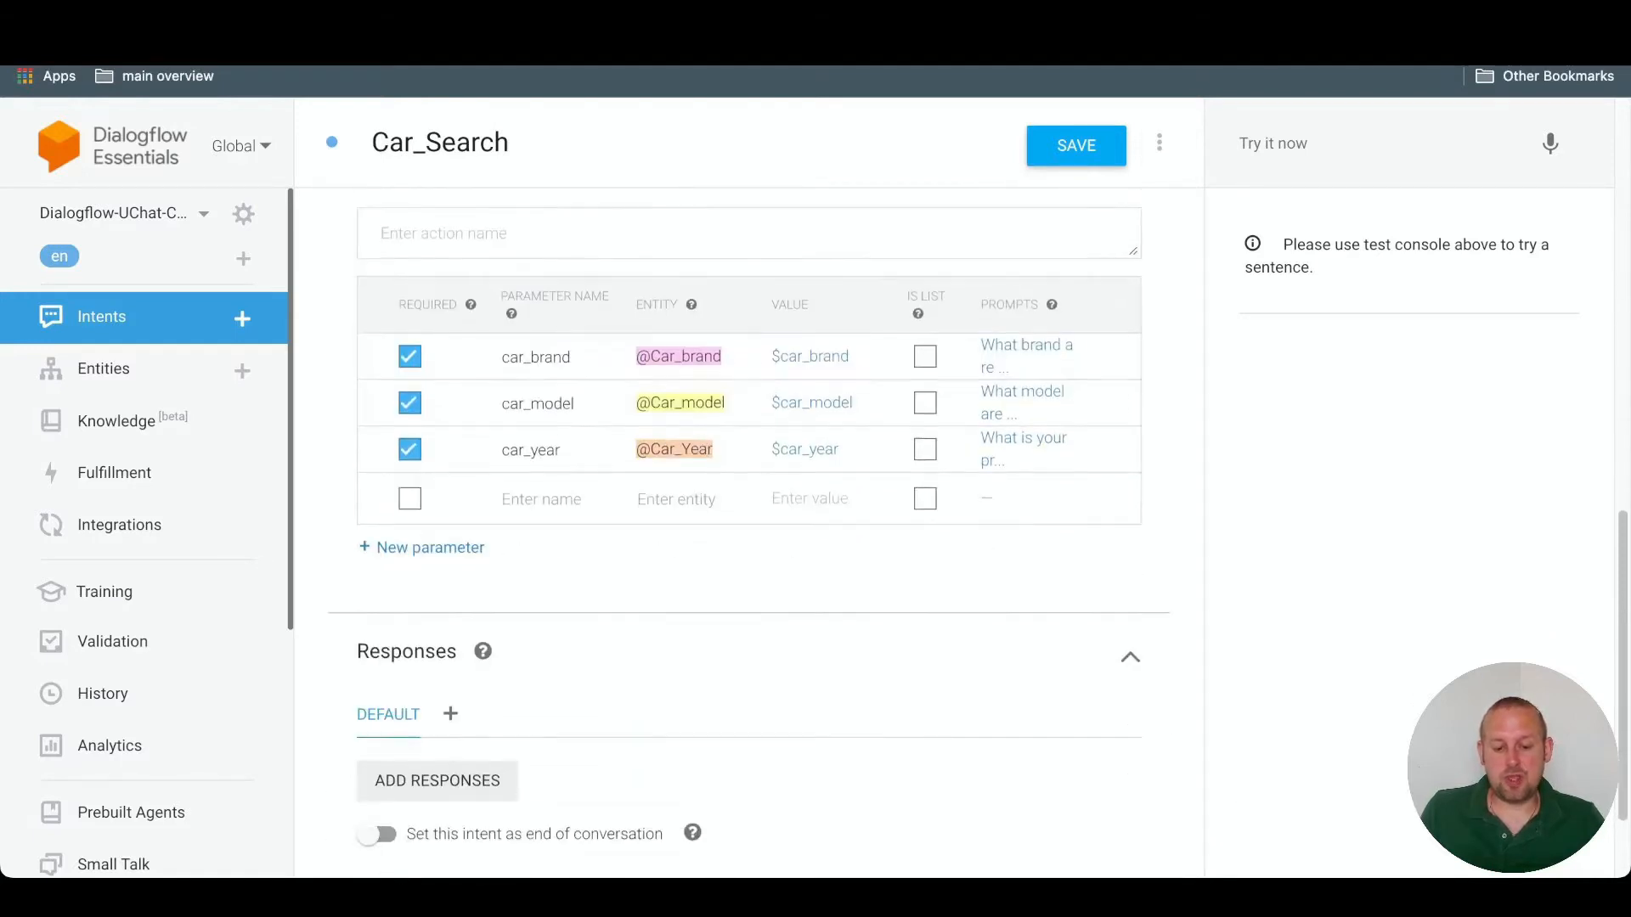
pyautogui.scroll(-3)
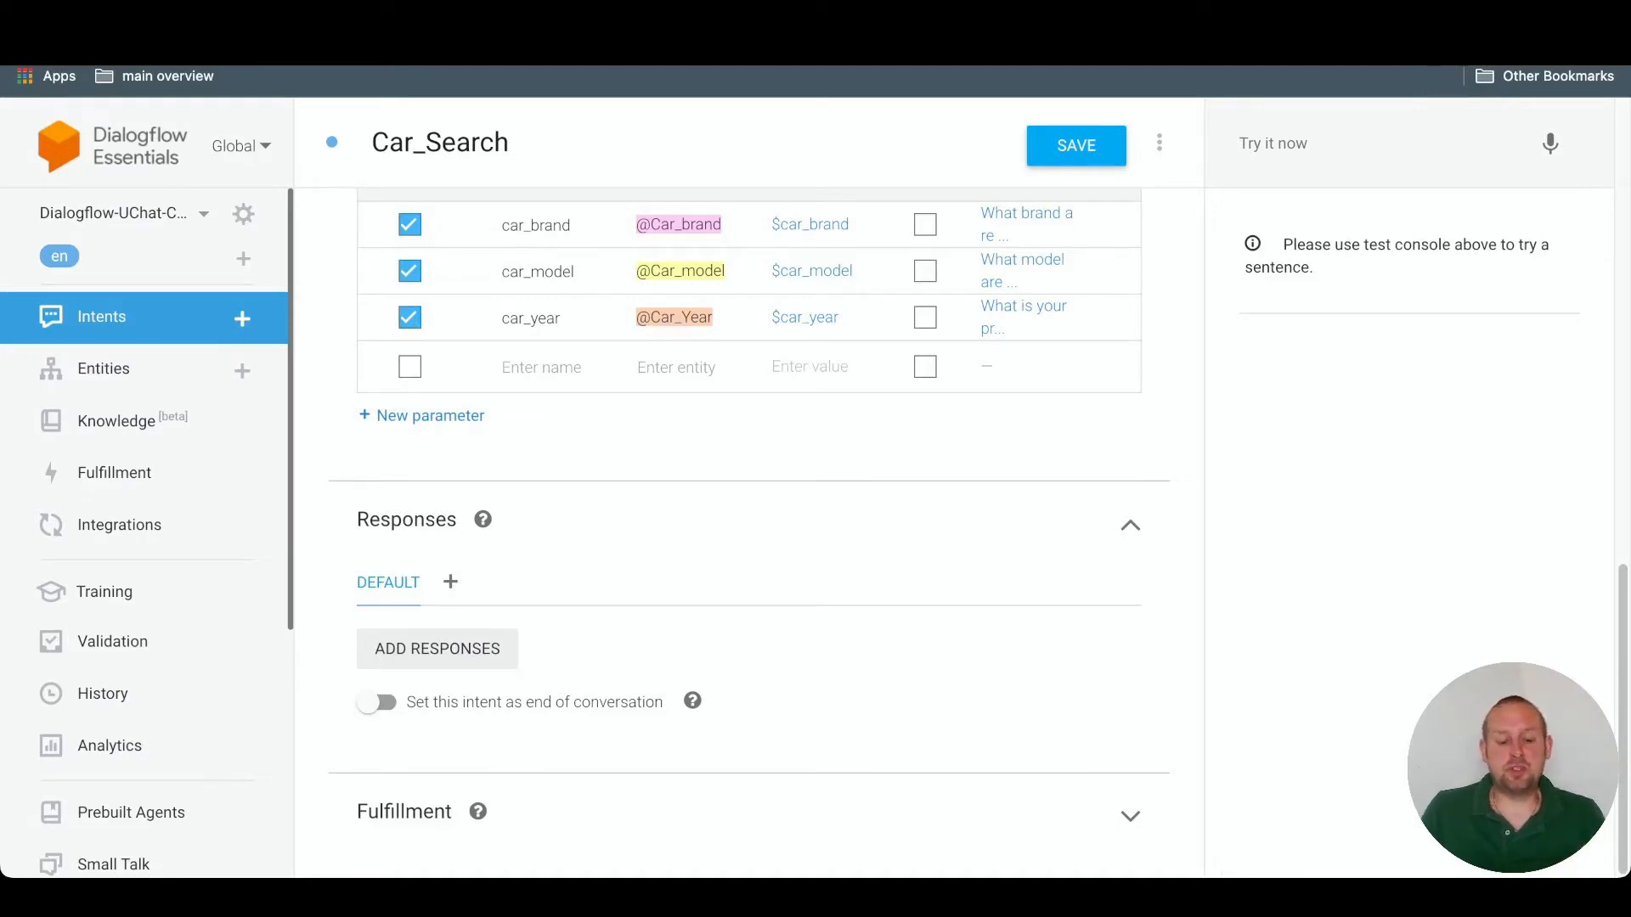
pyautogui.click(436, 649)
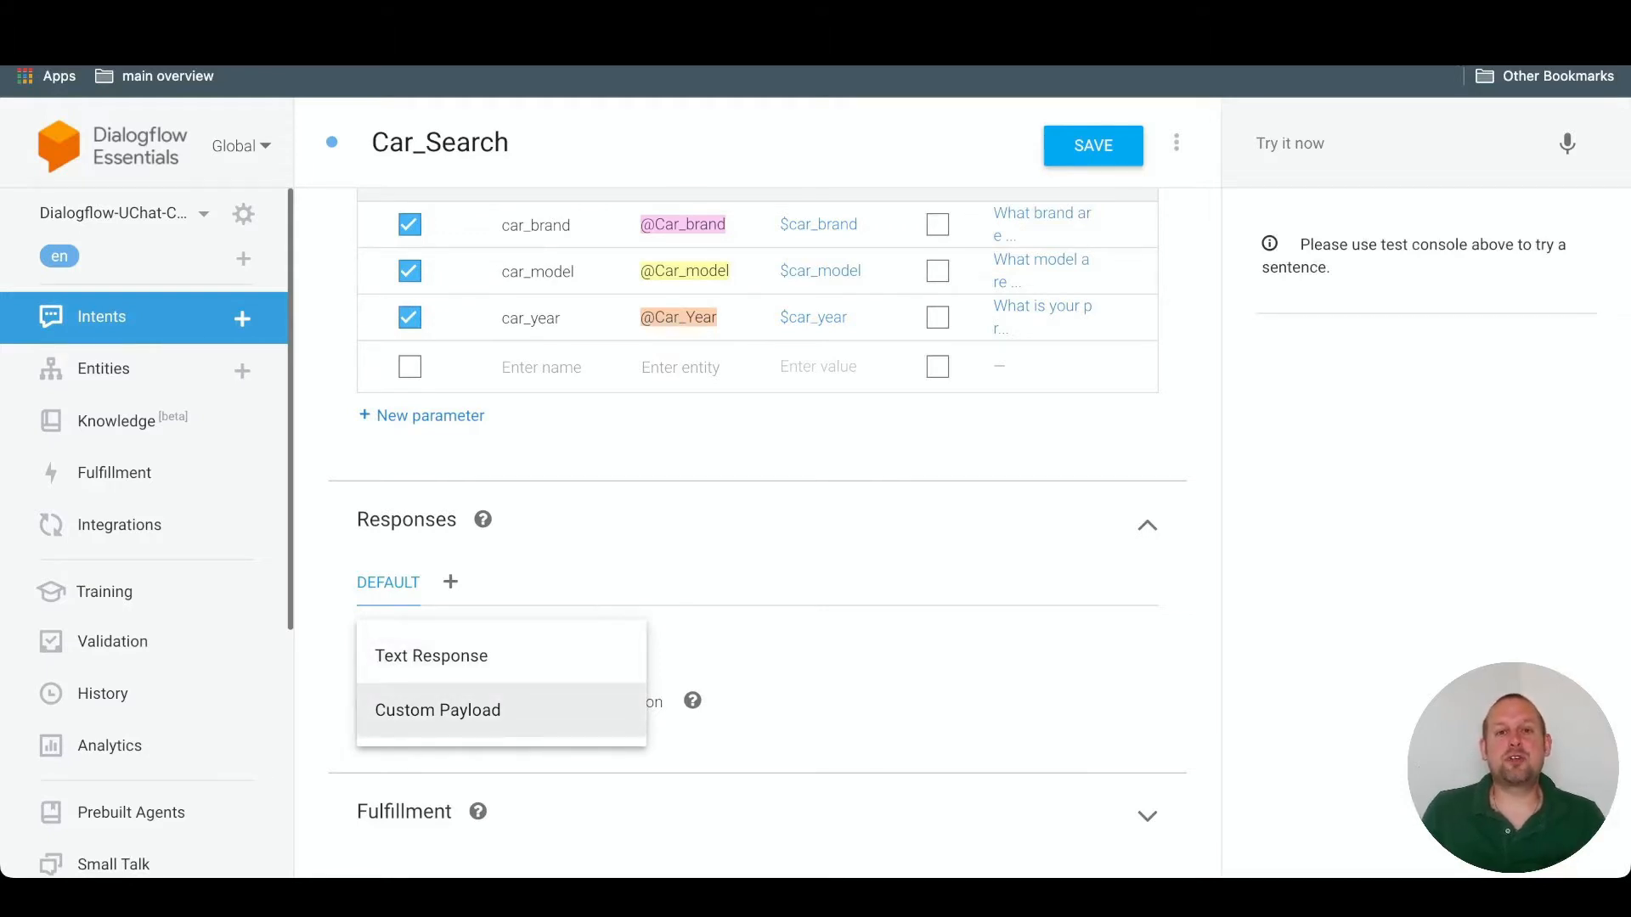
# Add text replies 'Great! Let me check the system...' and a confirmation using $car_brand, $car_model and $car_year
pyautogui.click(429, 656)
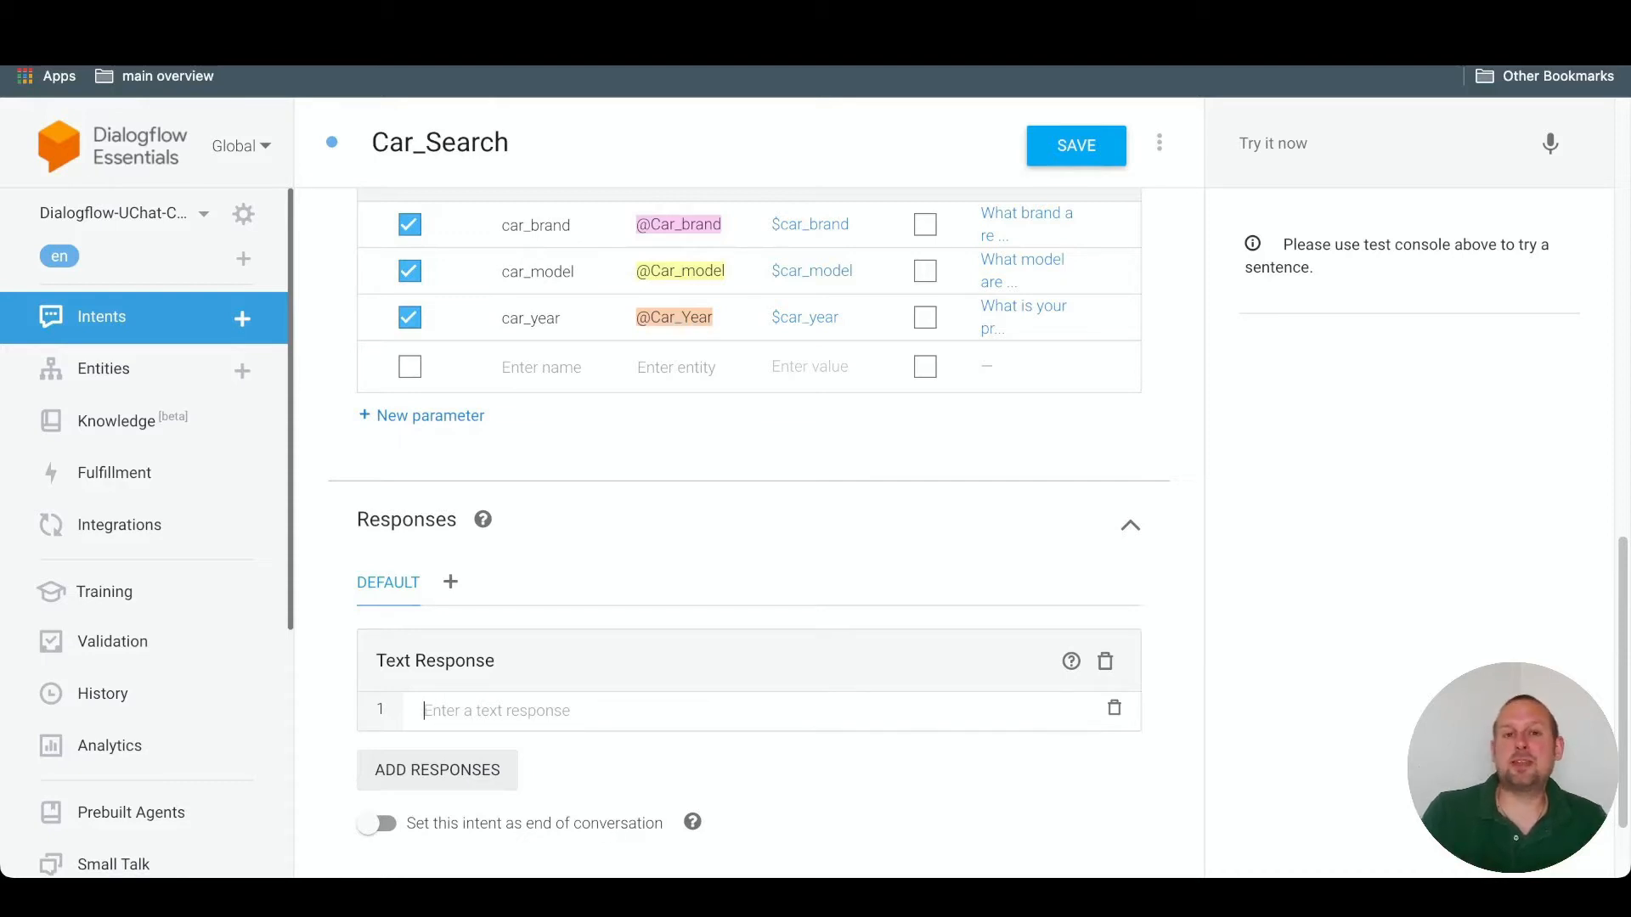
pyautogui.write('Great! Let me check the system and get back to you')
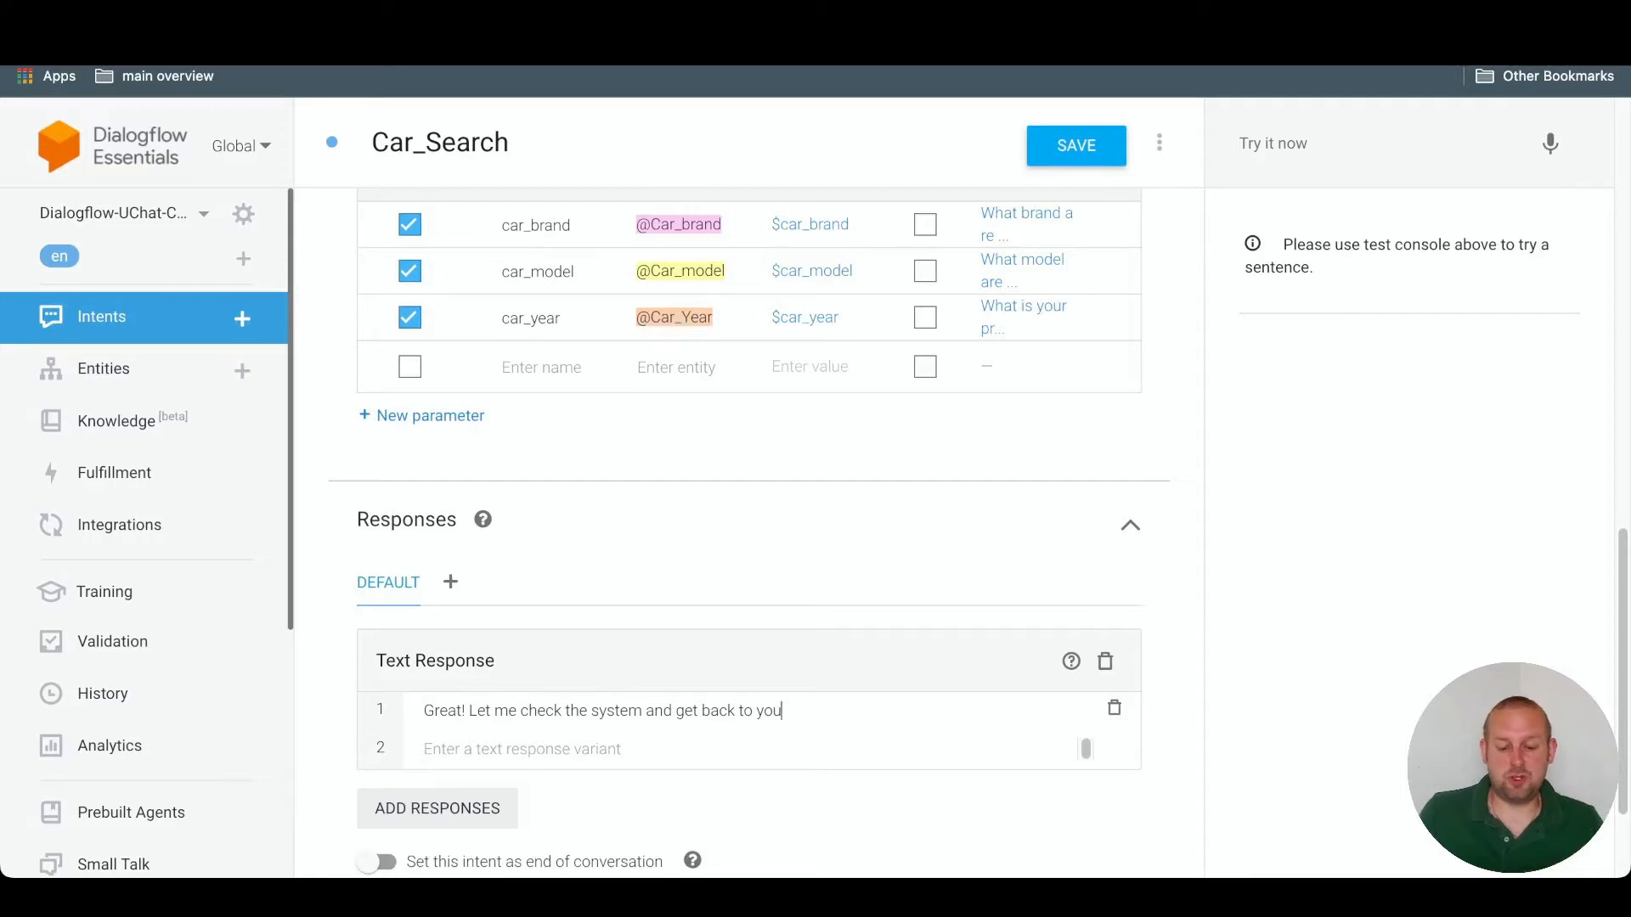
pyautogui.scroll(-3)
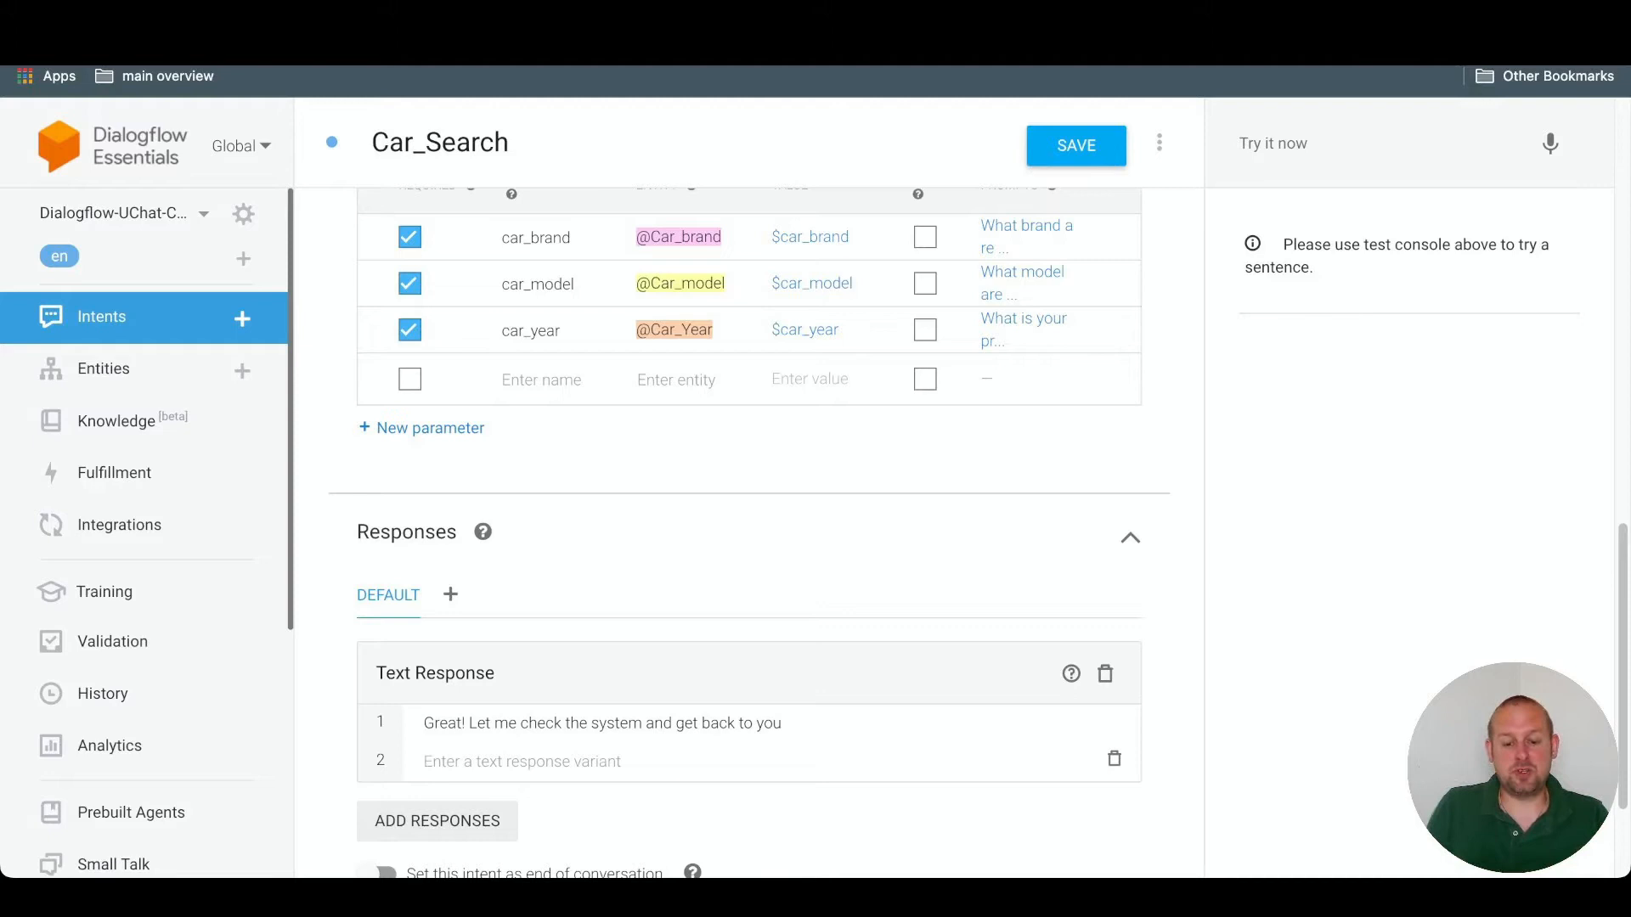
pyautogui.write('So to confirm you are looking for $car_brand with the model being $car_model from the year $car_year?')
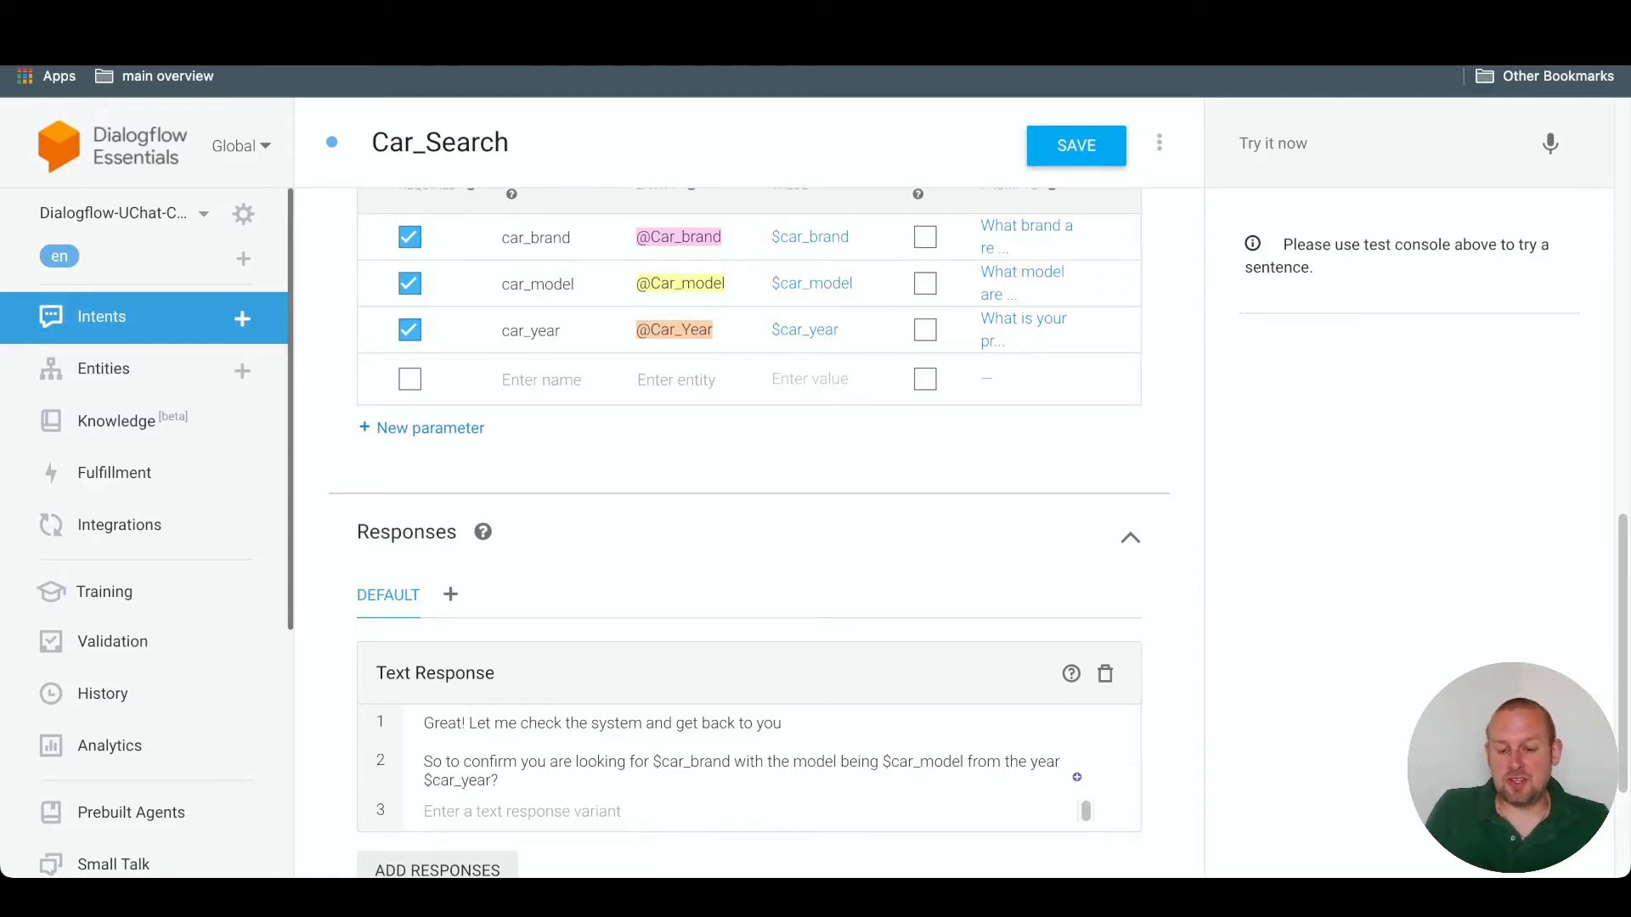
pyautogui.moveTo(1113, 761)
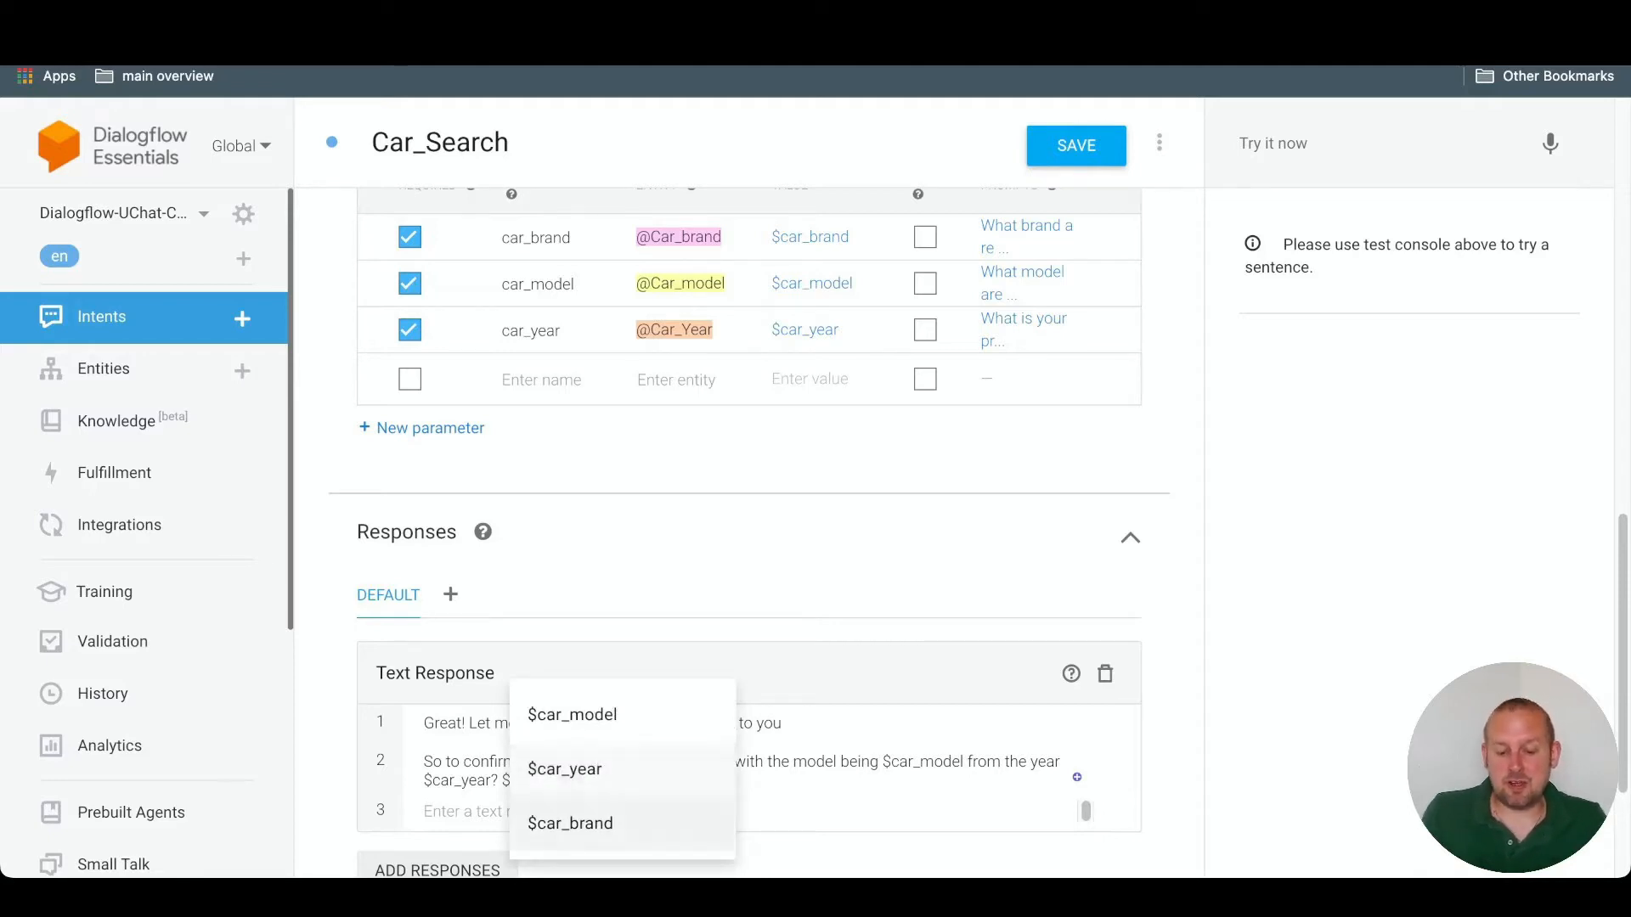
pyautogui.moveTo(564, 768)
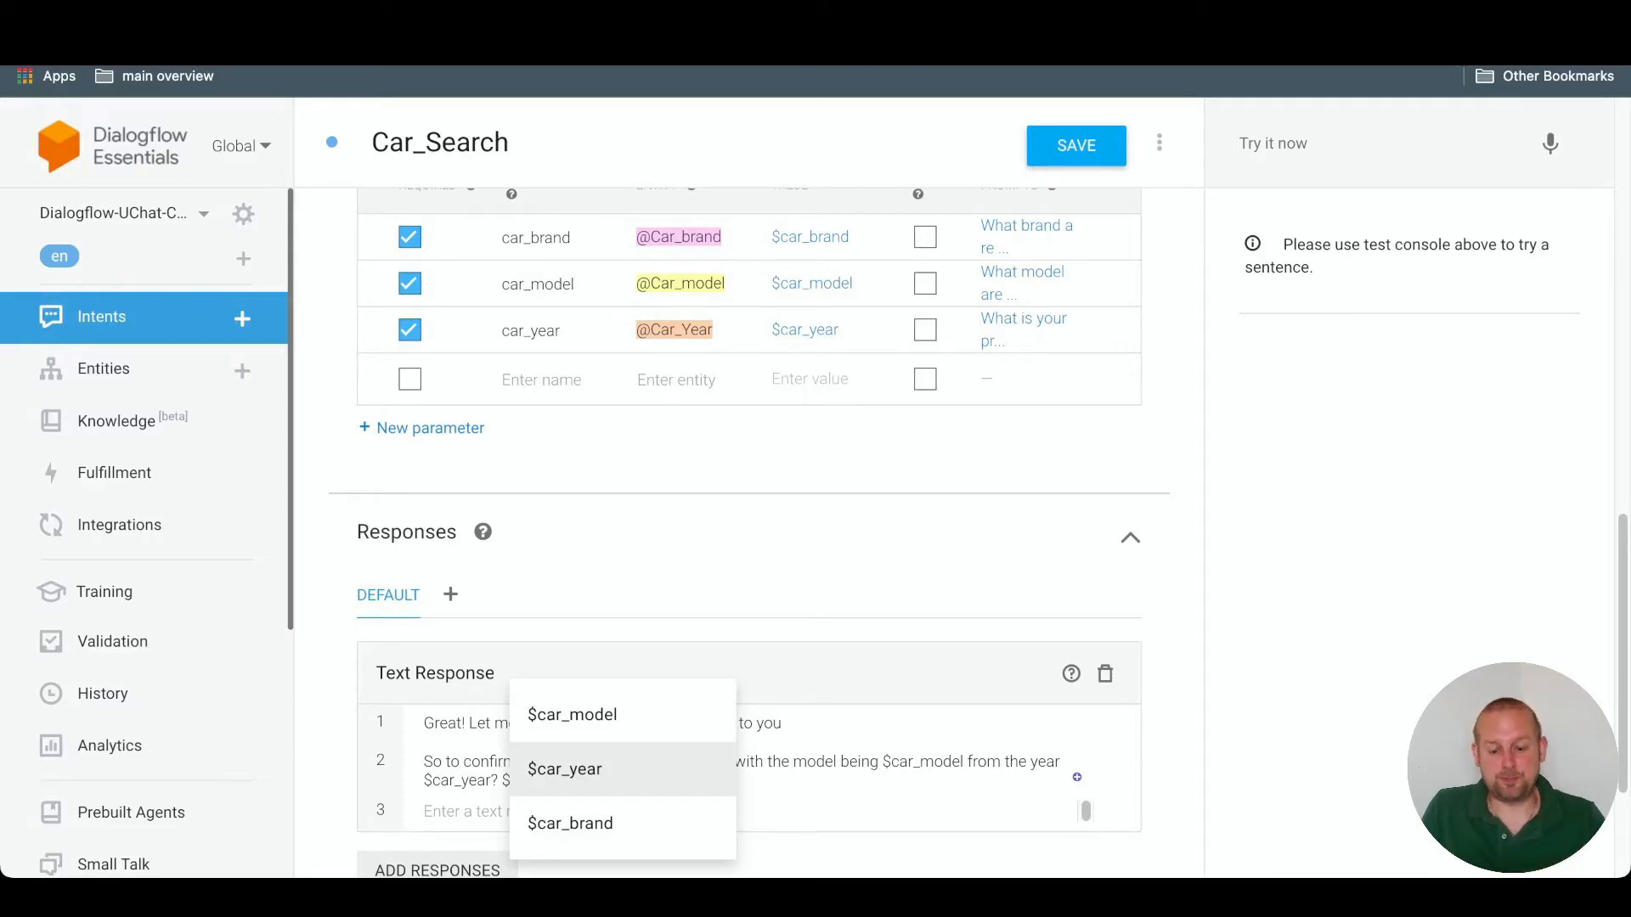
pyautogui.click(1075, 144)
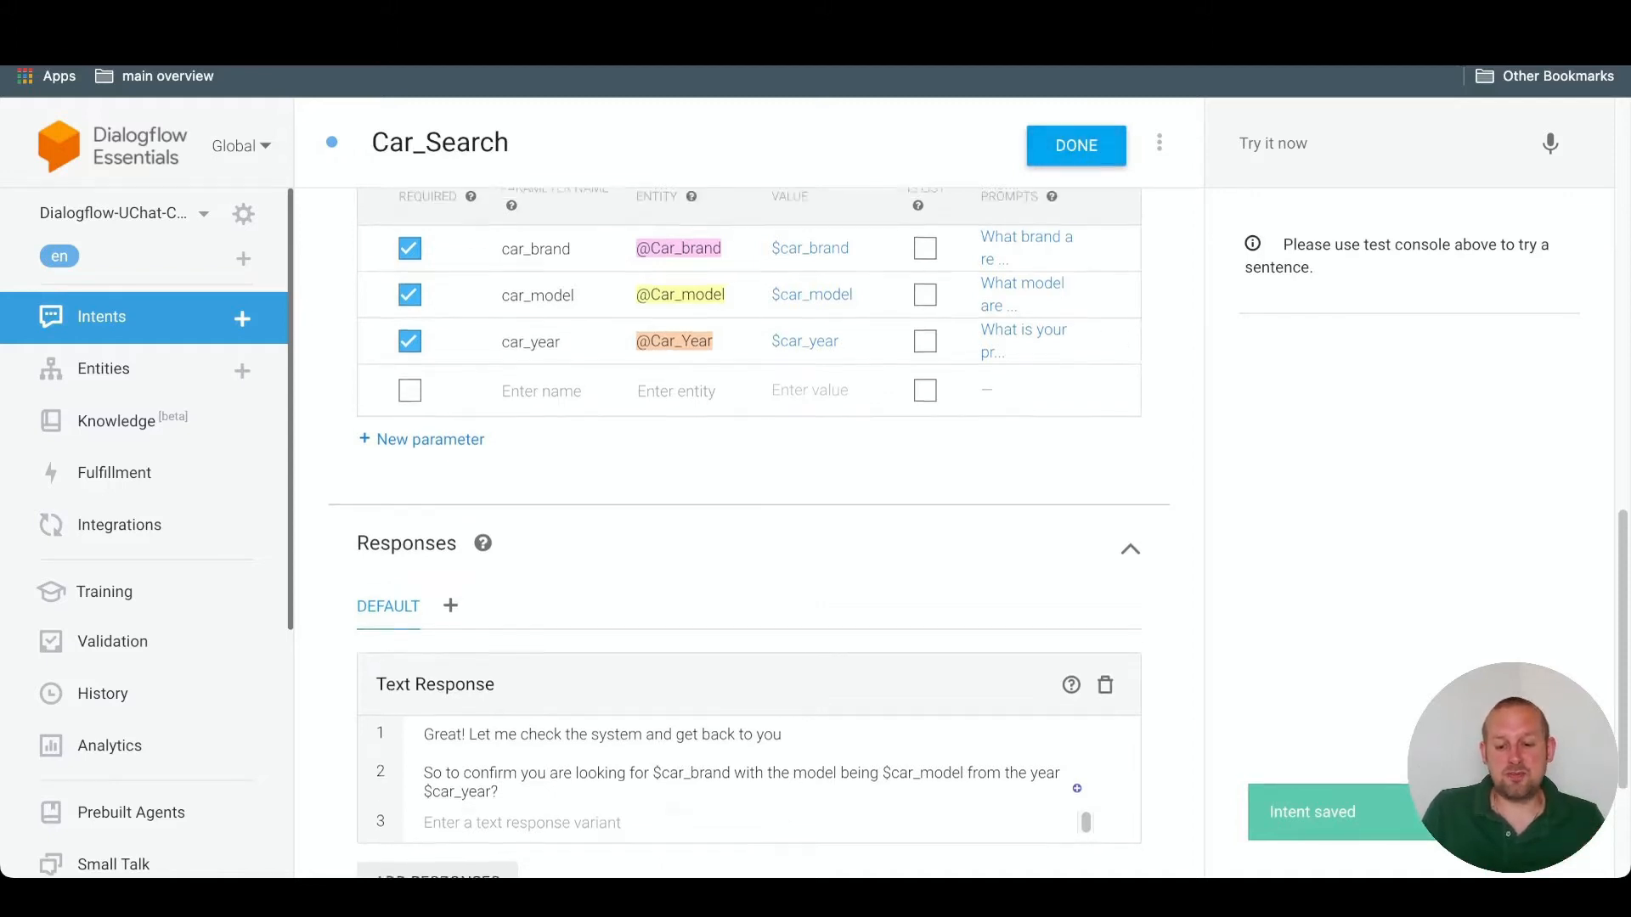
# View UChat's Automation > Keywords rules, including the Default Reply row
pyautogui.scroll(3)
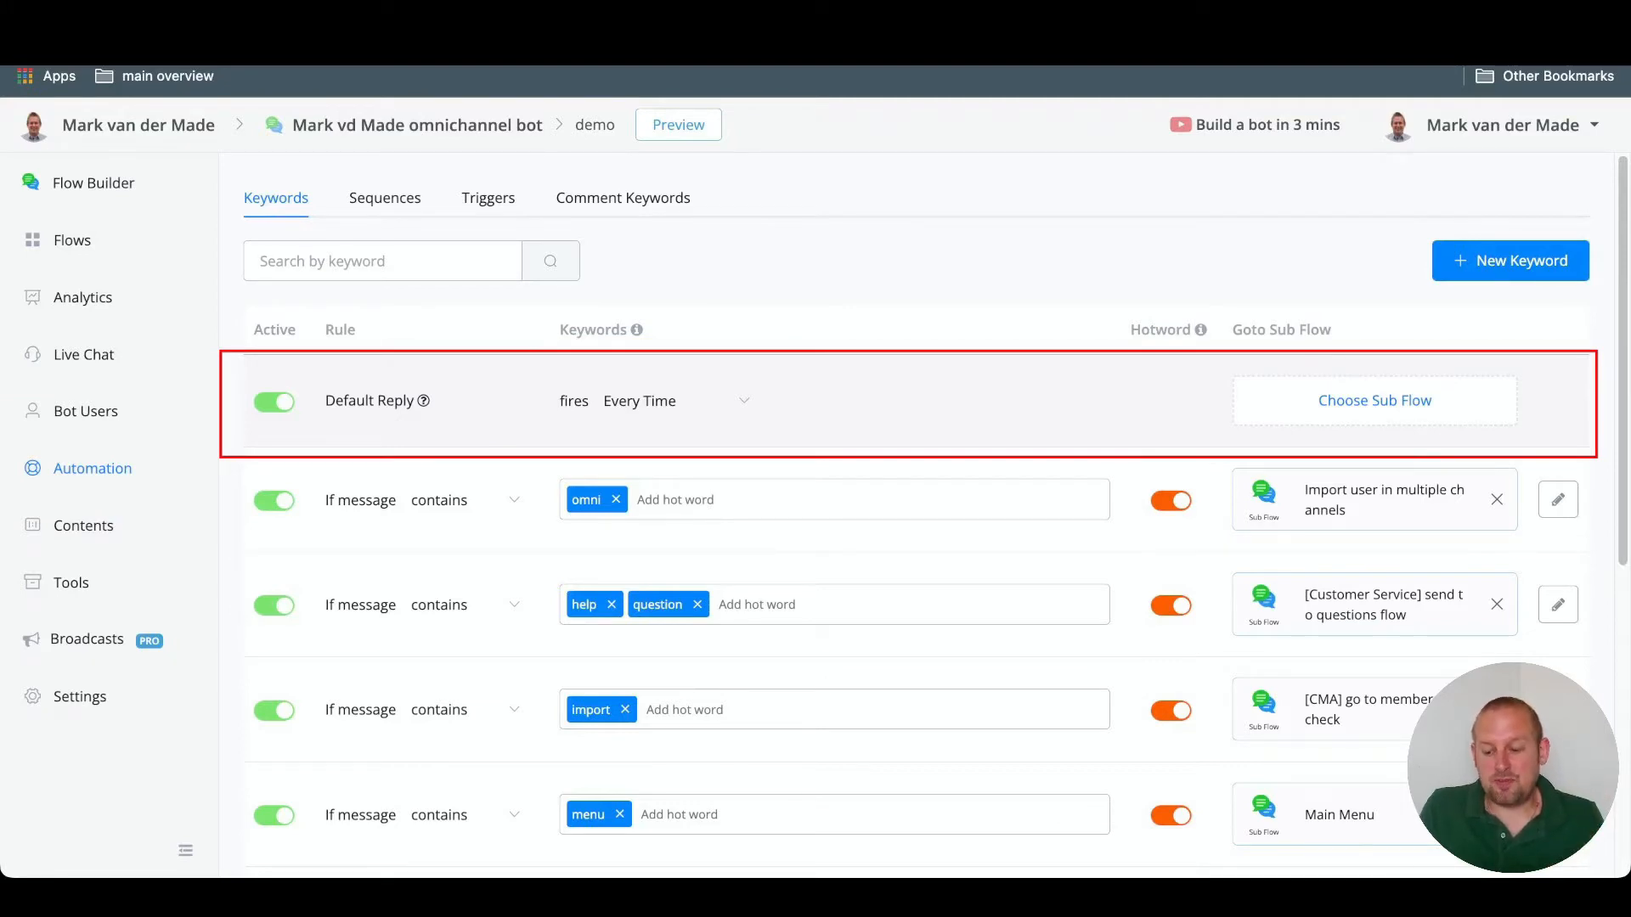
pyautogui.click(1372, 401)
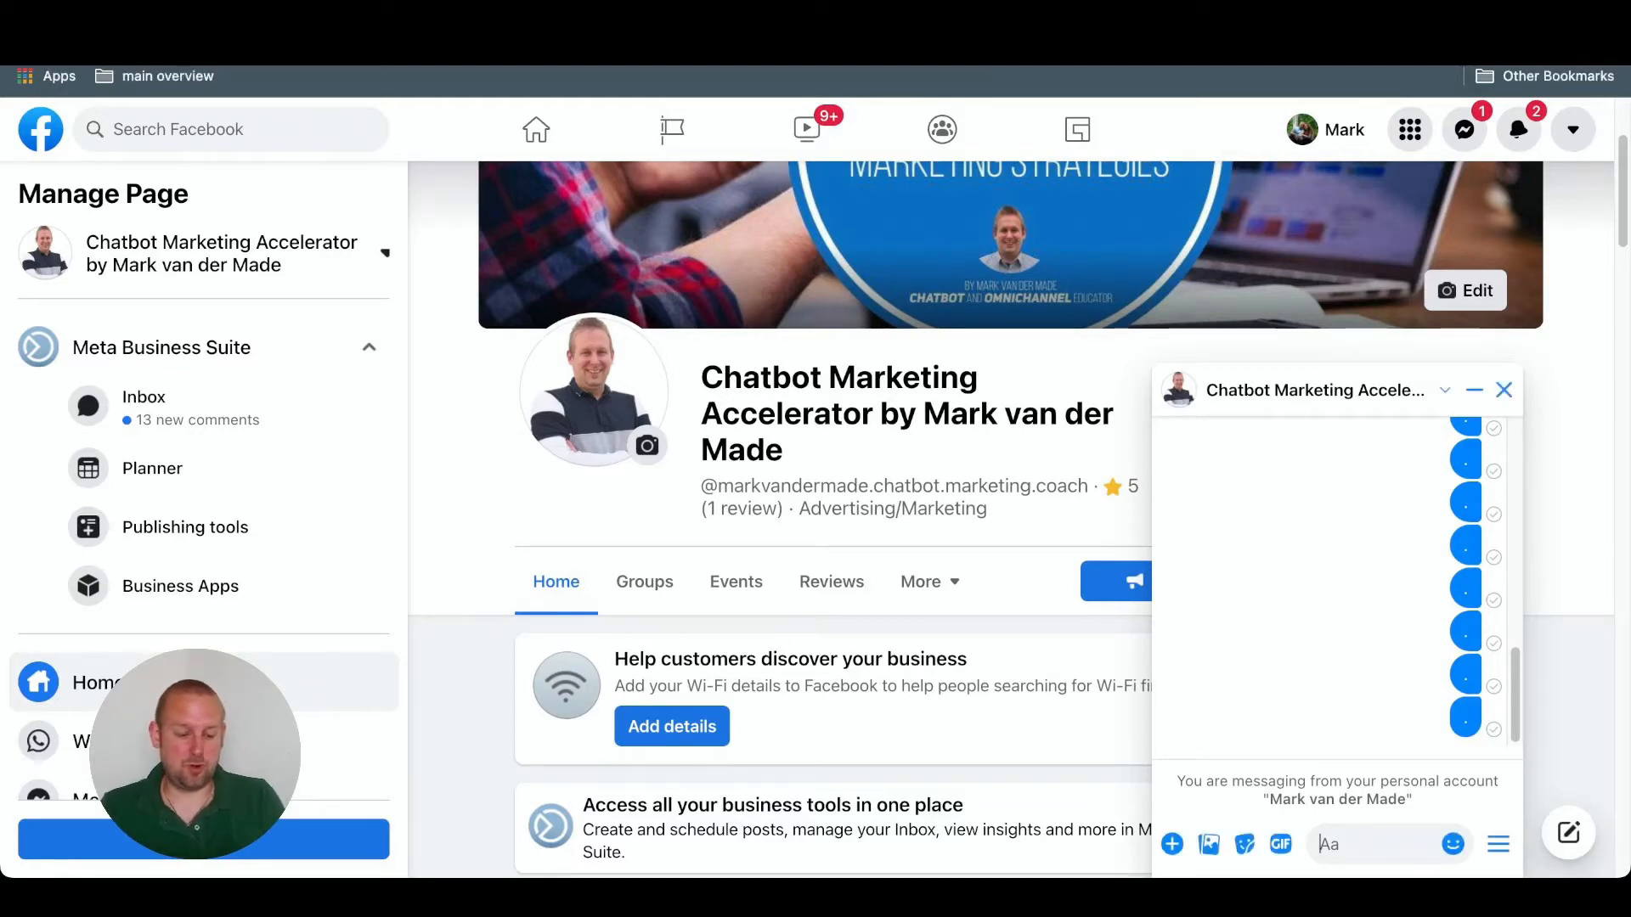
# Message the bot 'I am searching for a car' and answer its brand question with BMW
pyautogui.write('I am searc')
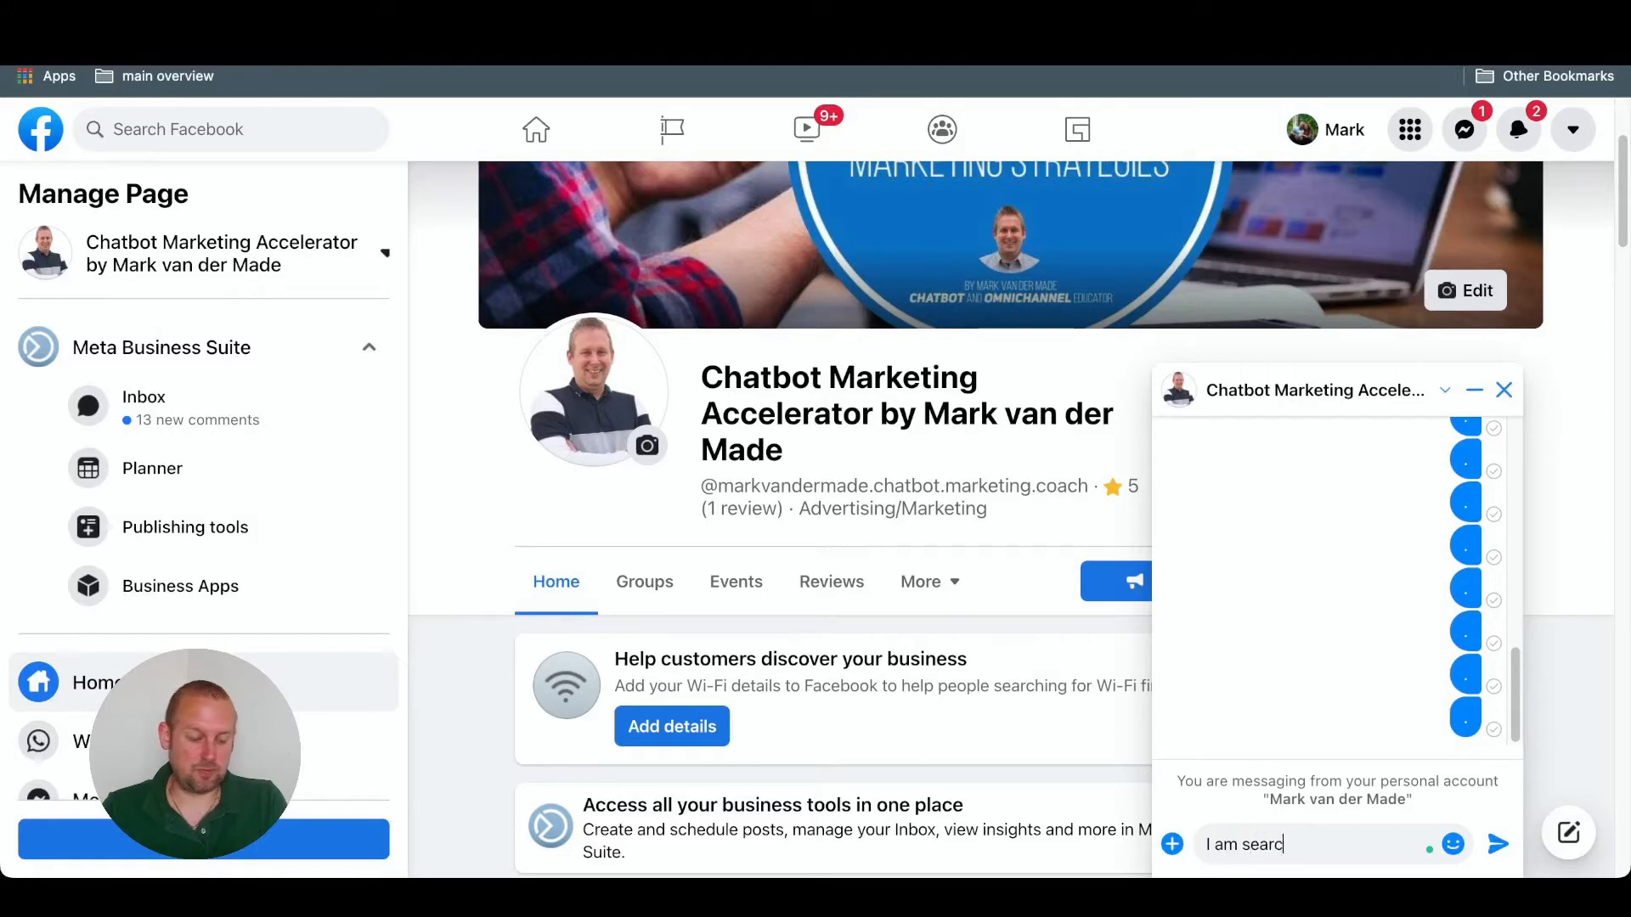
pyautogui.write('hing for a car')
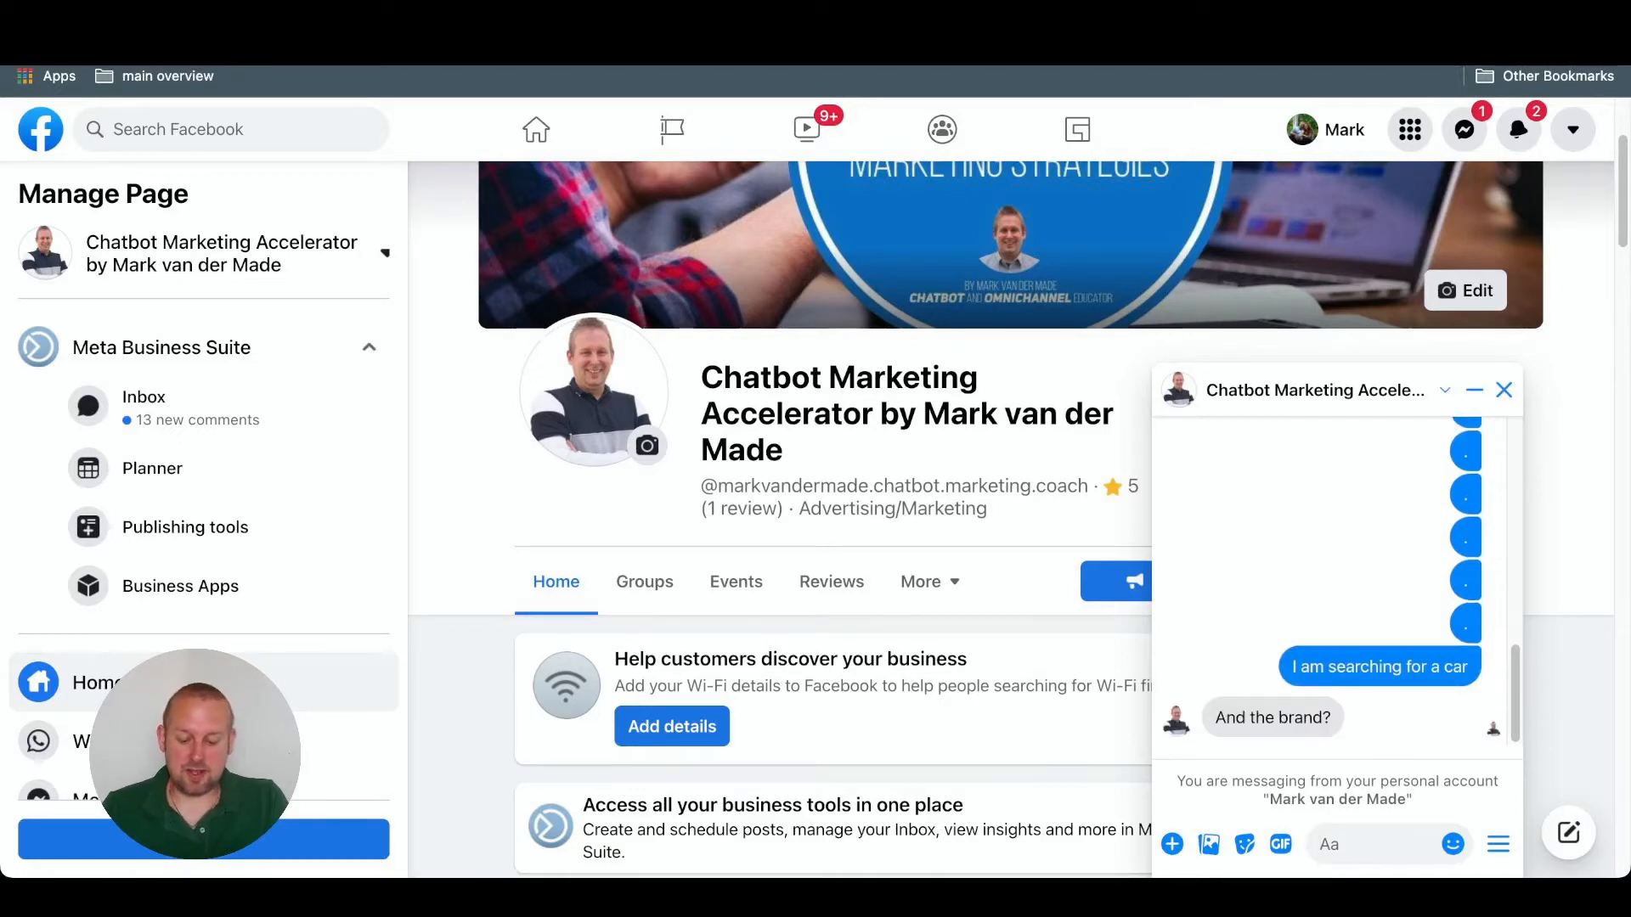
pyautogui.write('Au')
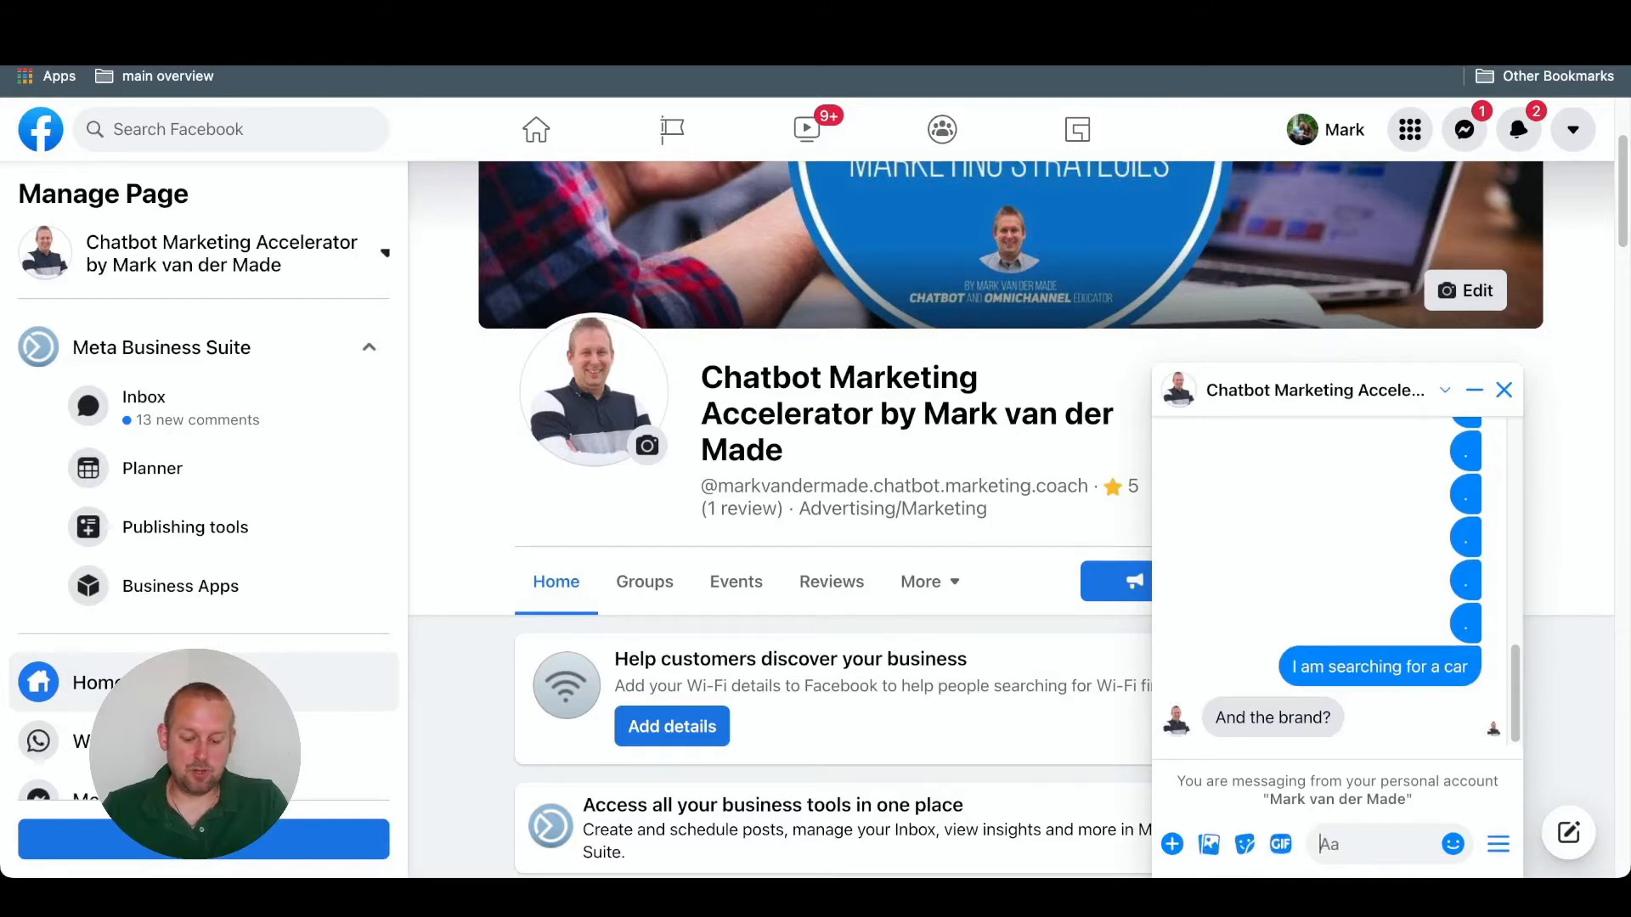
pyautogui.write('B')
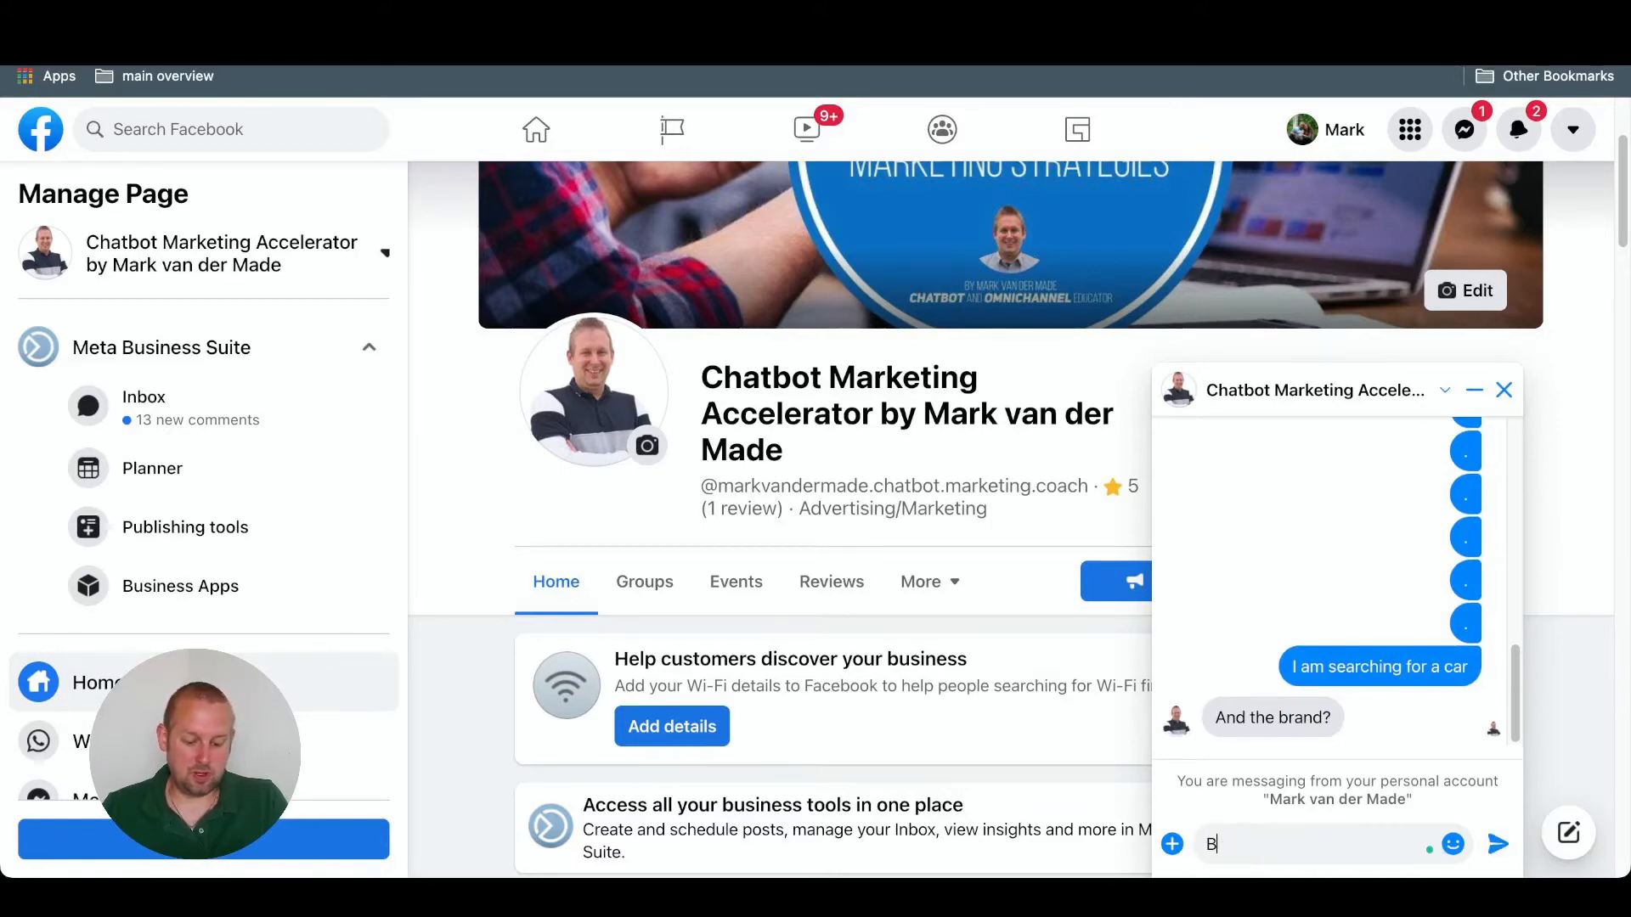
pyautogui.press('Return')
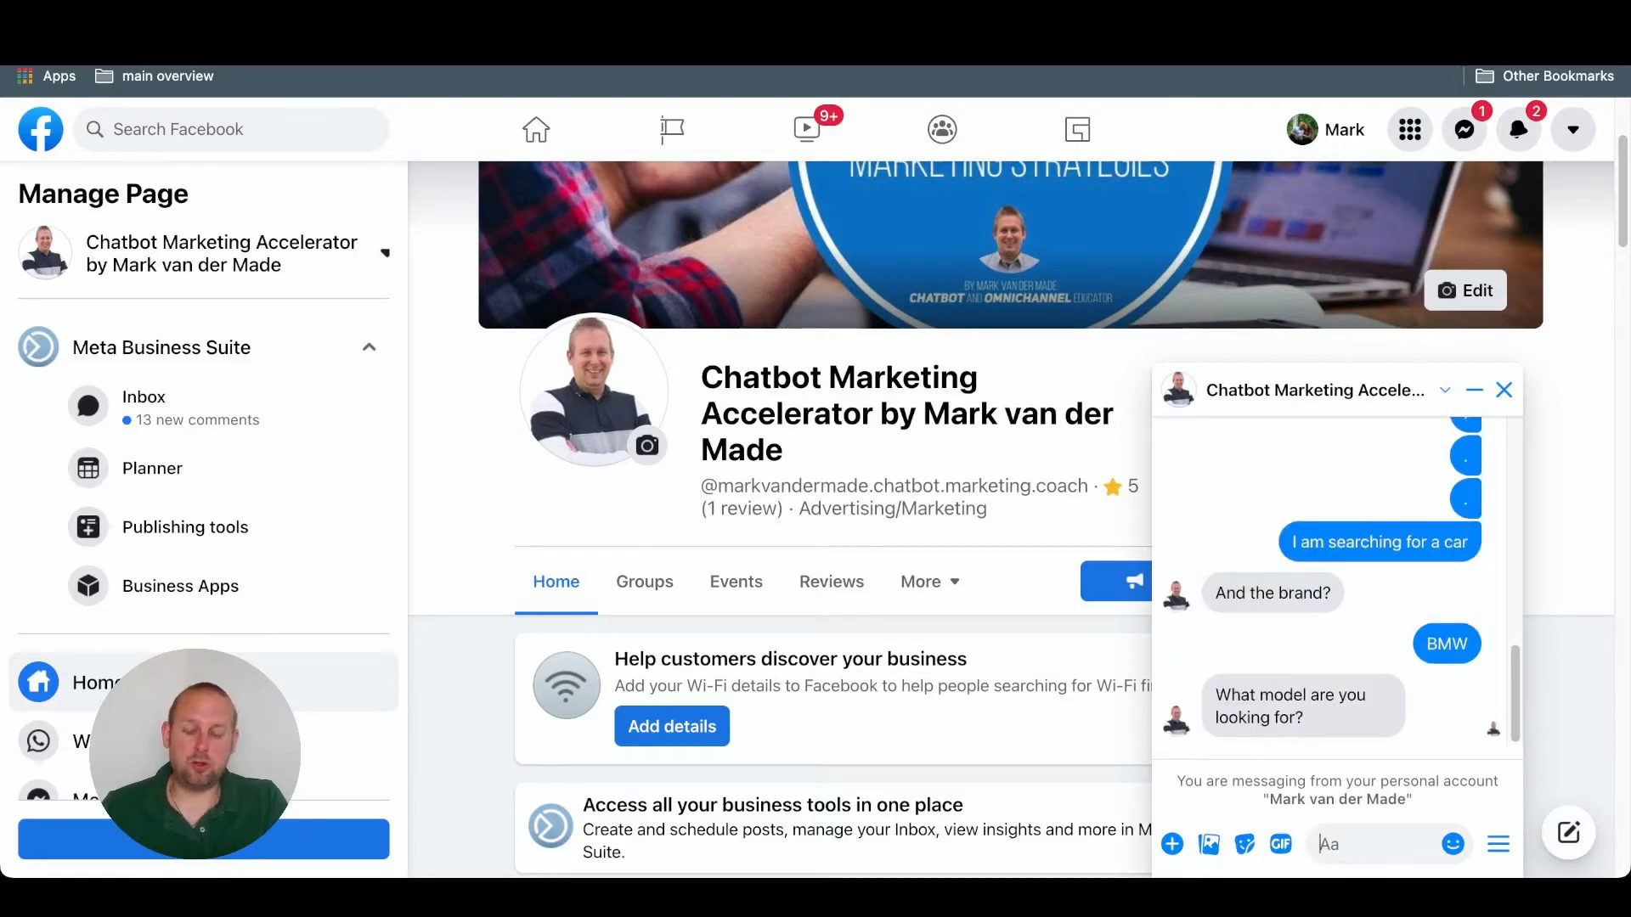
# Answer the bot's model and year questions with X7 and a year
pyautogui.write('X')
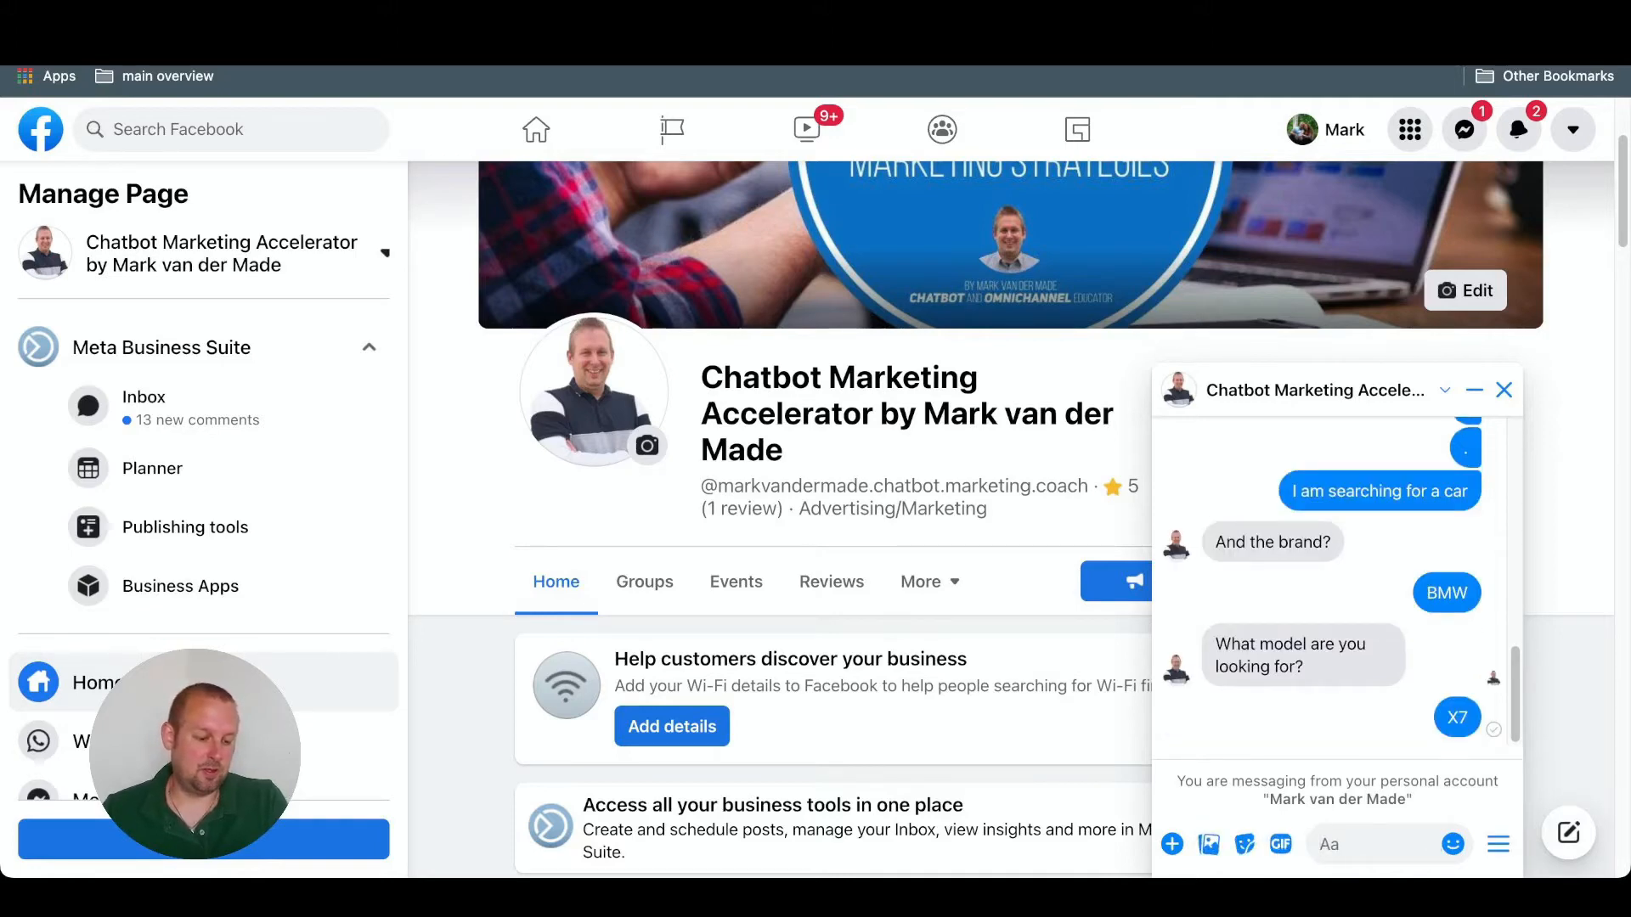
pyautogui.scroll(-3)
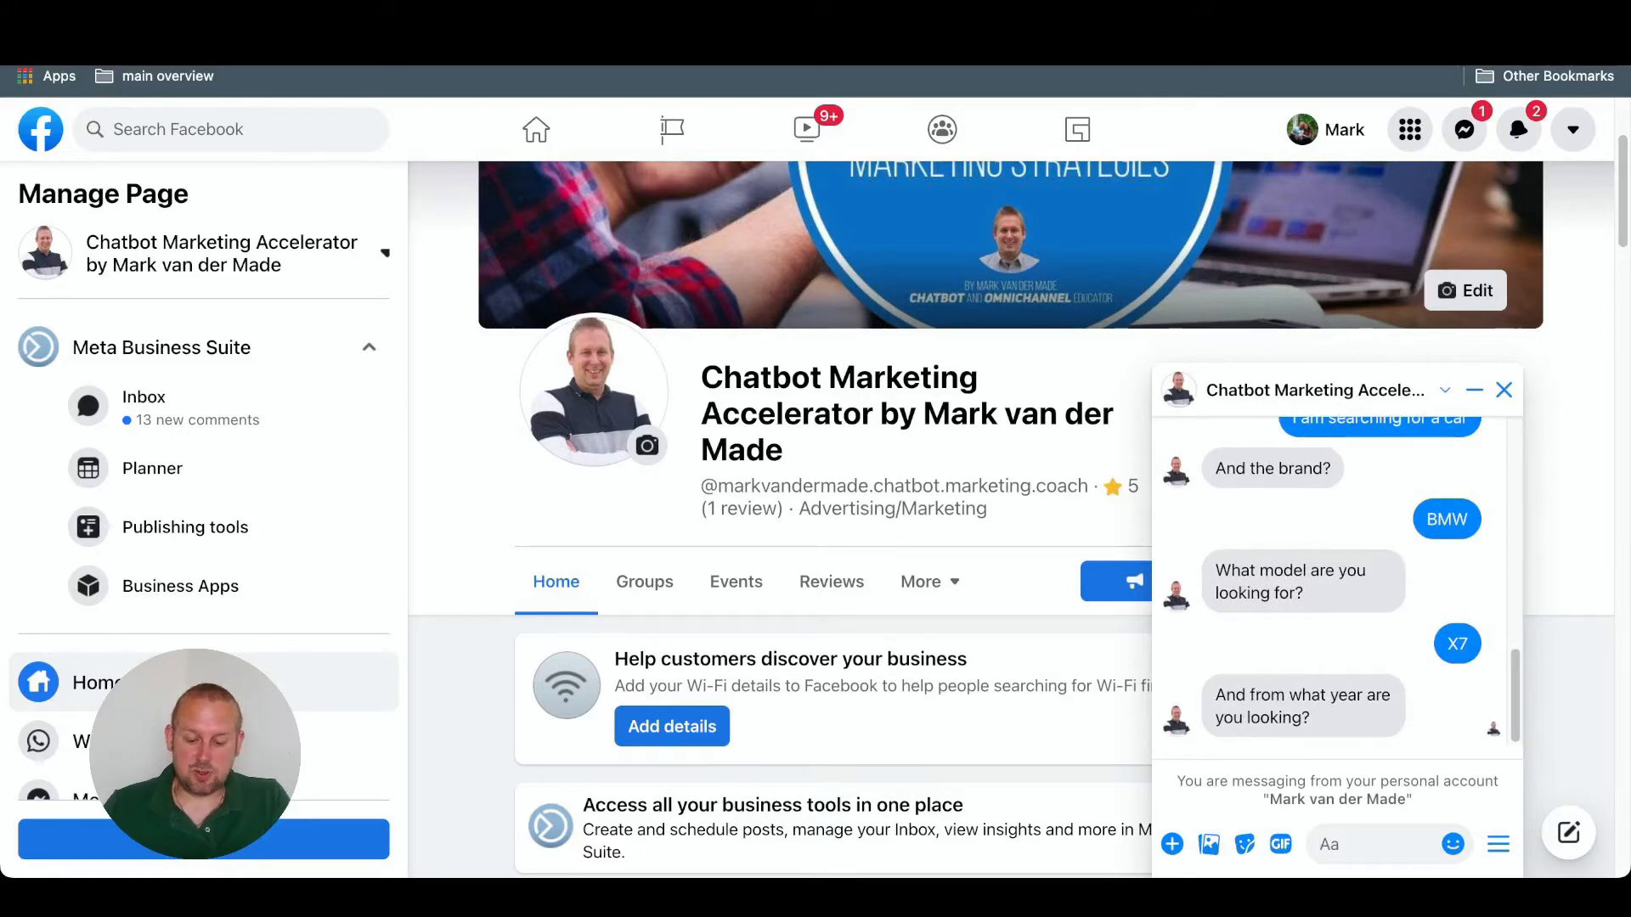
pyautogui.write('200')
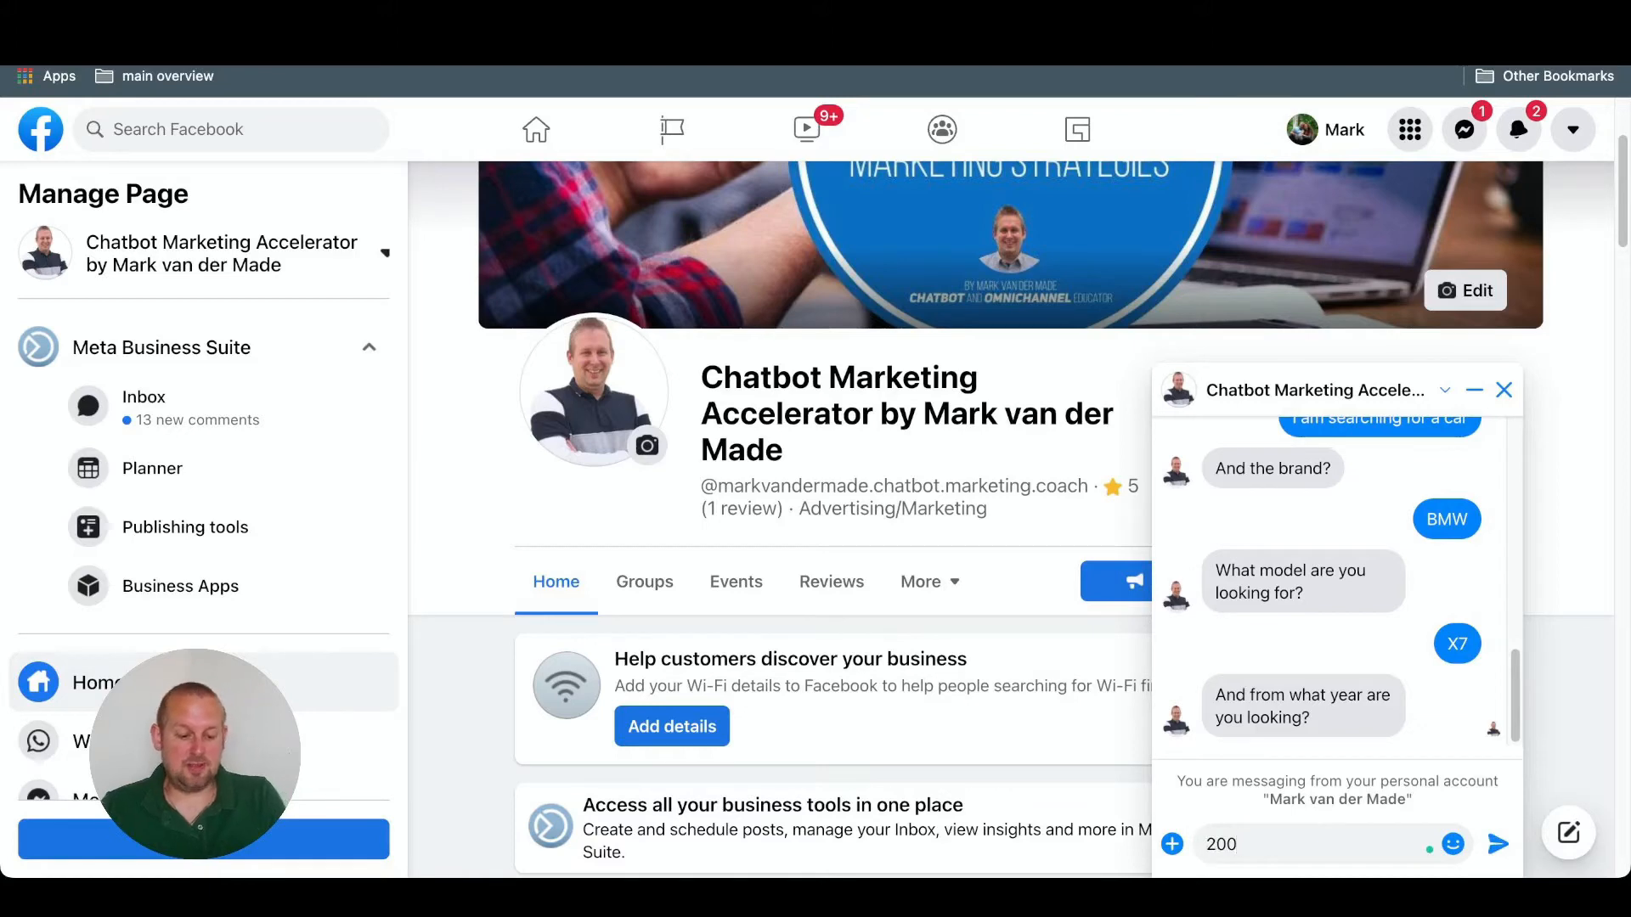
pyautogui.press('Return')
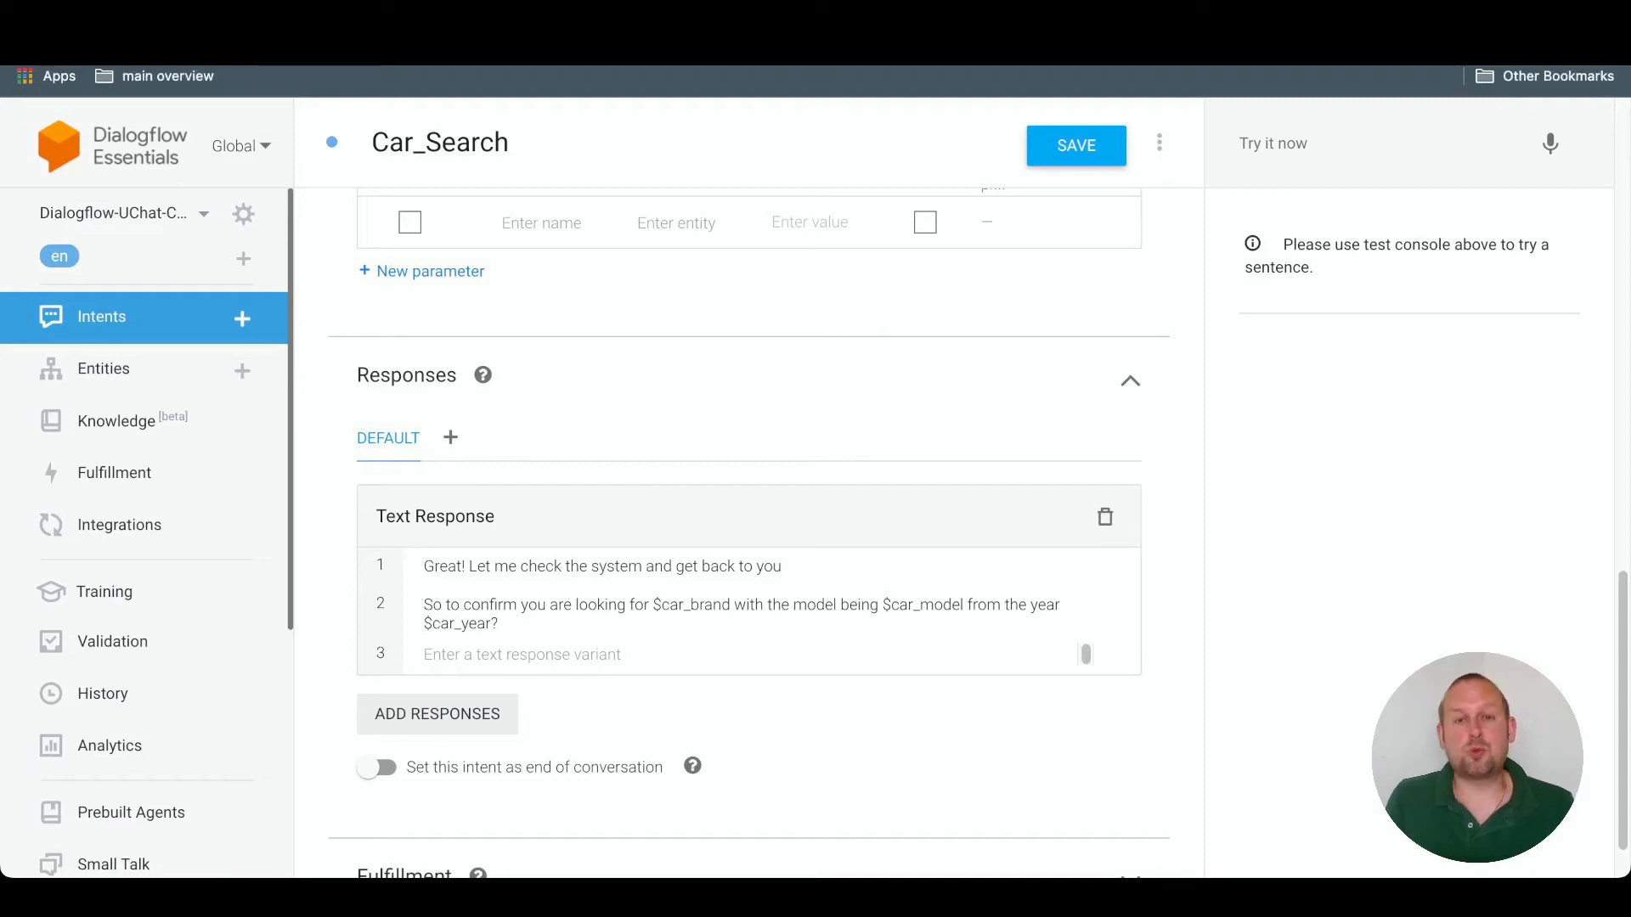
# Add a Custom Payload response to Car_Search and place the cursor in its empty editor
pyautogui.scroll(3)
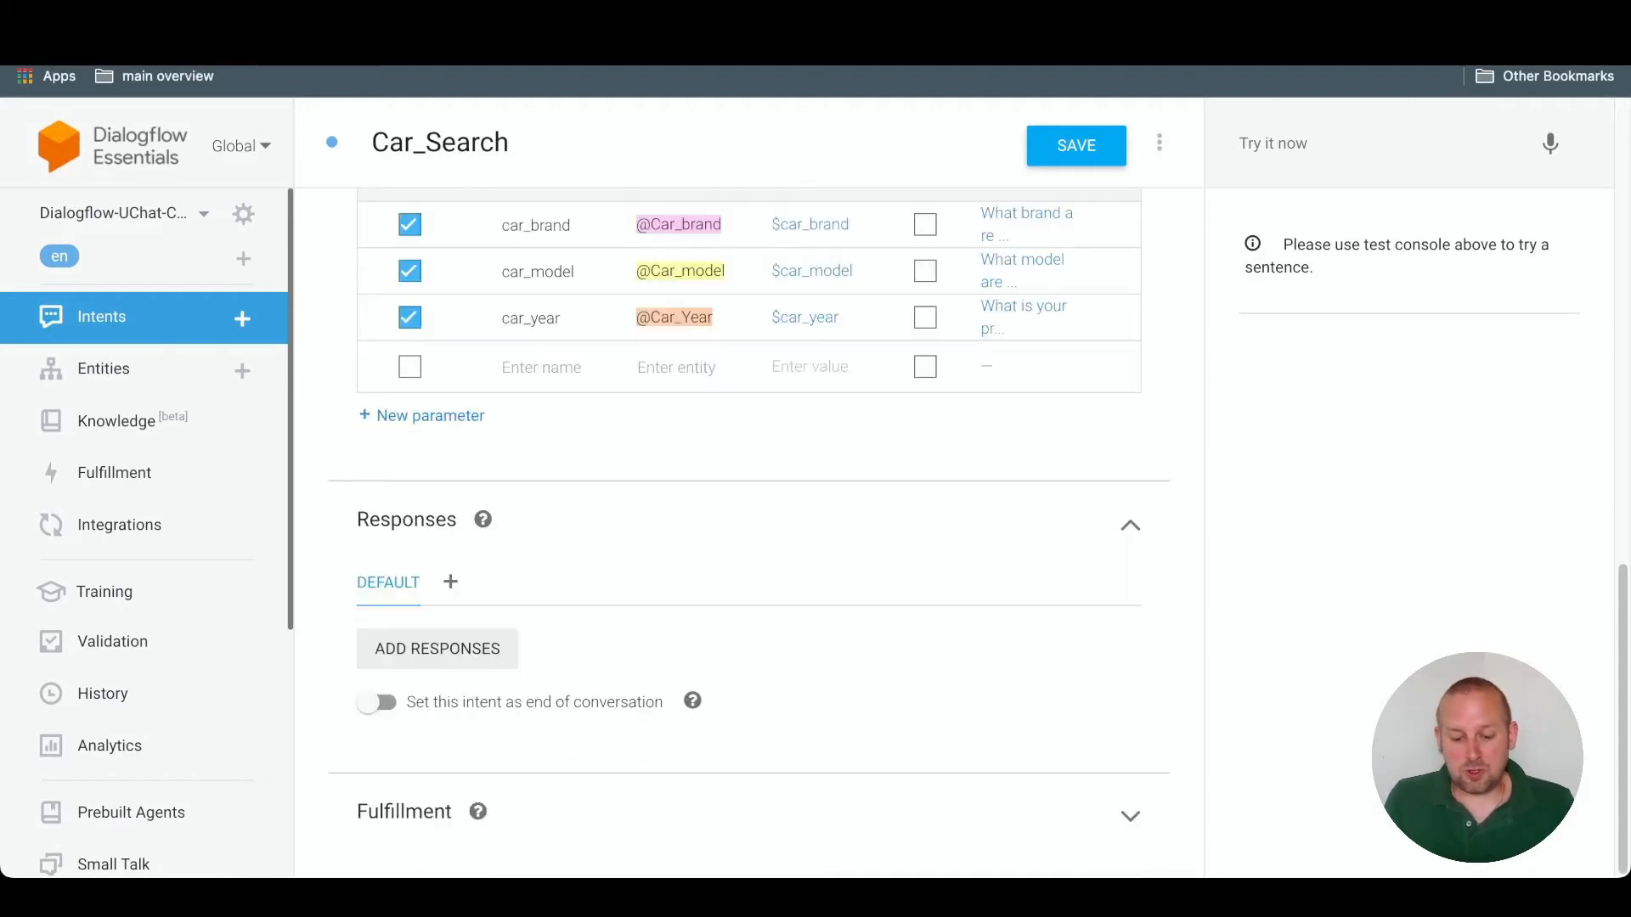
pyautogui.click(437, 648)
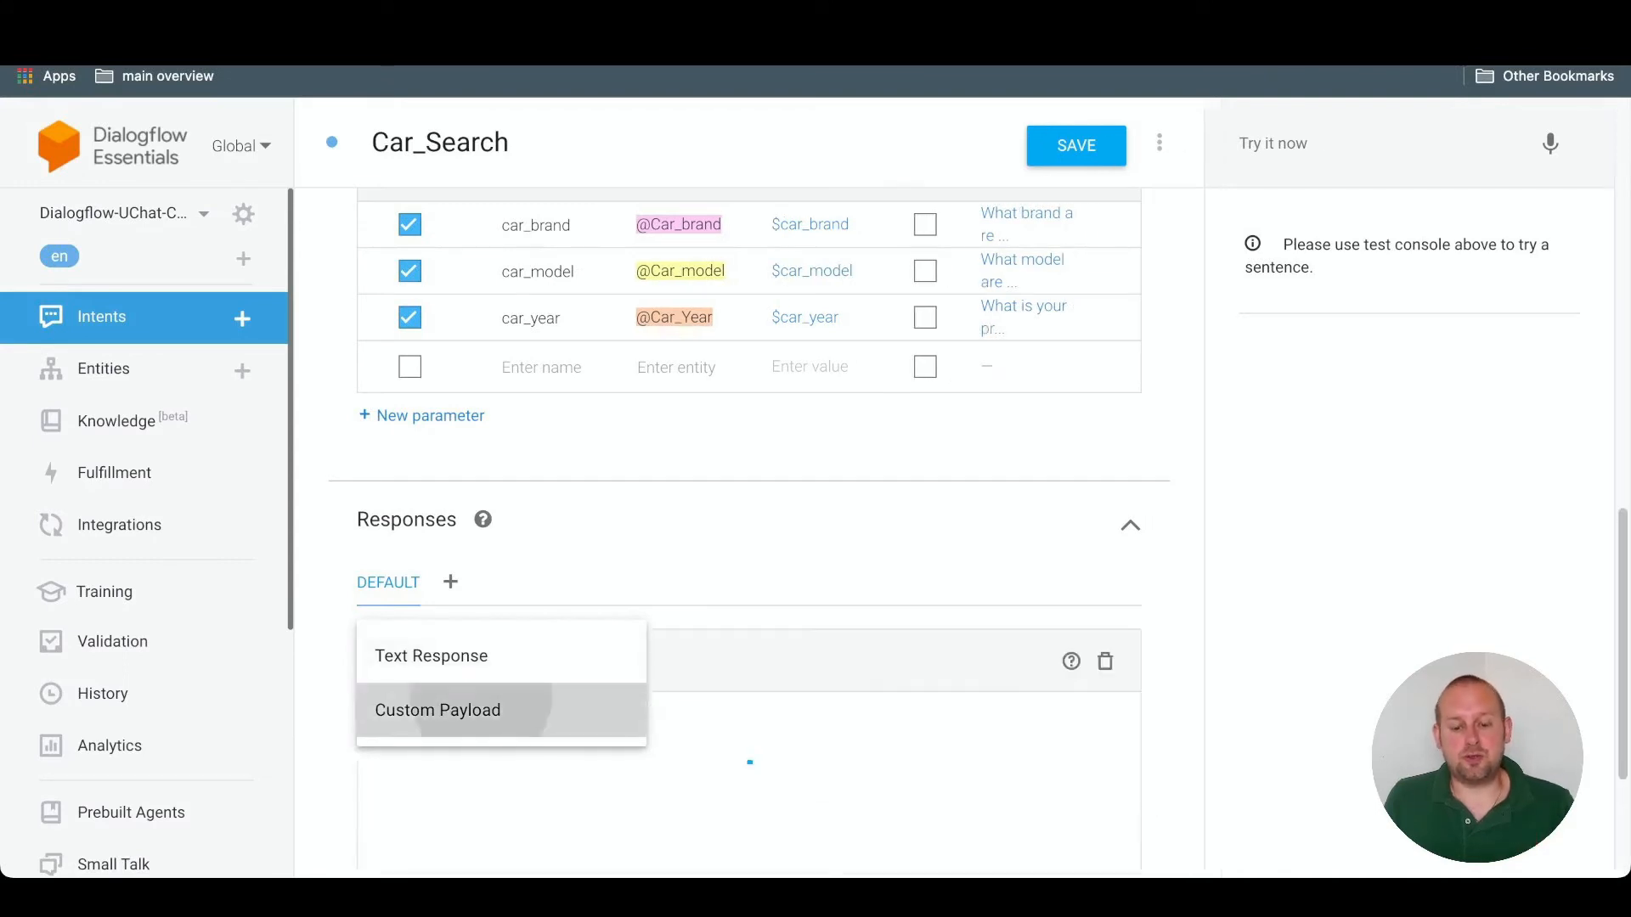
pyautogui.click(437, 710)
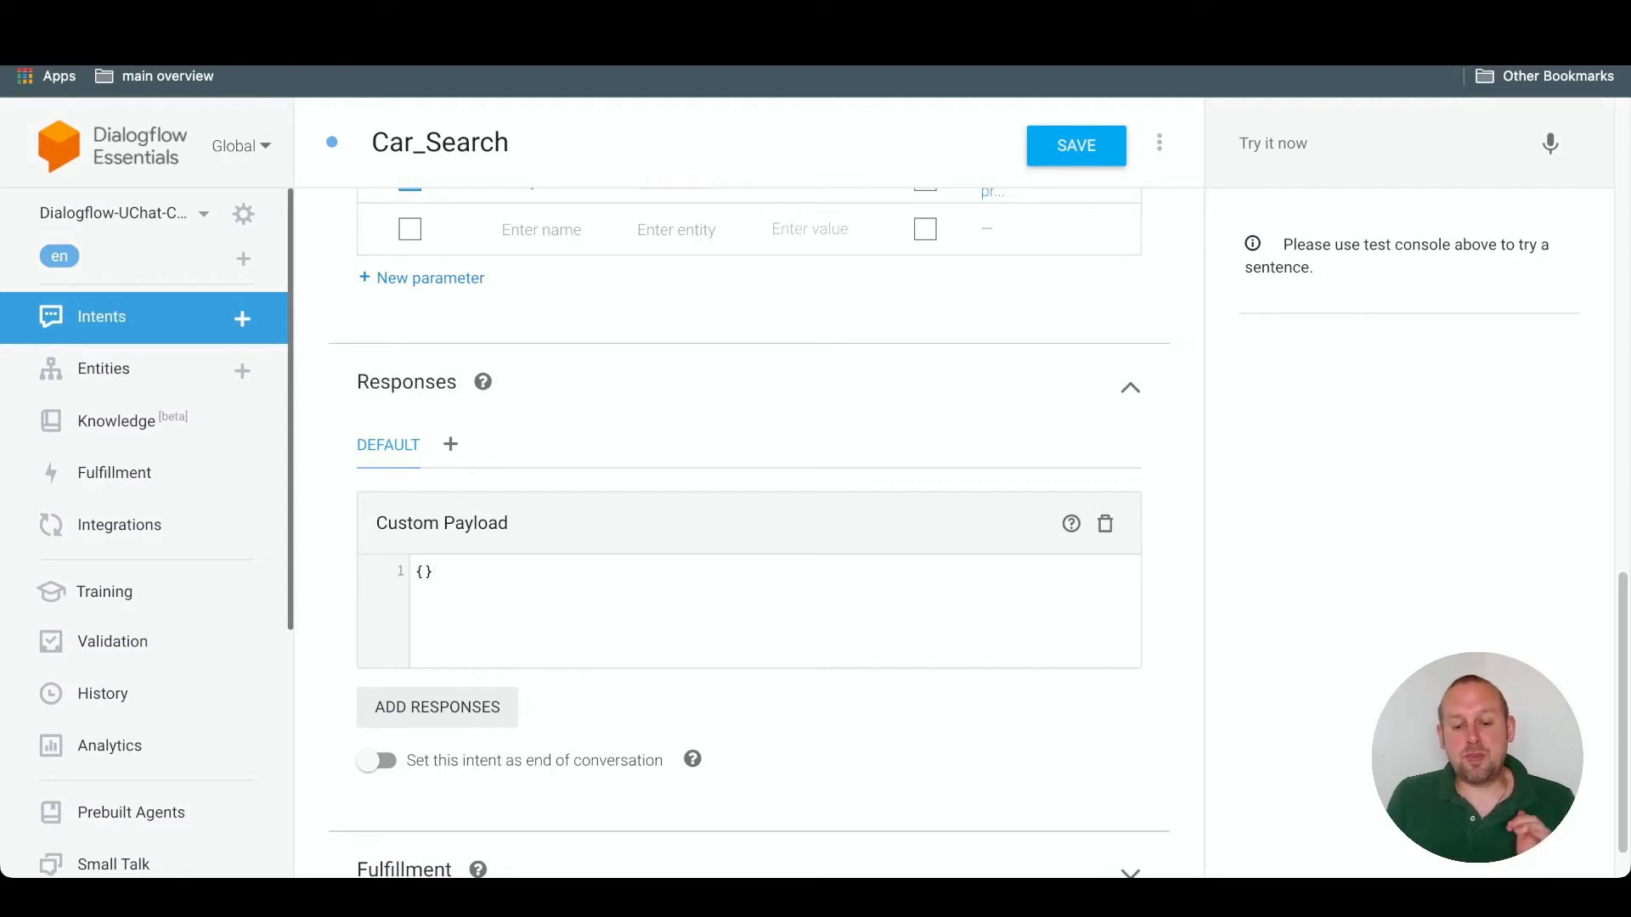
pyautogui.click(426, 571)
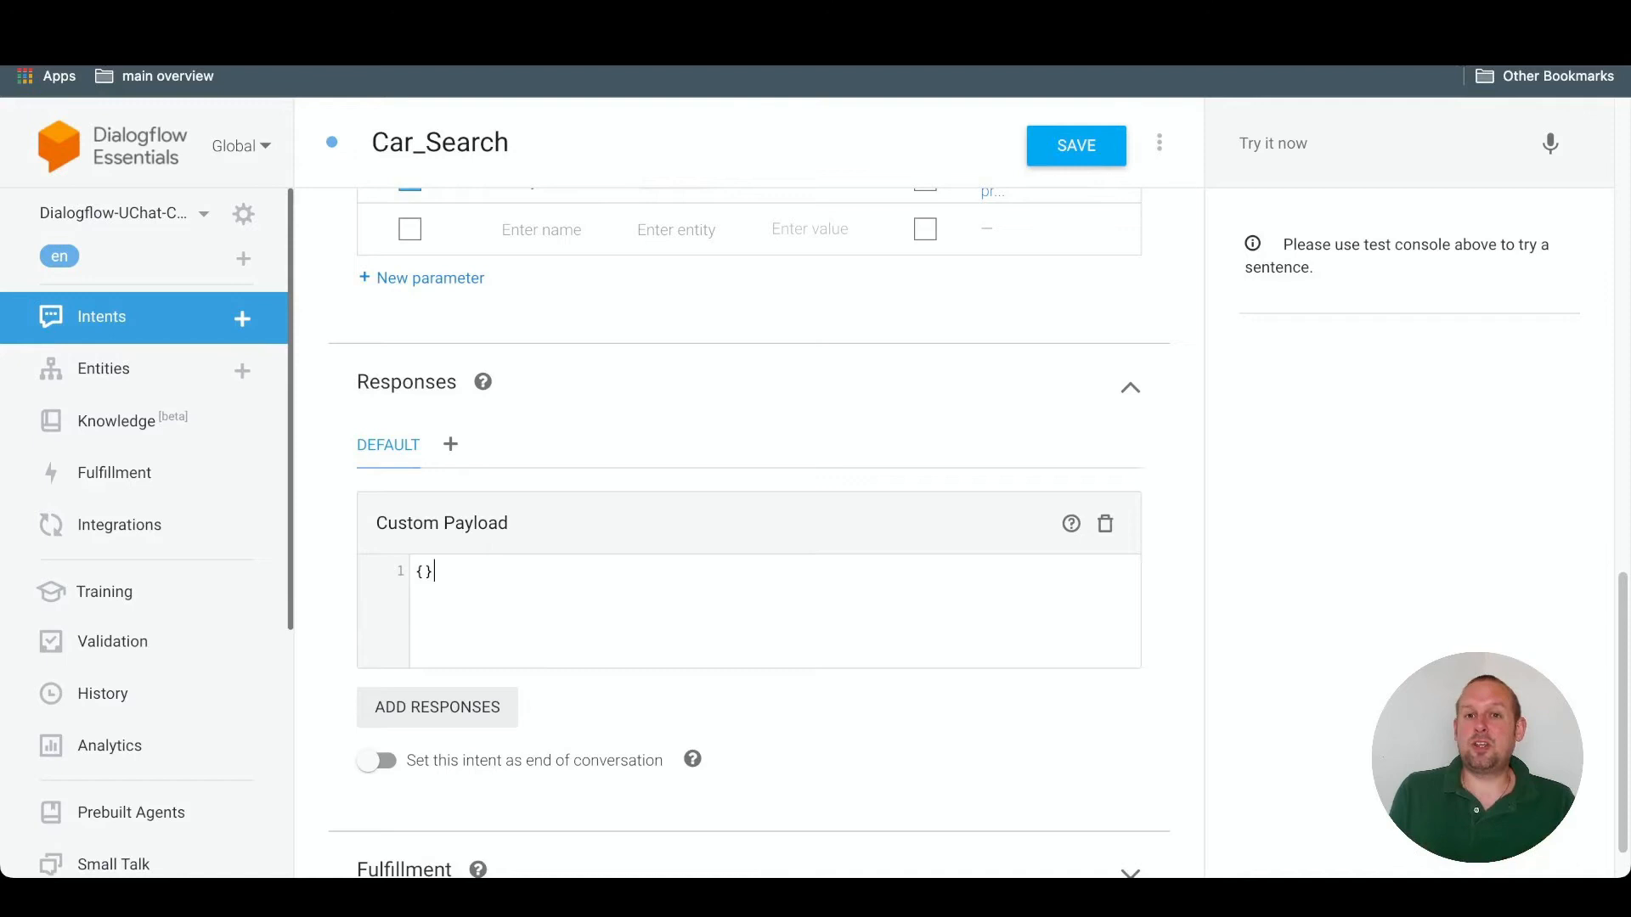
pyautogui.scroll(3)
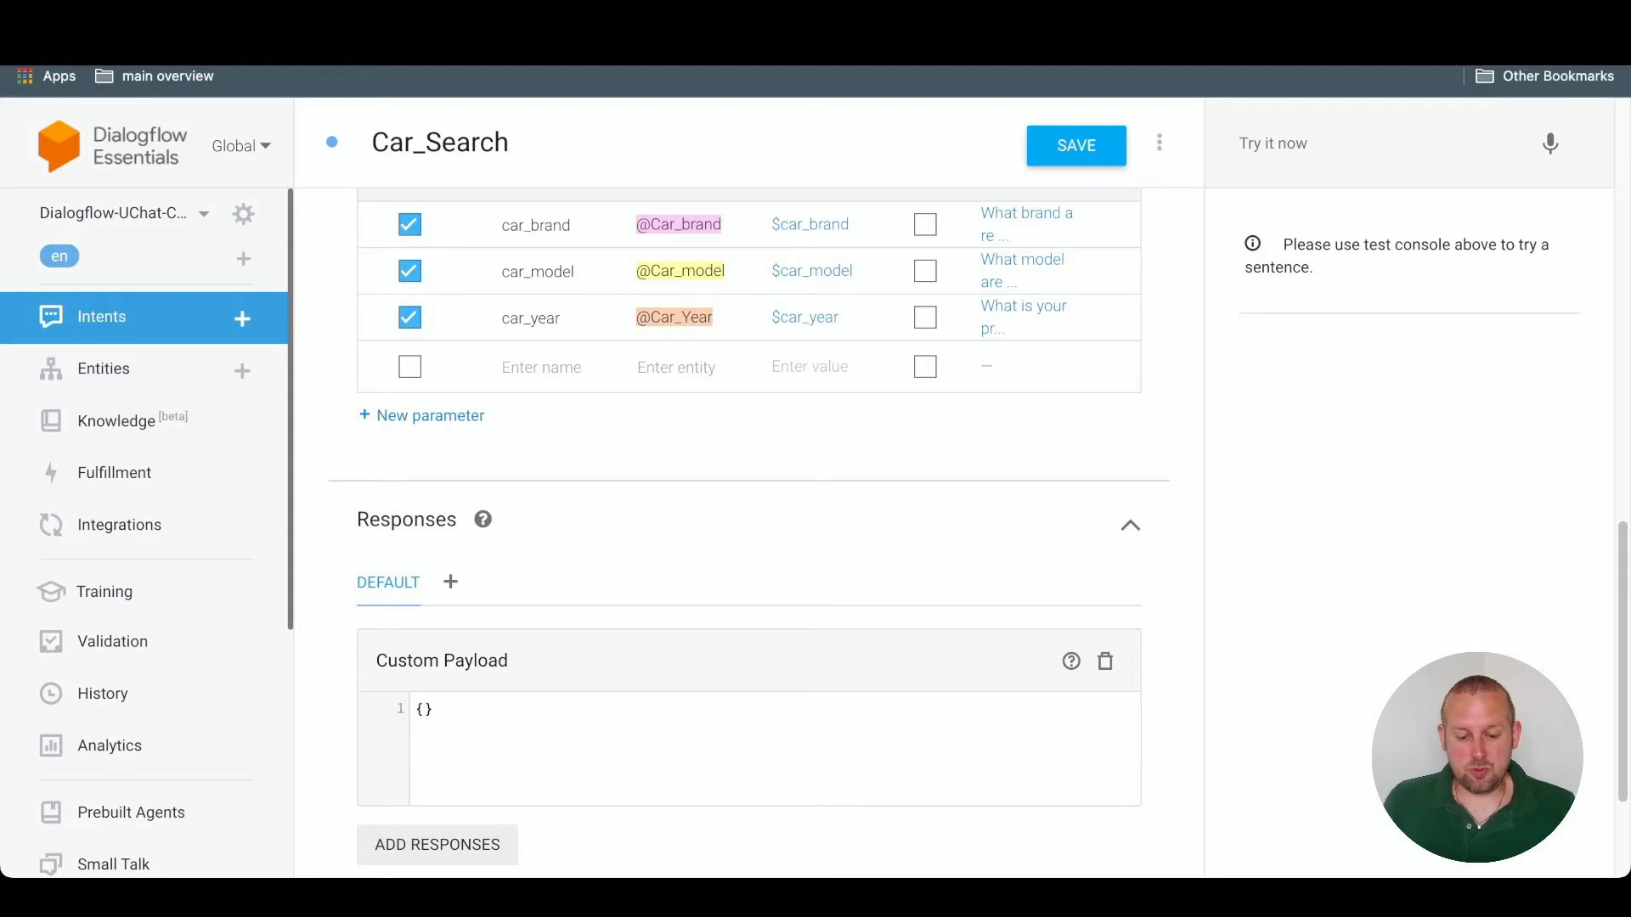
# Paste the UChat goto JSON with content "blockname" and version "v1", then switch to UChat
pyautogui.click(426, 710)
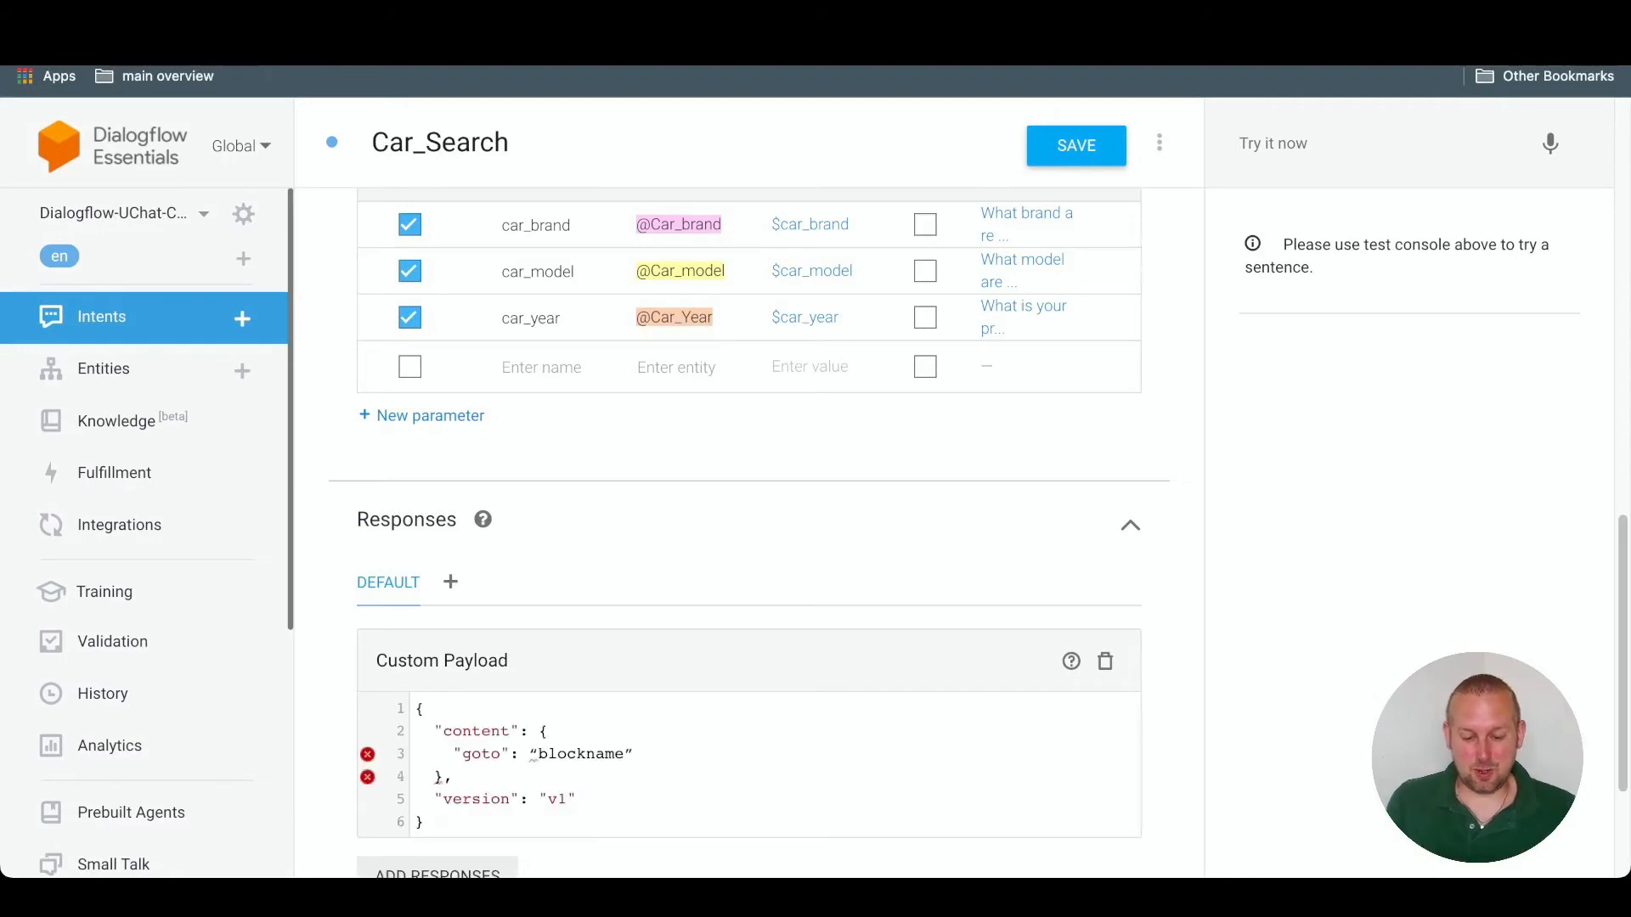
pyautogui.scroll(-3)
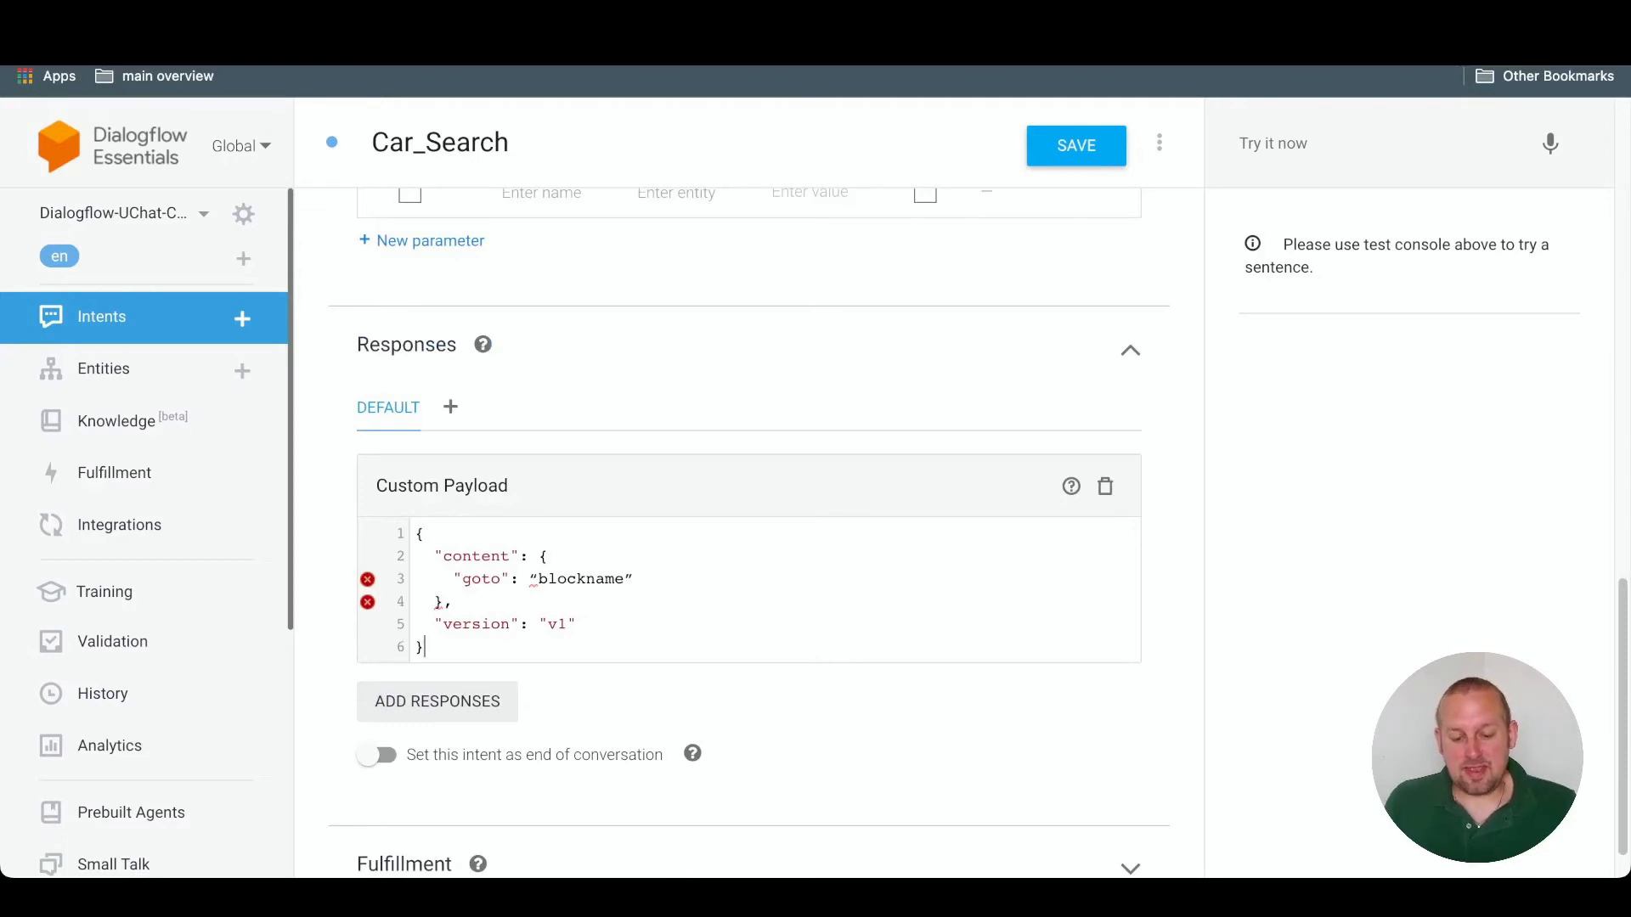
pyautogui.doubleClick(581, 580)
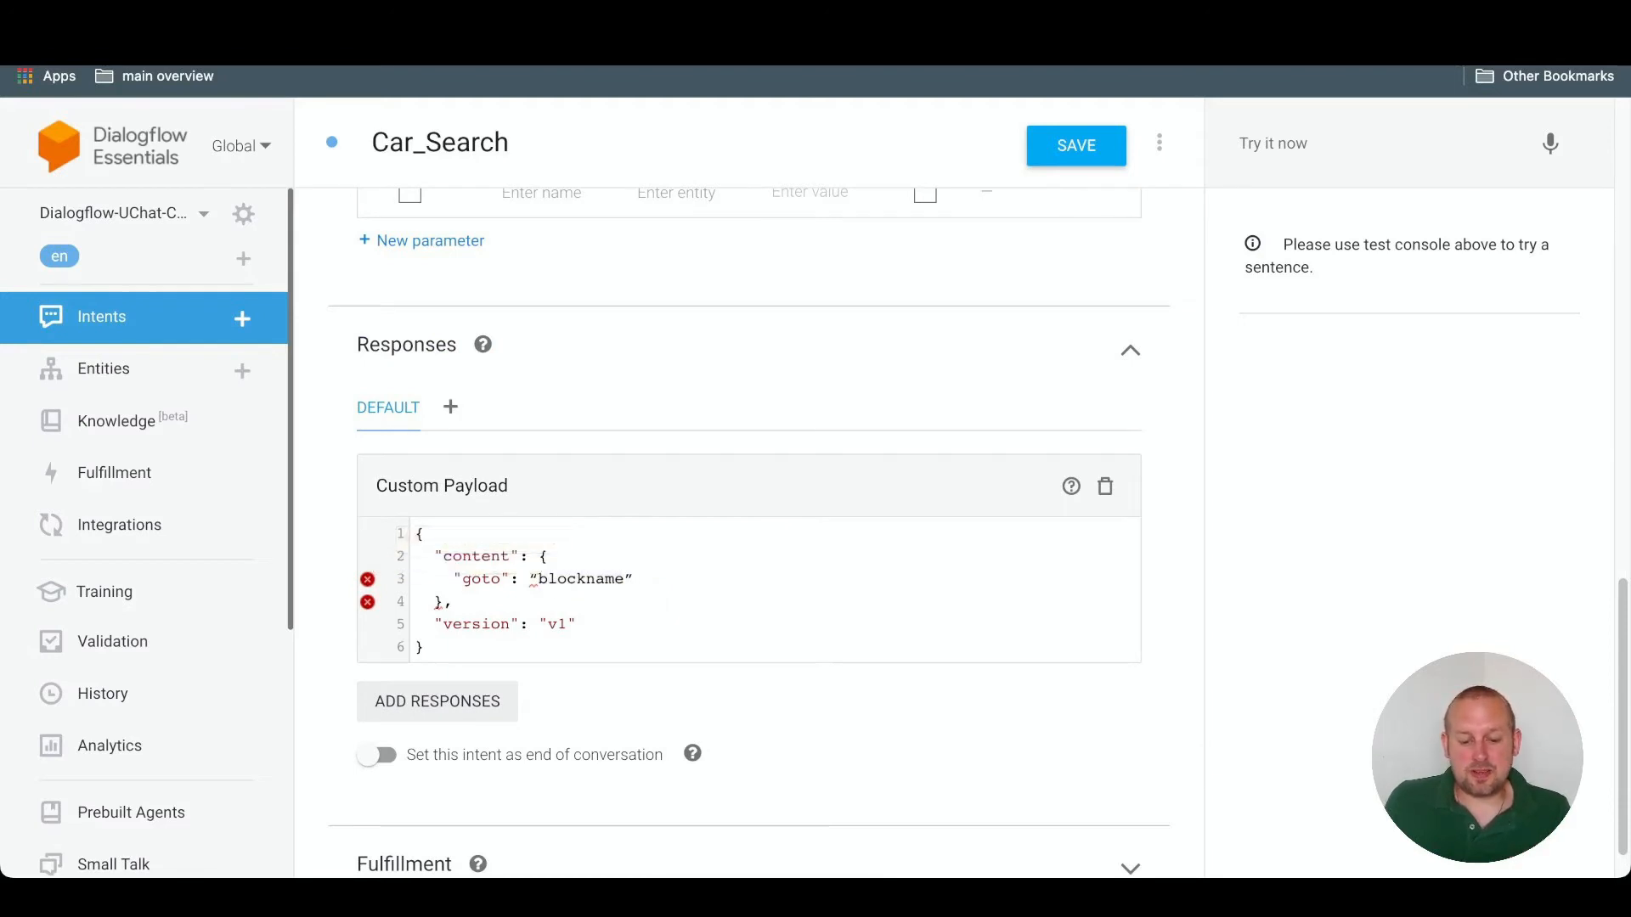
pyautogui.moveTo(367, 577)
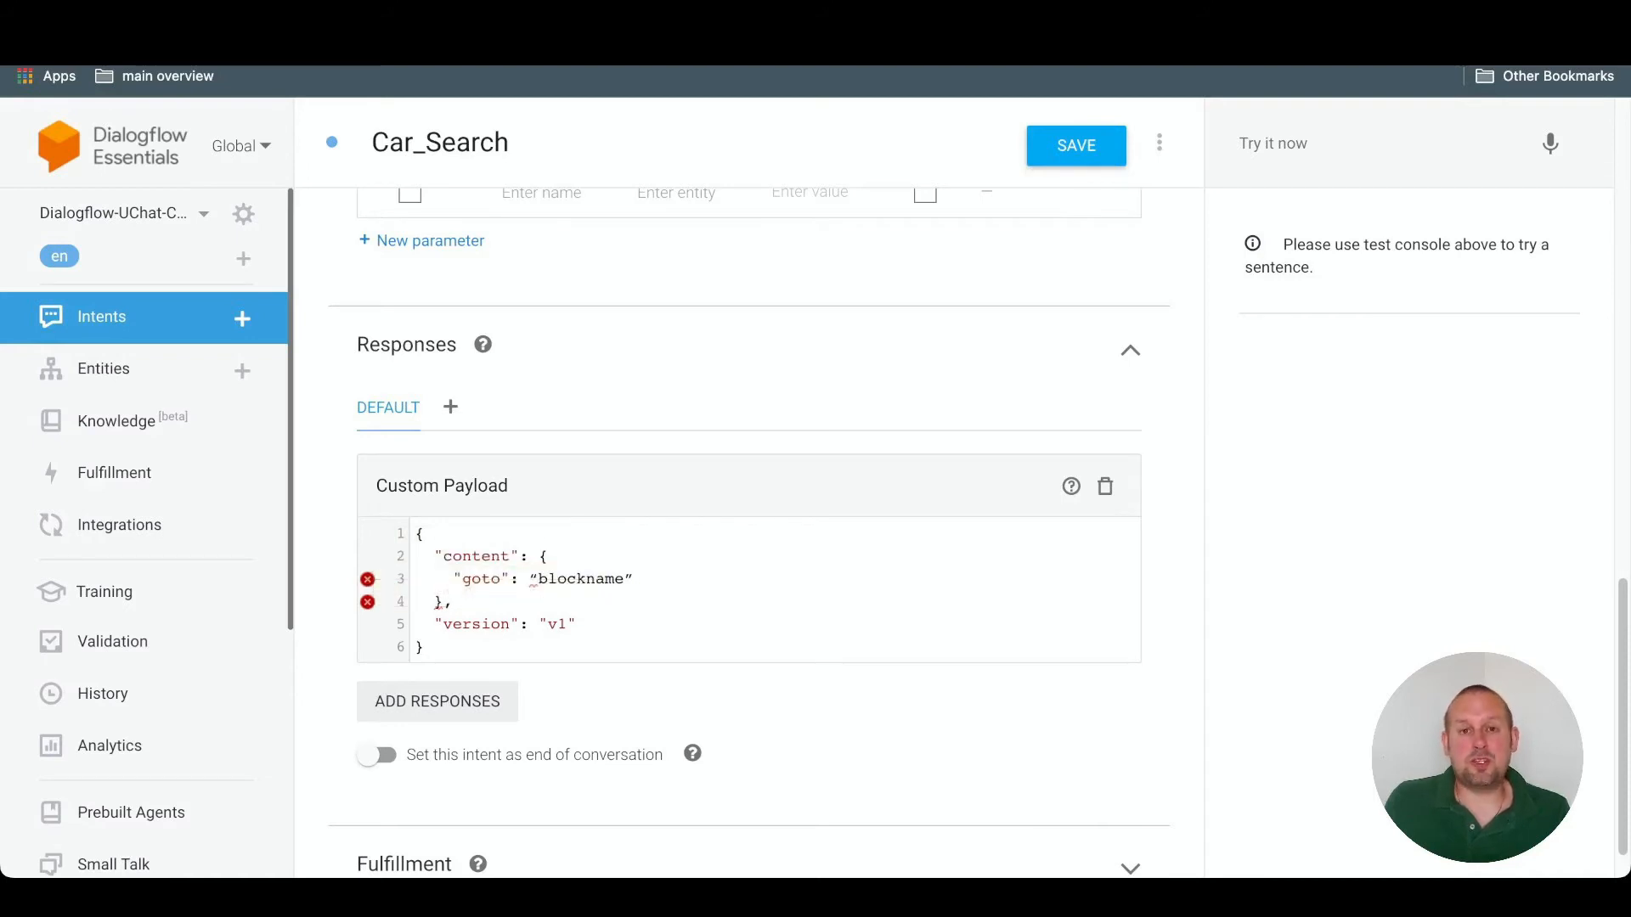
pyautogui.click(632, 579)
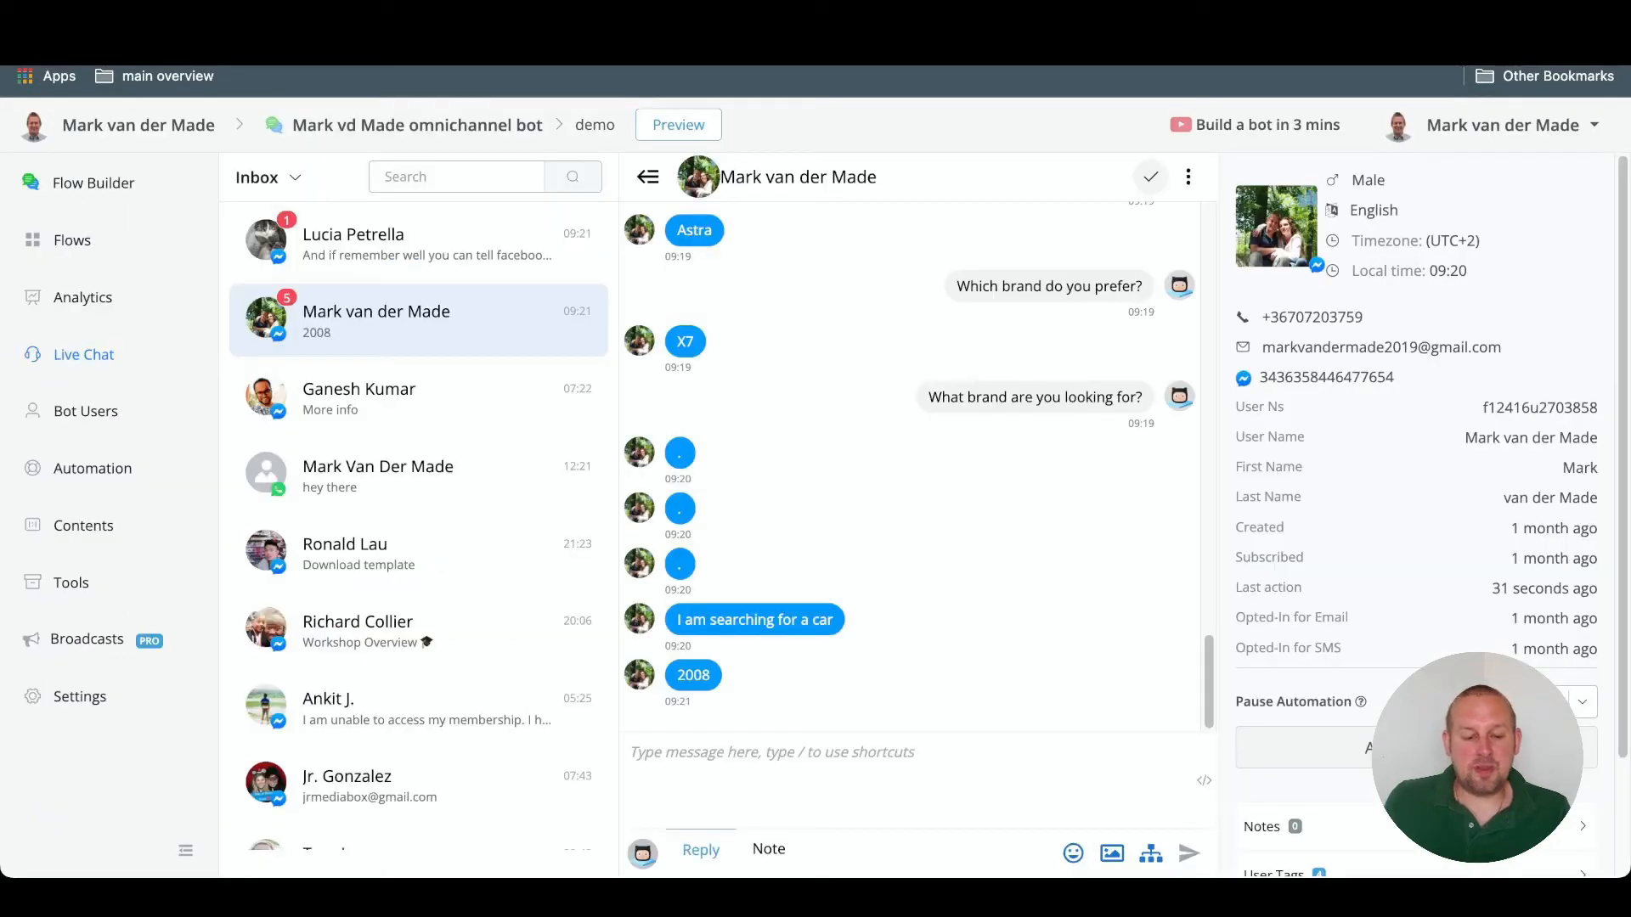
# Create a new Web sub flow in Flows named Live demo dialogflow
pyautogui.click(72, 240)
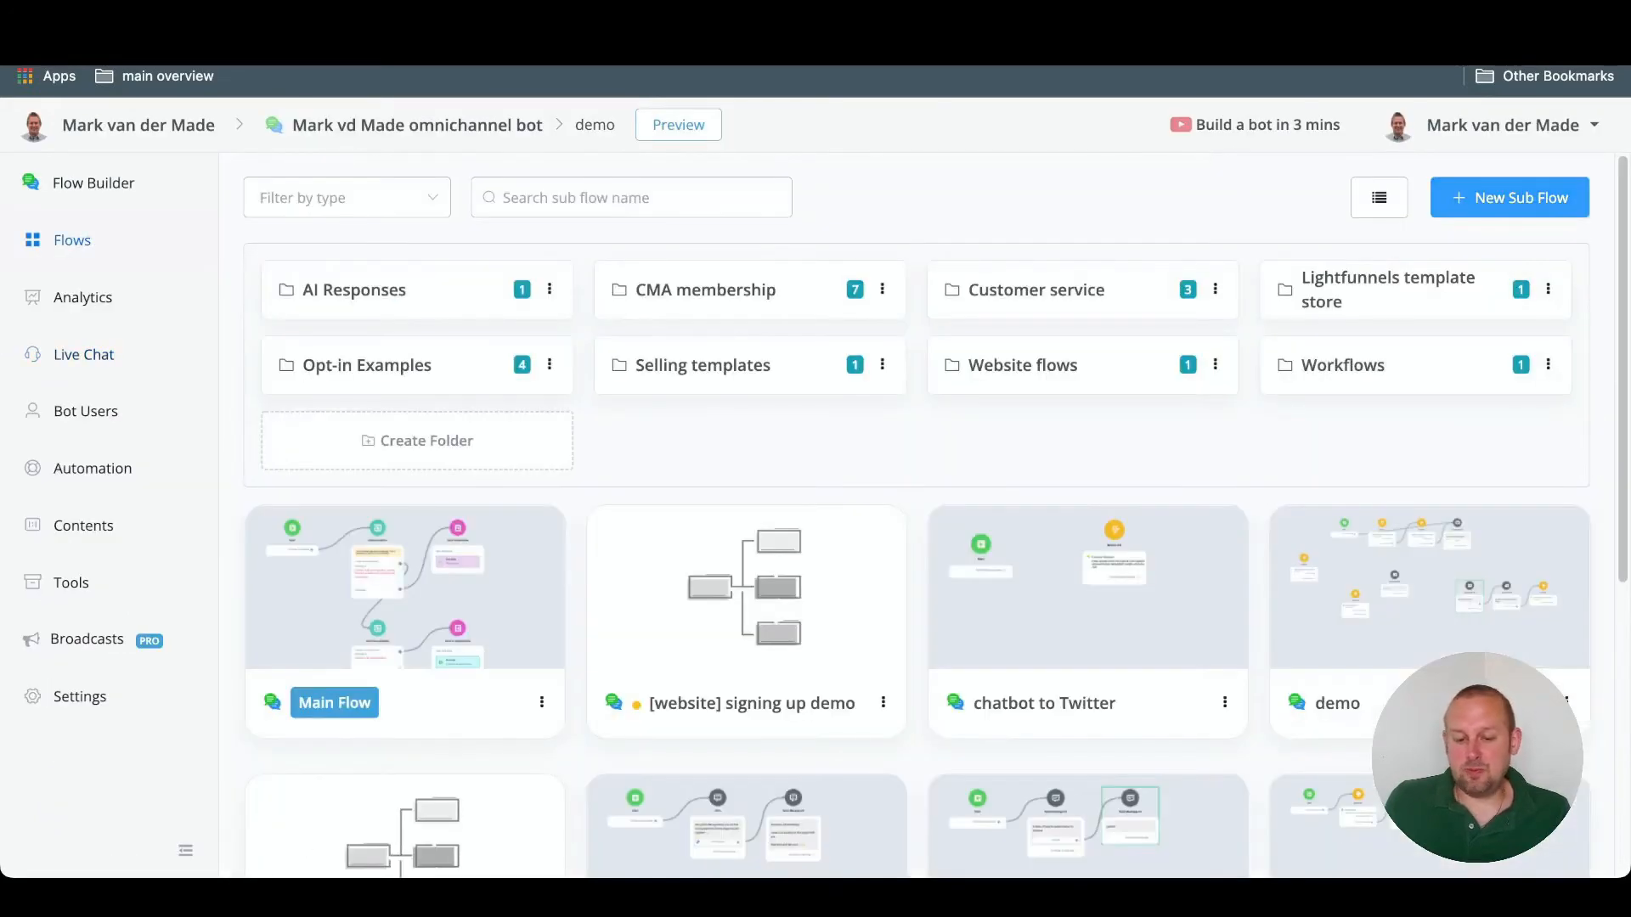
pyautogui.click(1509, 197)
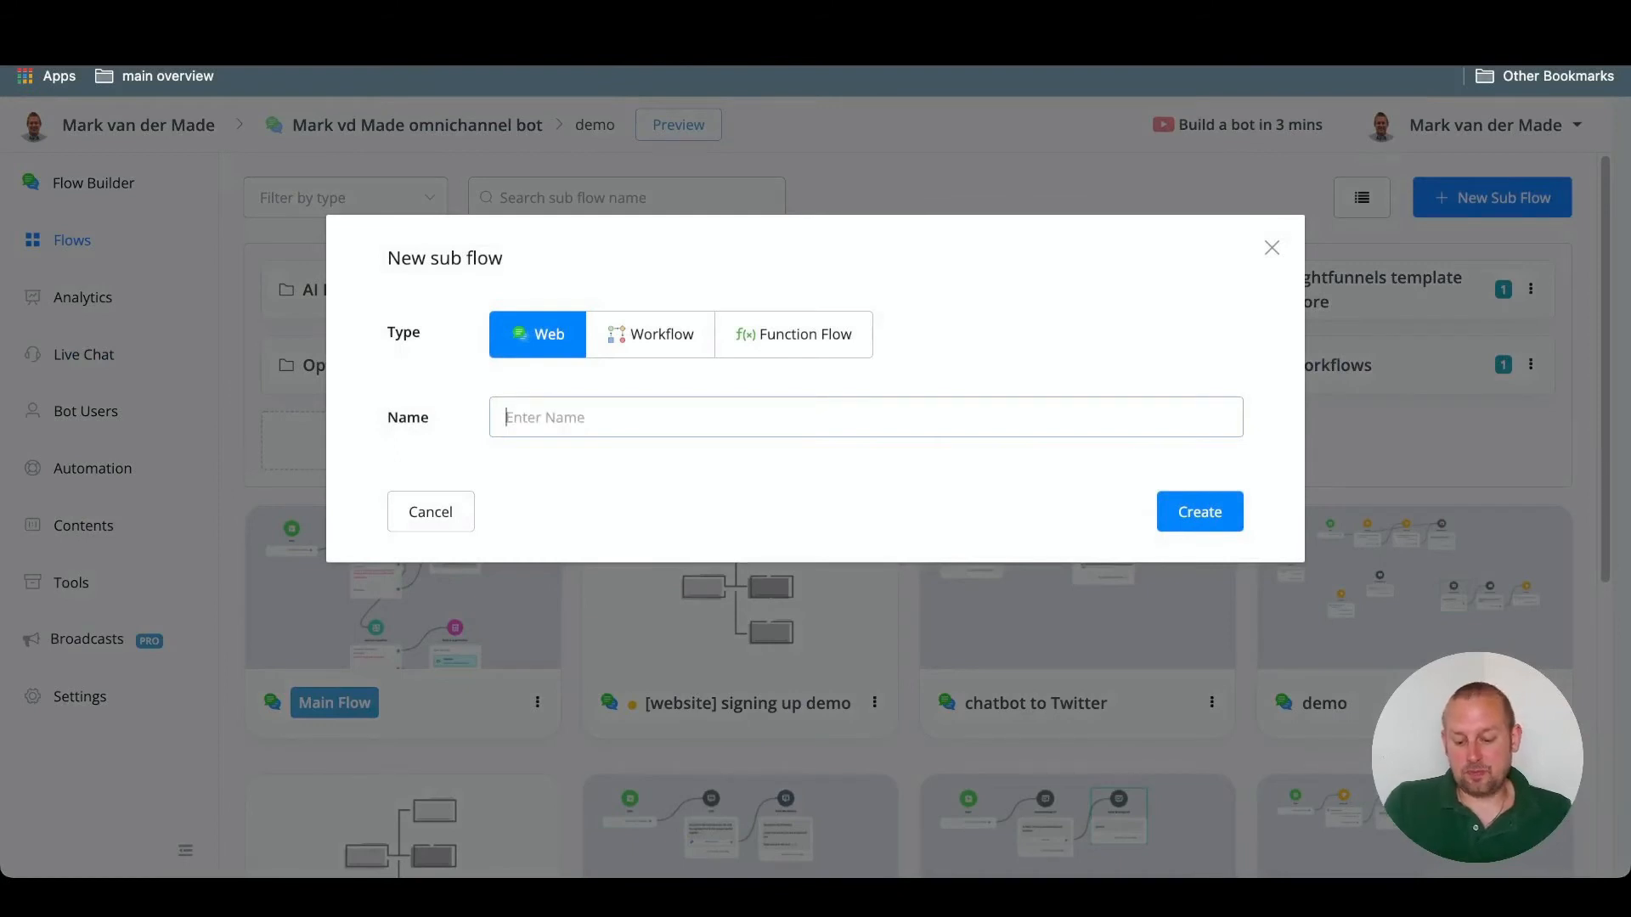
pyautogui.write('Liv')
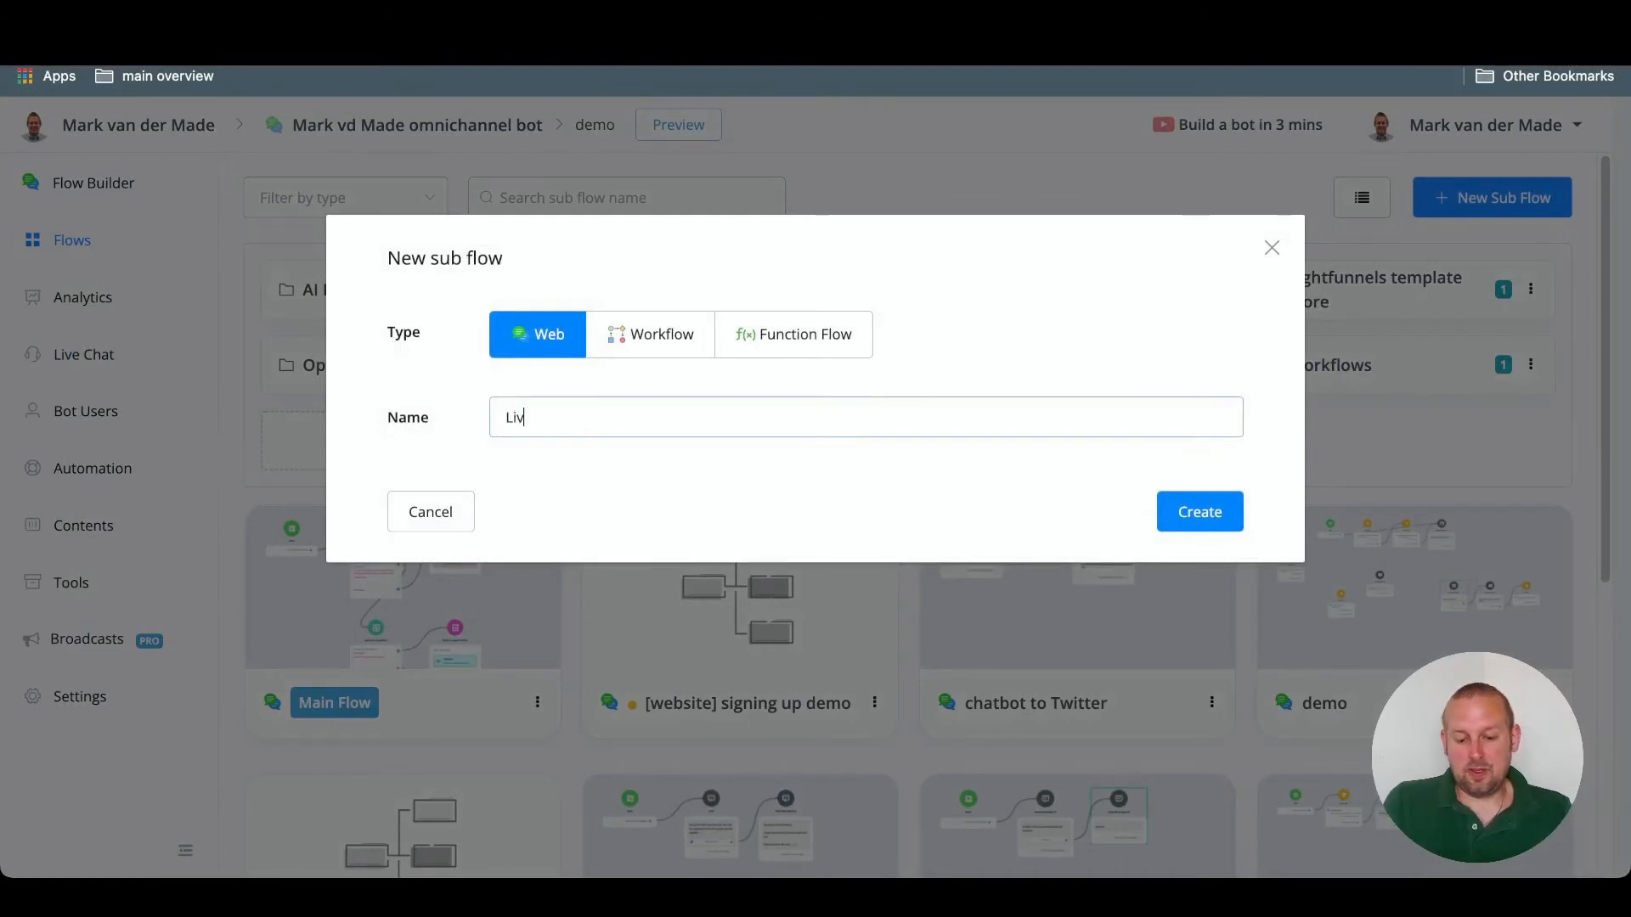
pyautogui.write('e demo di')
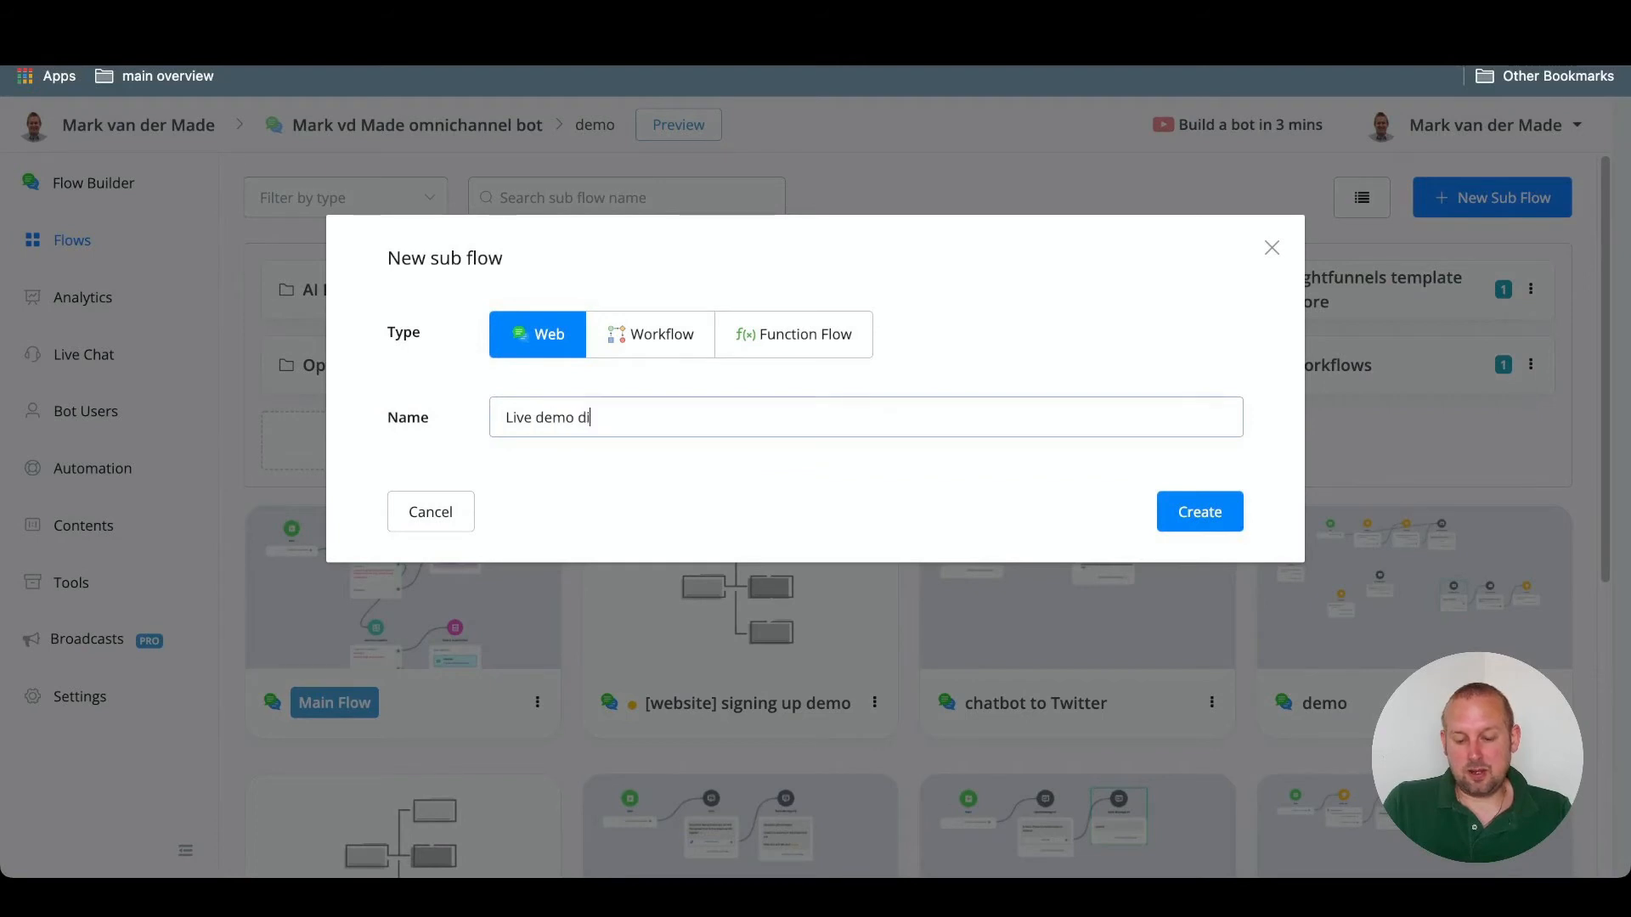
pyautogui.write('alogflow')
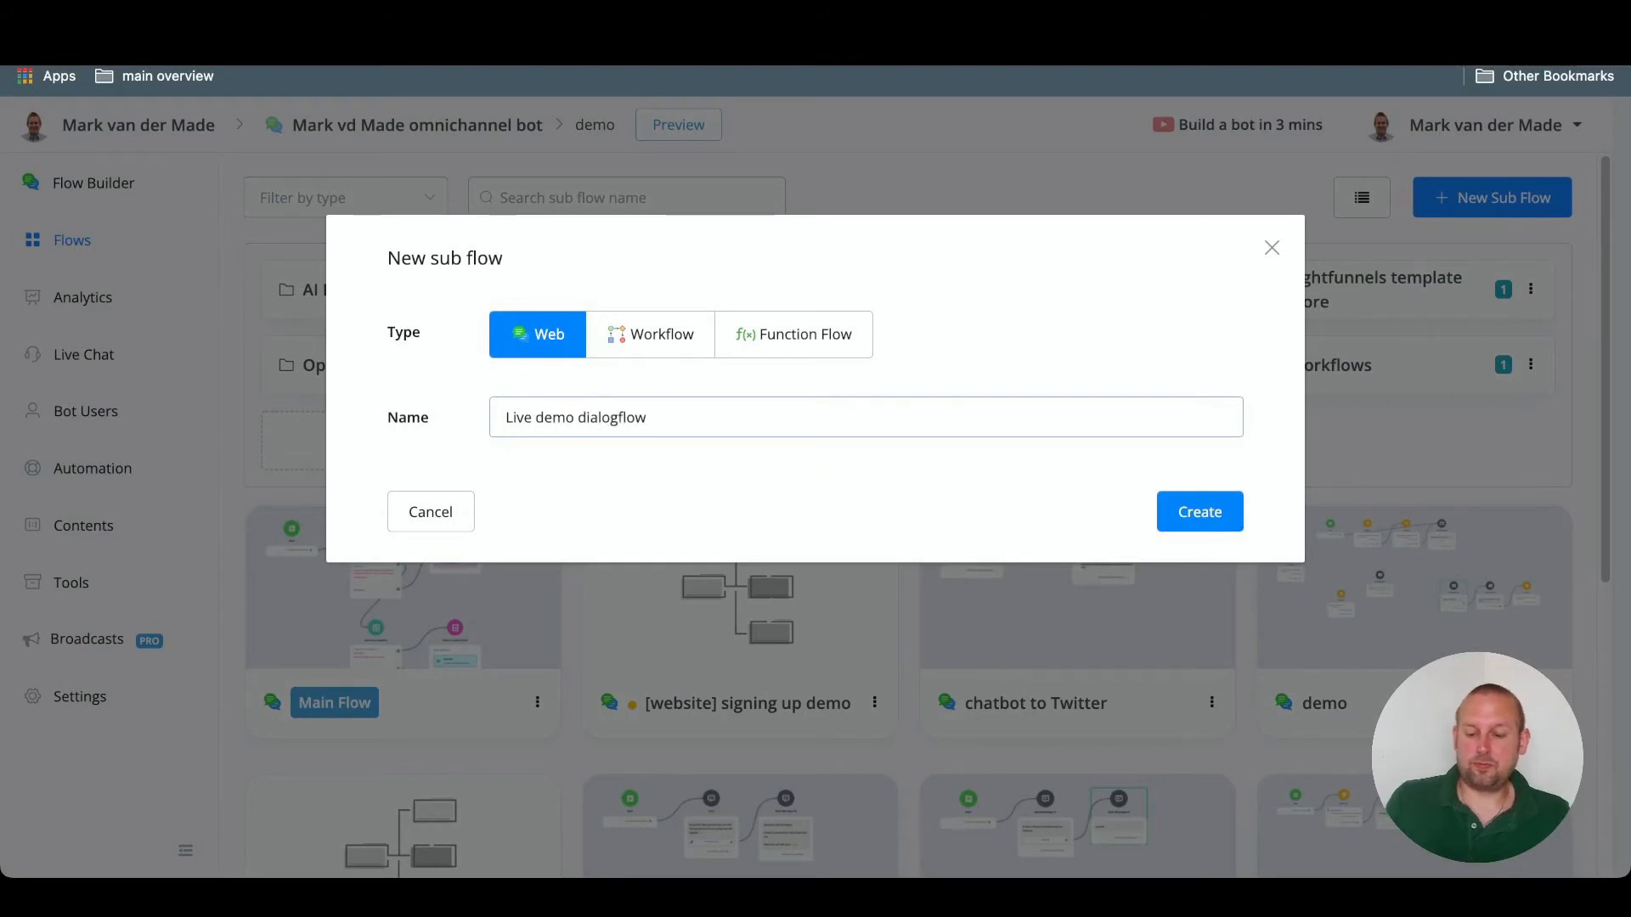
pyautogui.click(1198, 511)
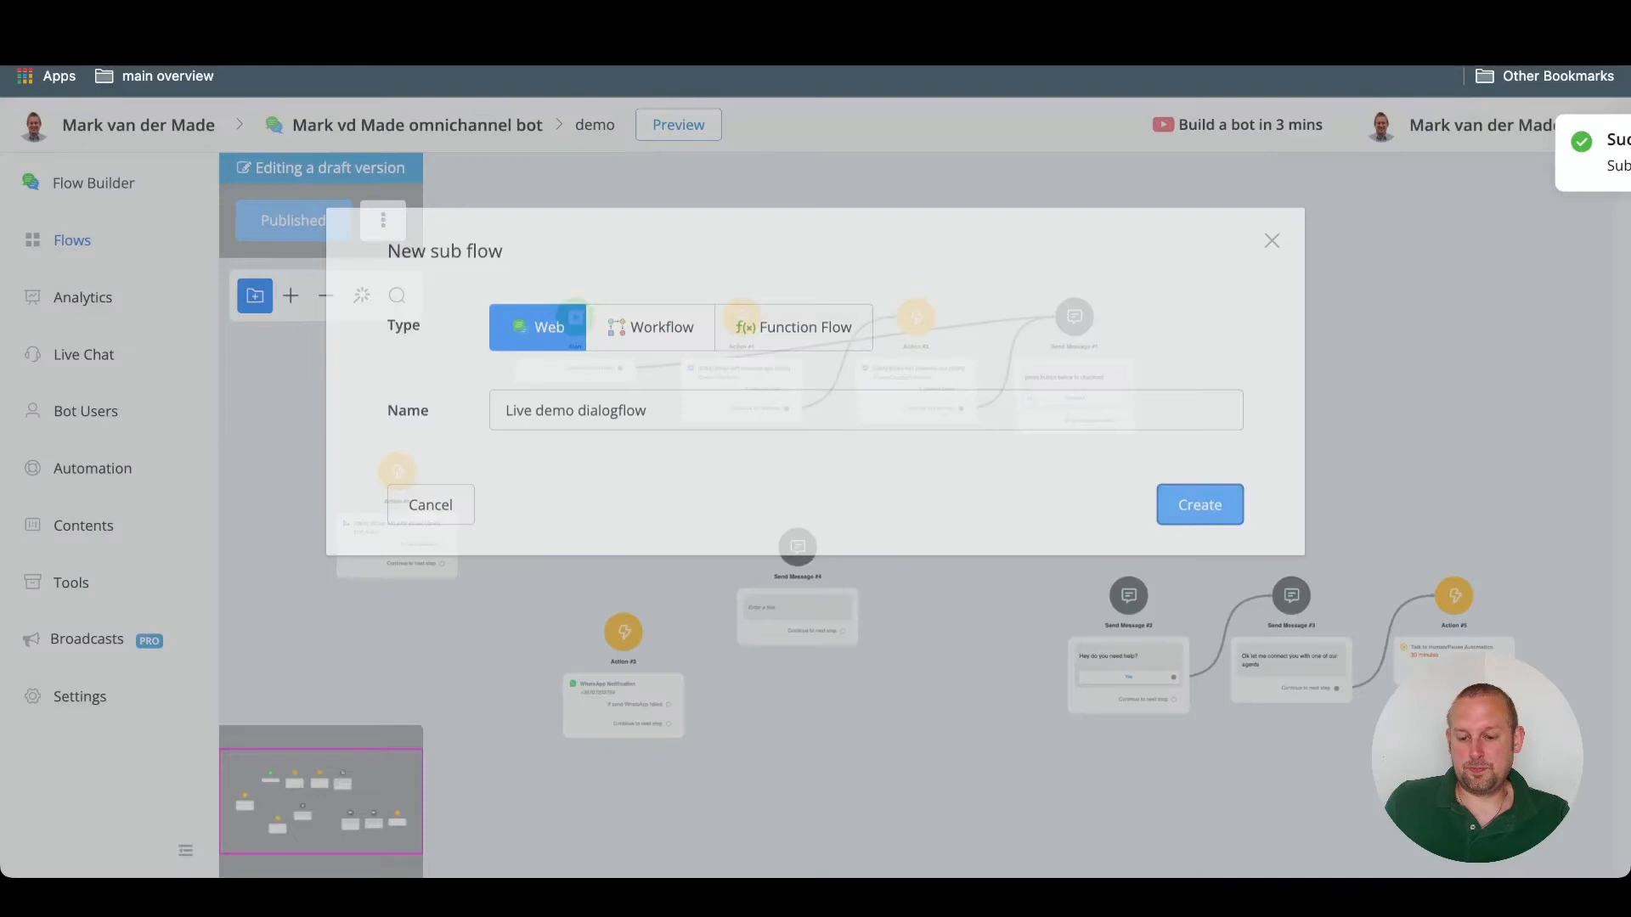
# Attach a Send Message step after Start and name it Car_Search
pyautogui.click(1197, 505)
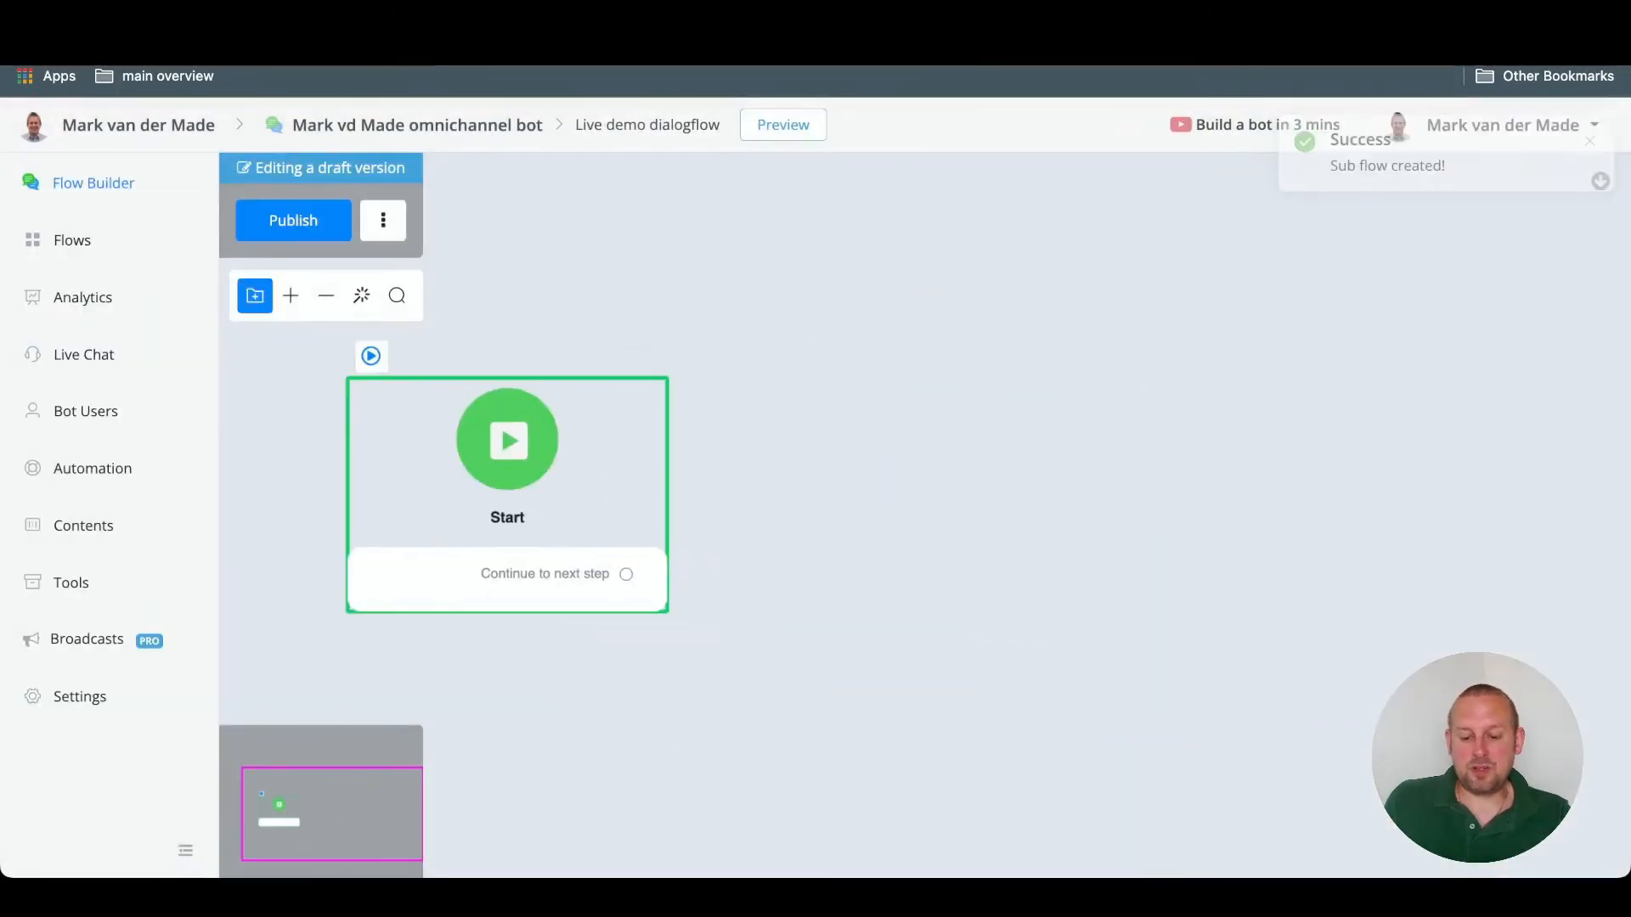
pyautogui.click(627, 572)
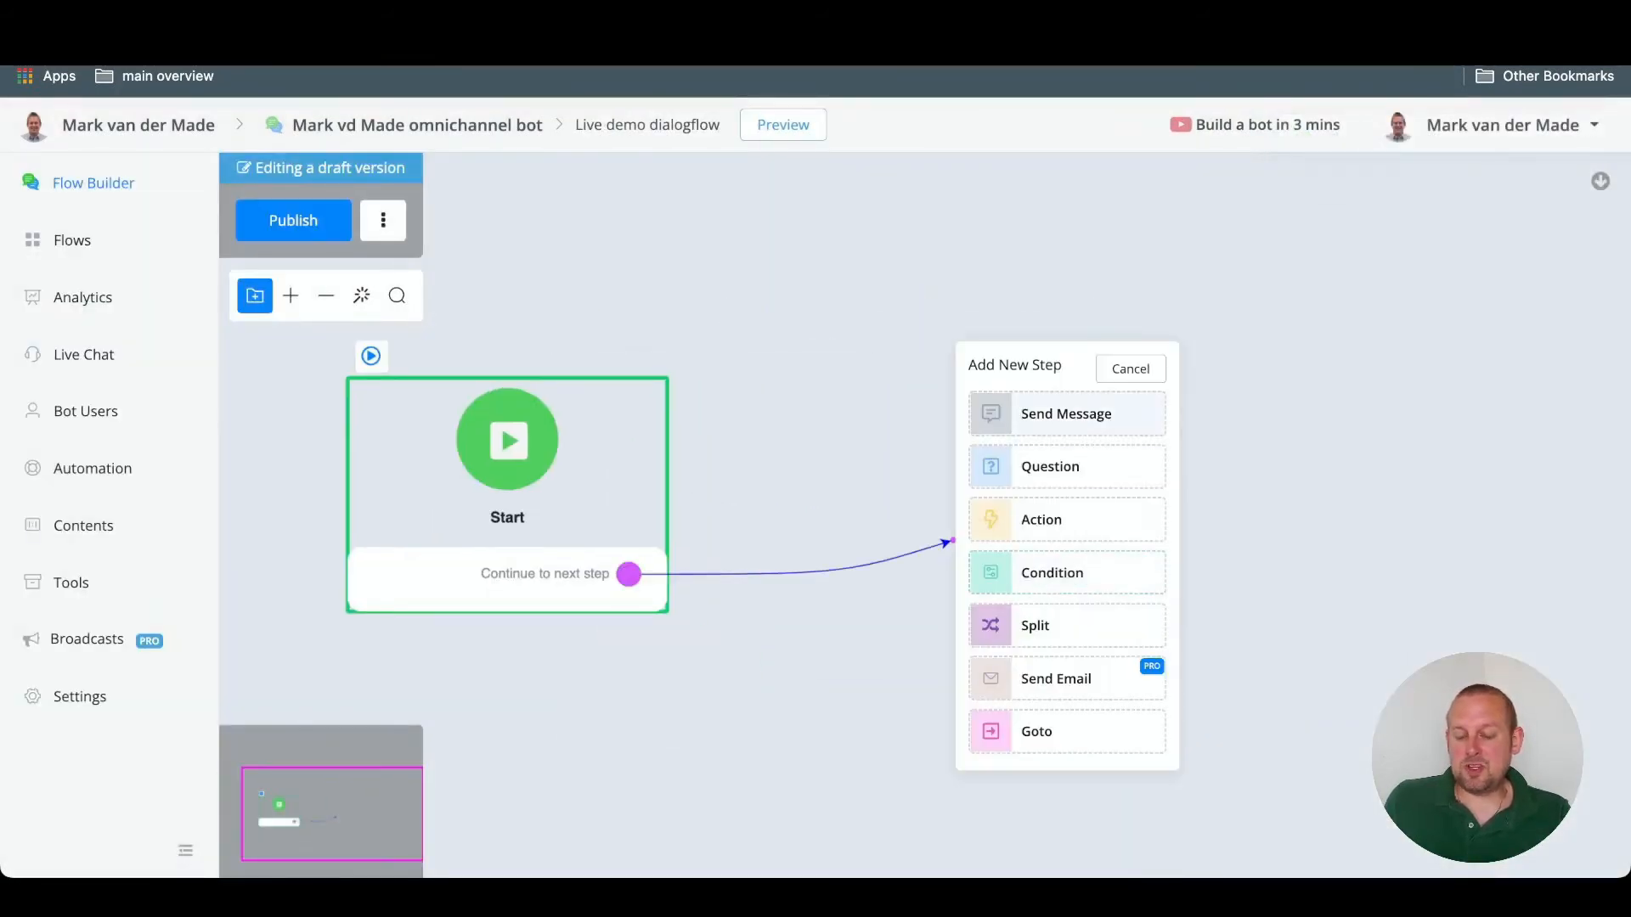
pyautogui.click(1065, 412)
pyautogui.write('Ca')
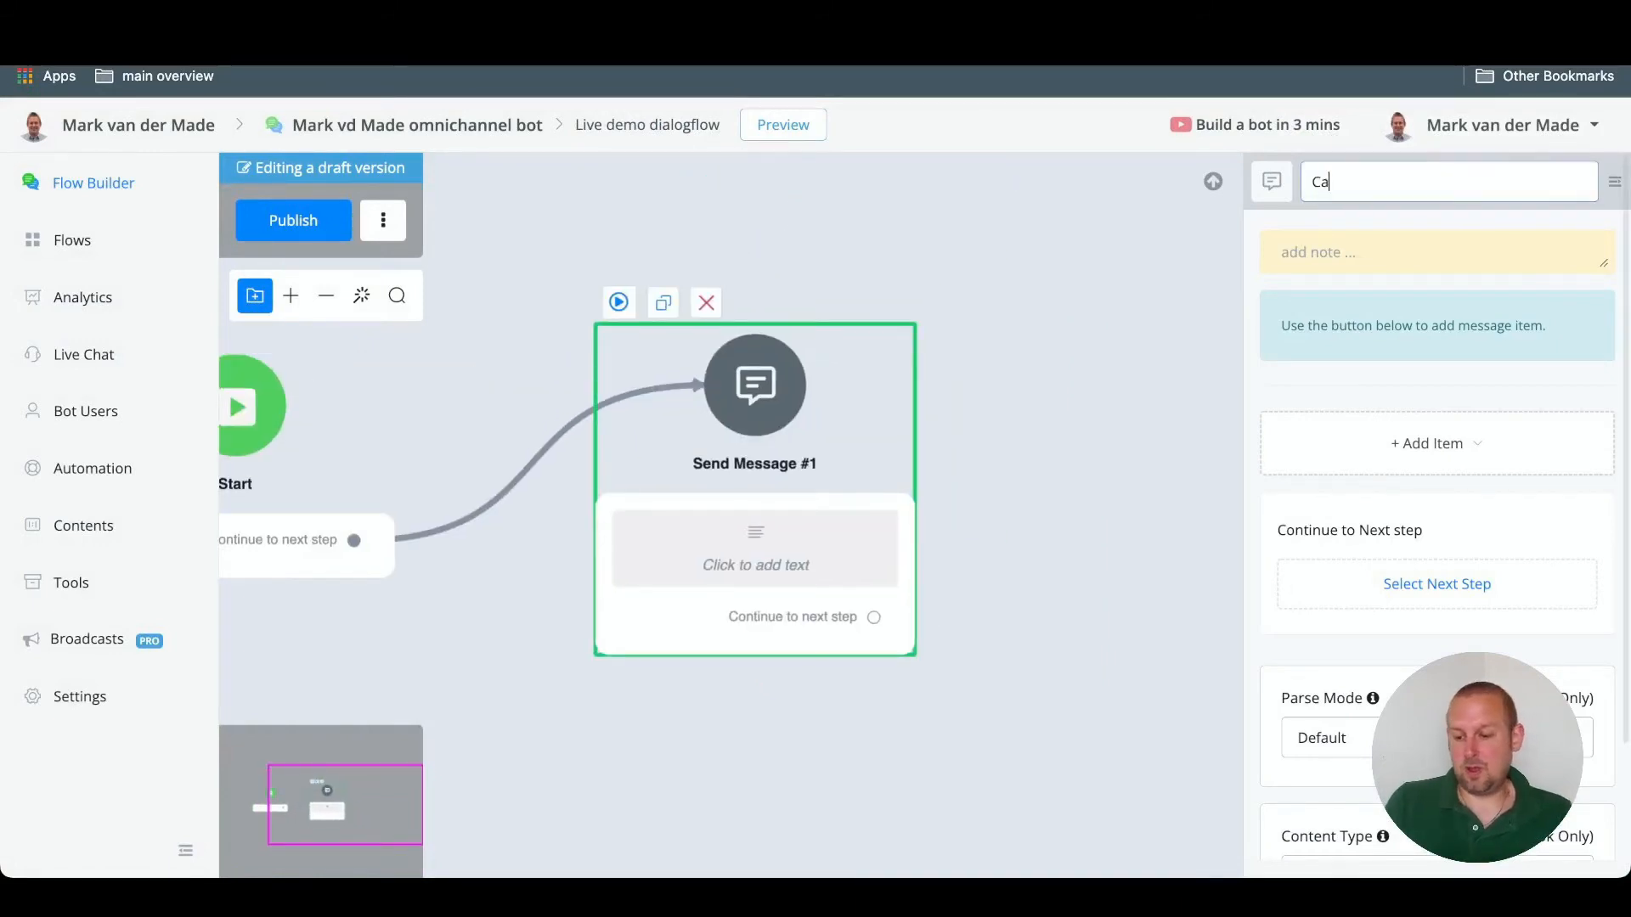
pyautogui.write('r')
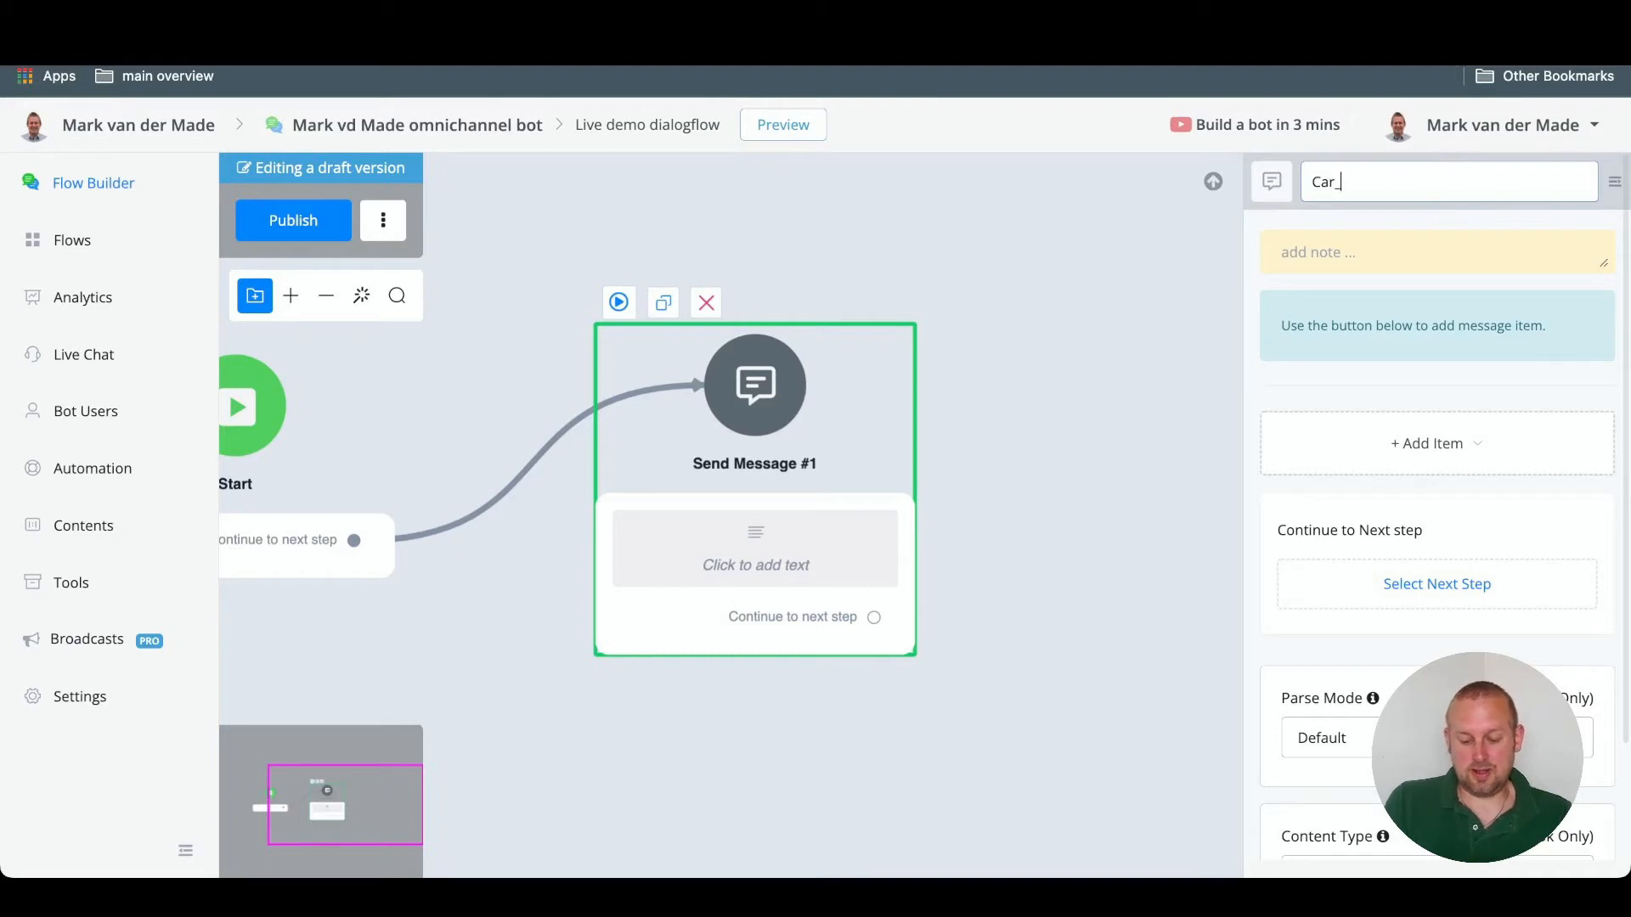
pyautogui.write('Search')
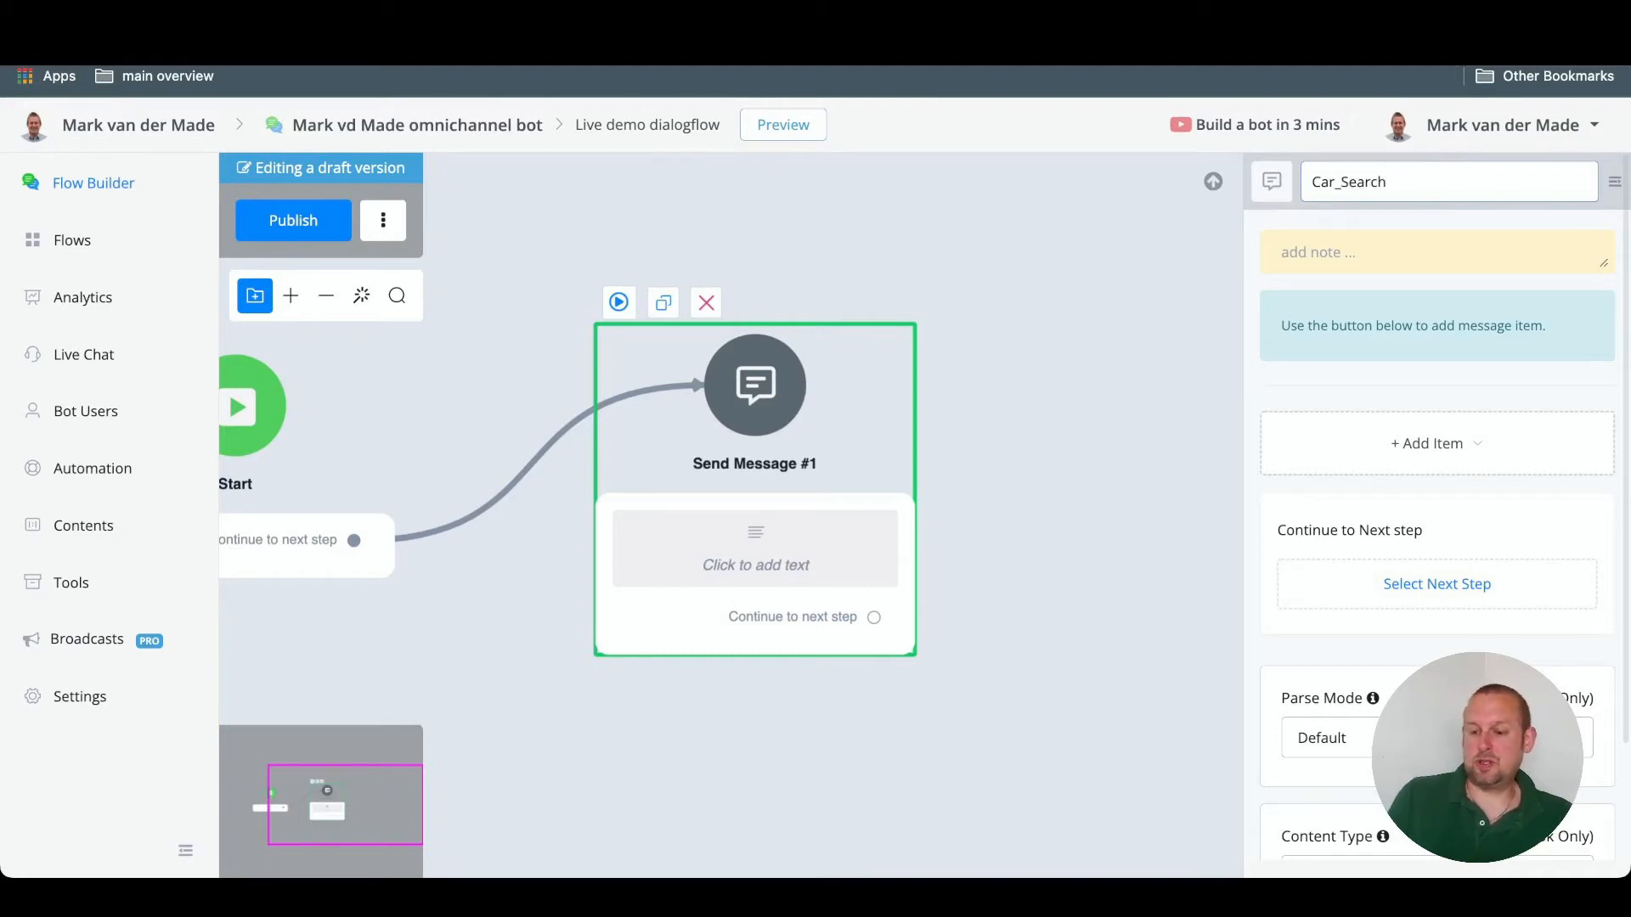
# Add a text item saying it will check the system and publish the flow
pyautogui.click(1429, 443)
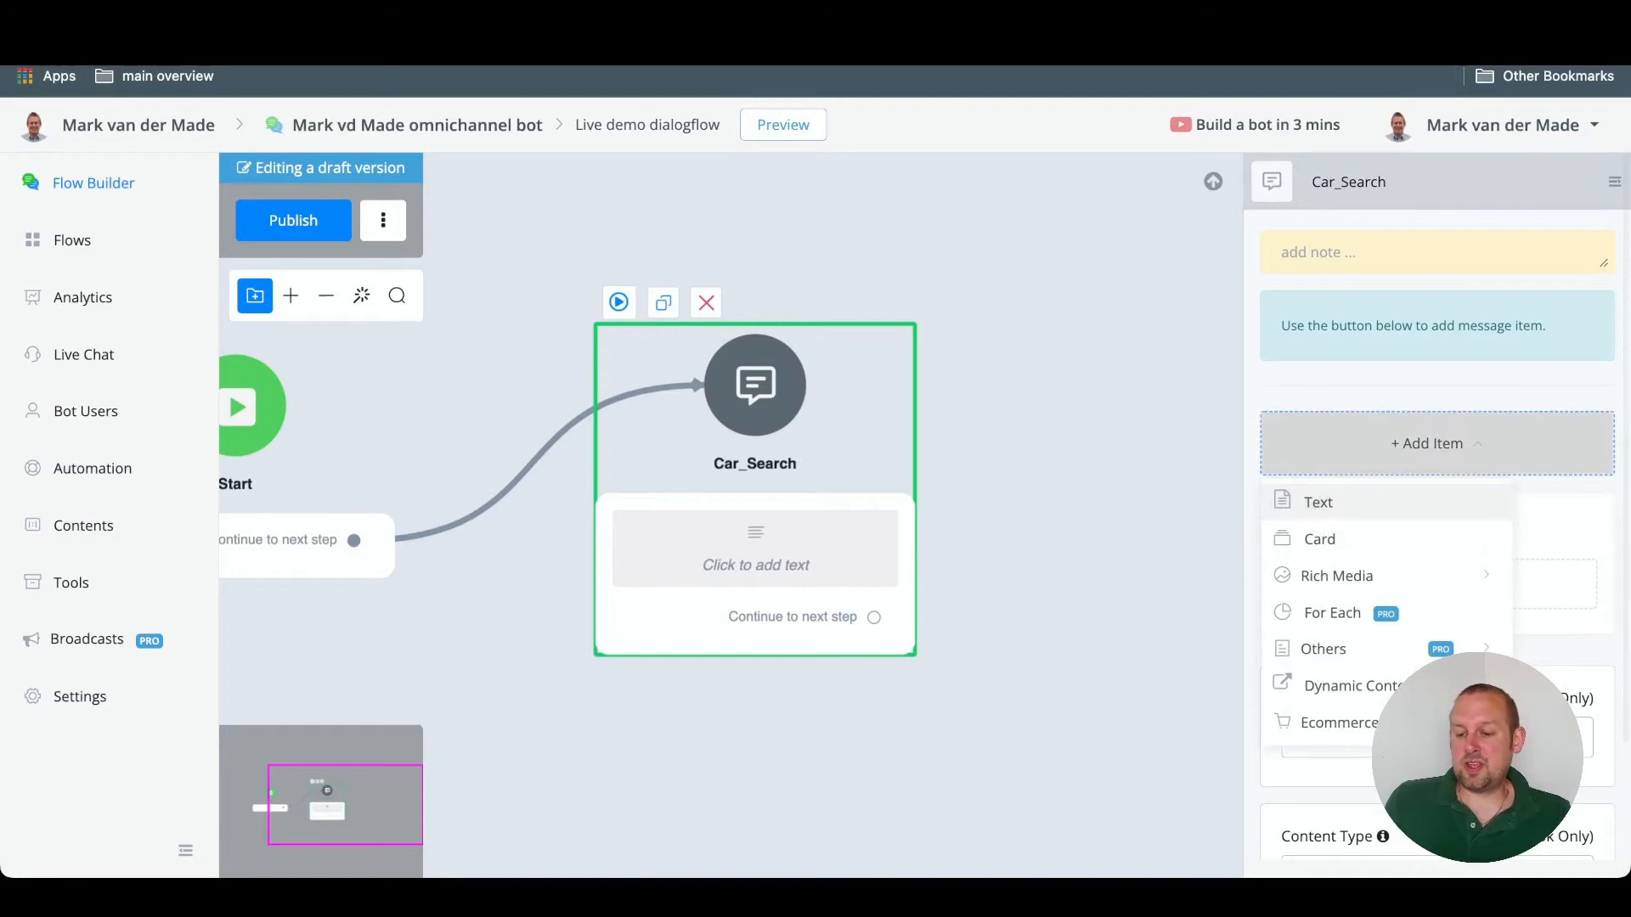
pyautogui.click(1319, 501)
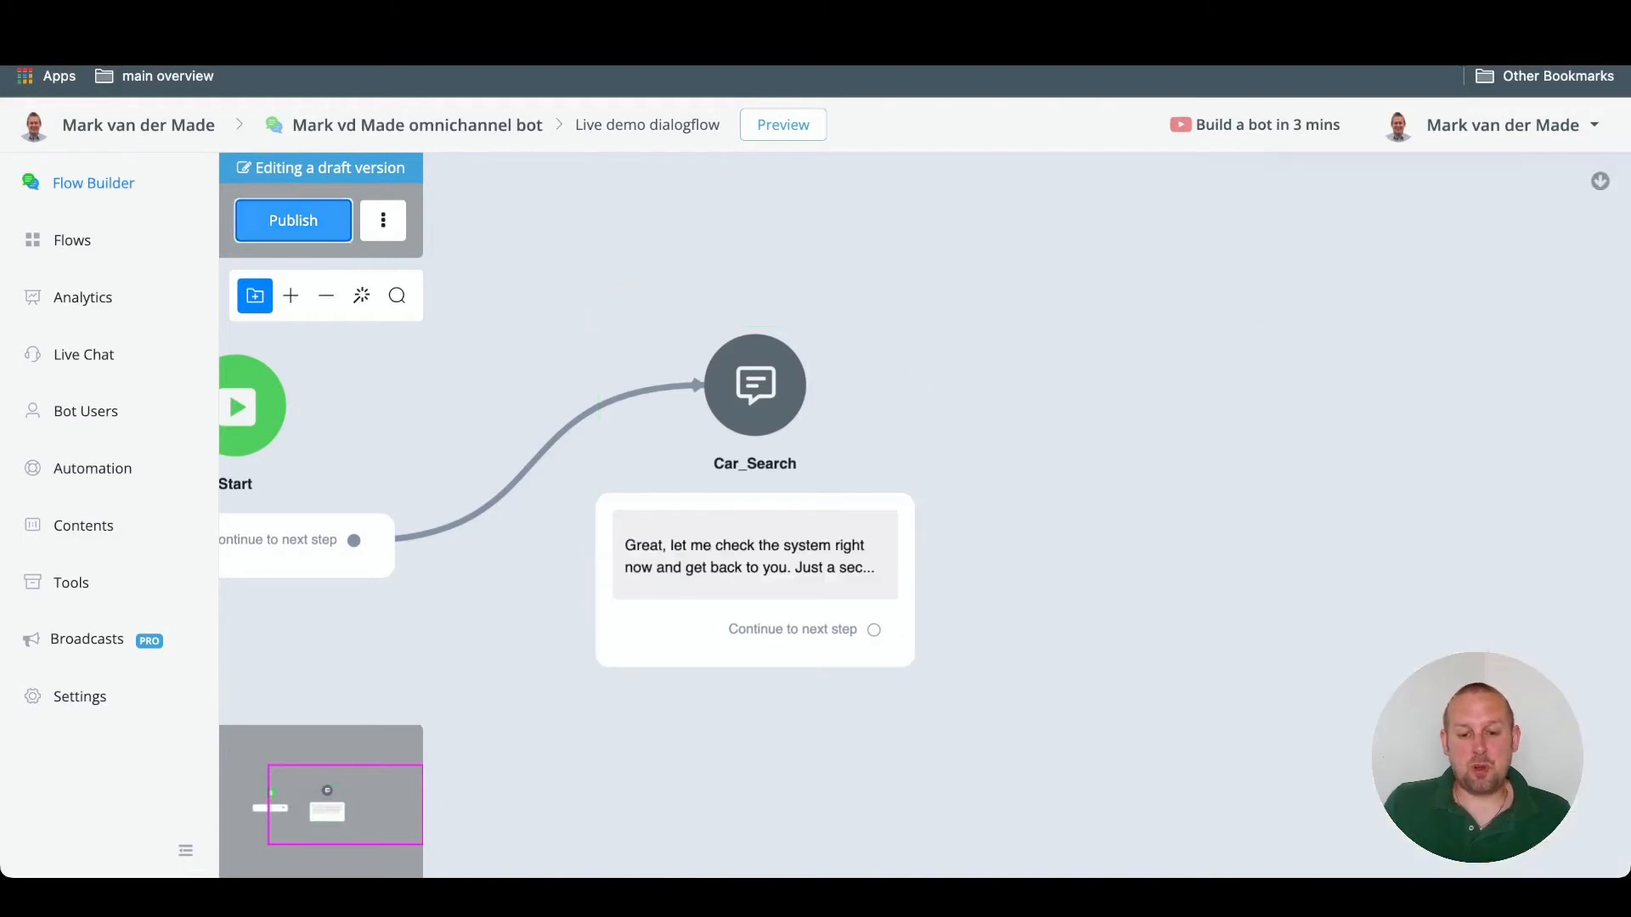
pyautogui.click(292, 219)
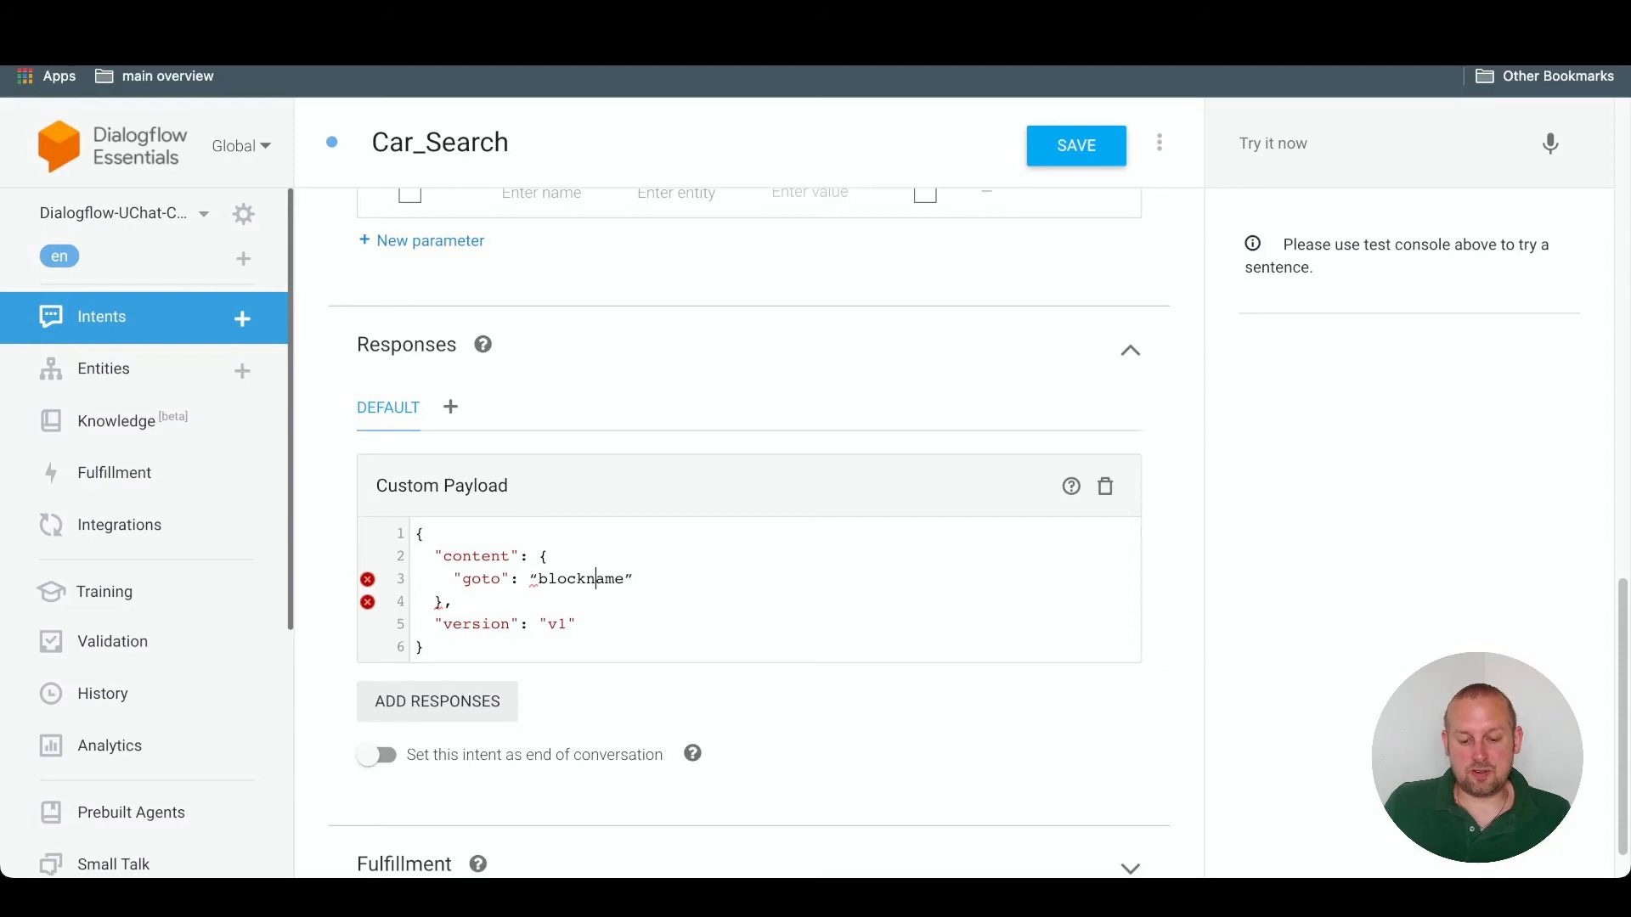
# Replace the payload's goto blockname placeholder with Car_Search
pyautogui.doubleClick(579, 578)
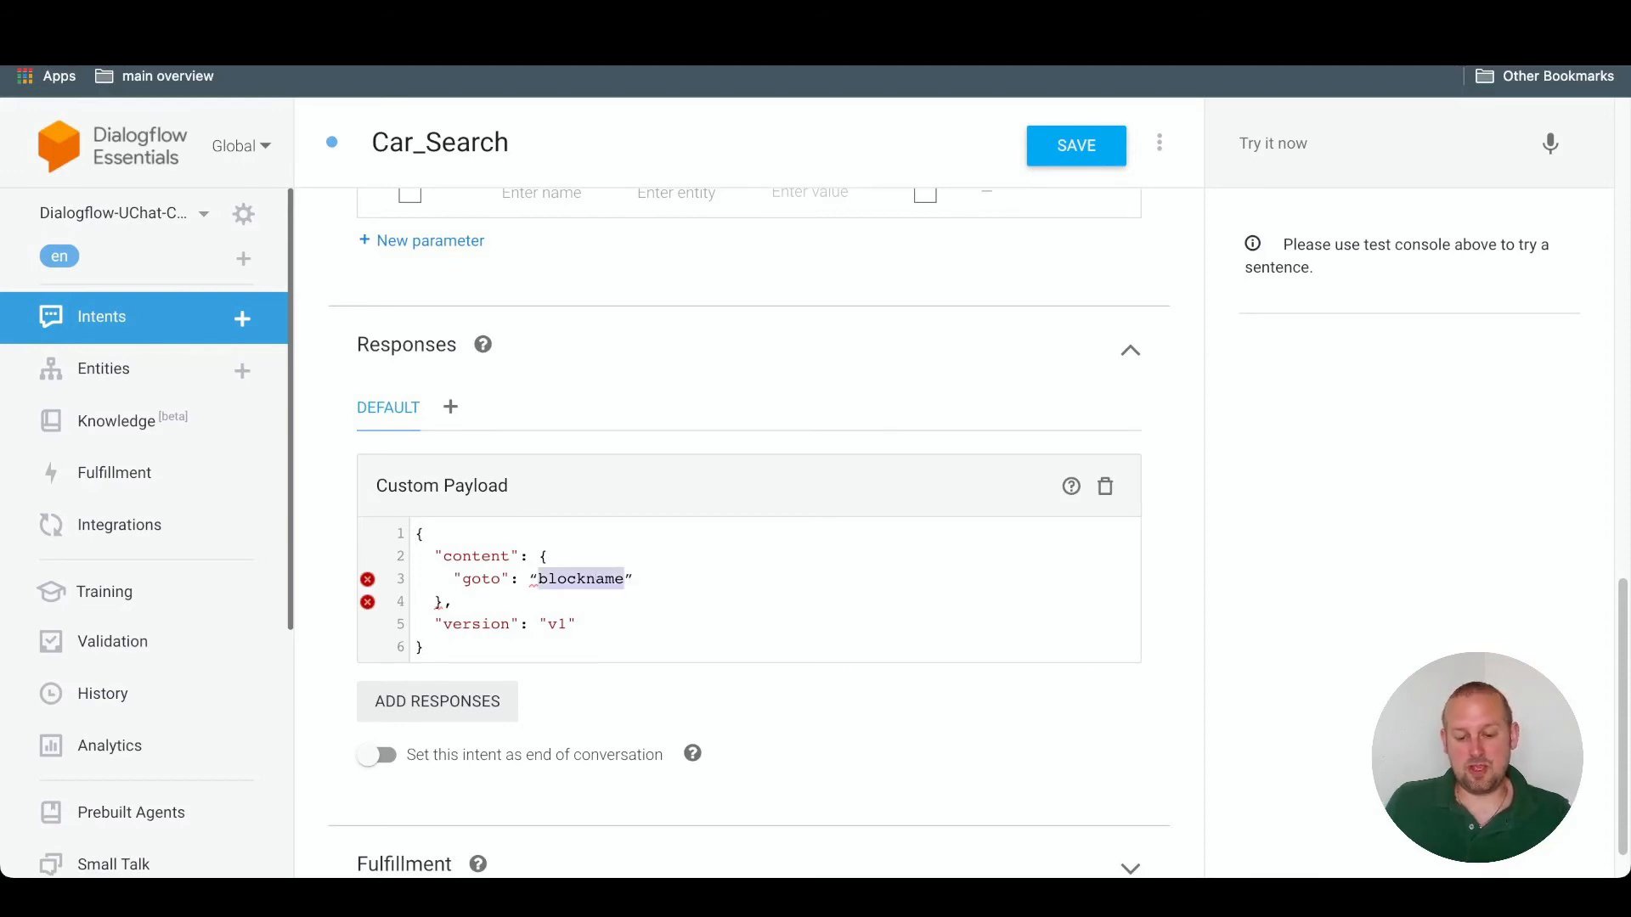
pyautogui.write('Car_Search')
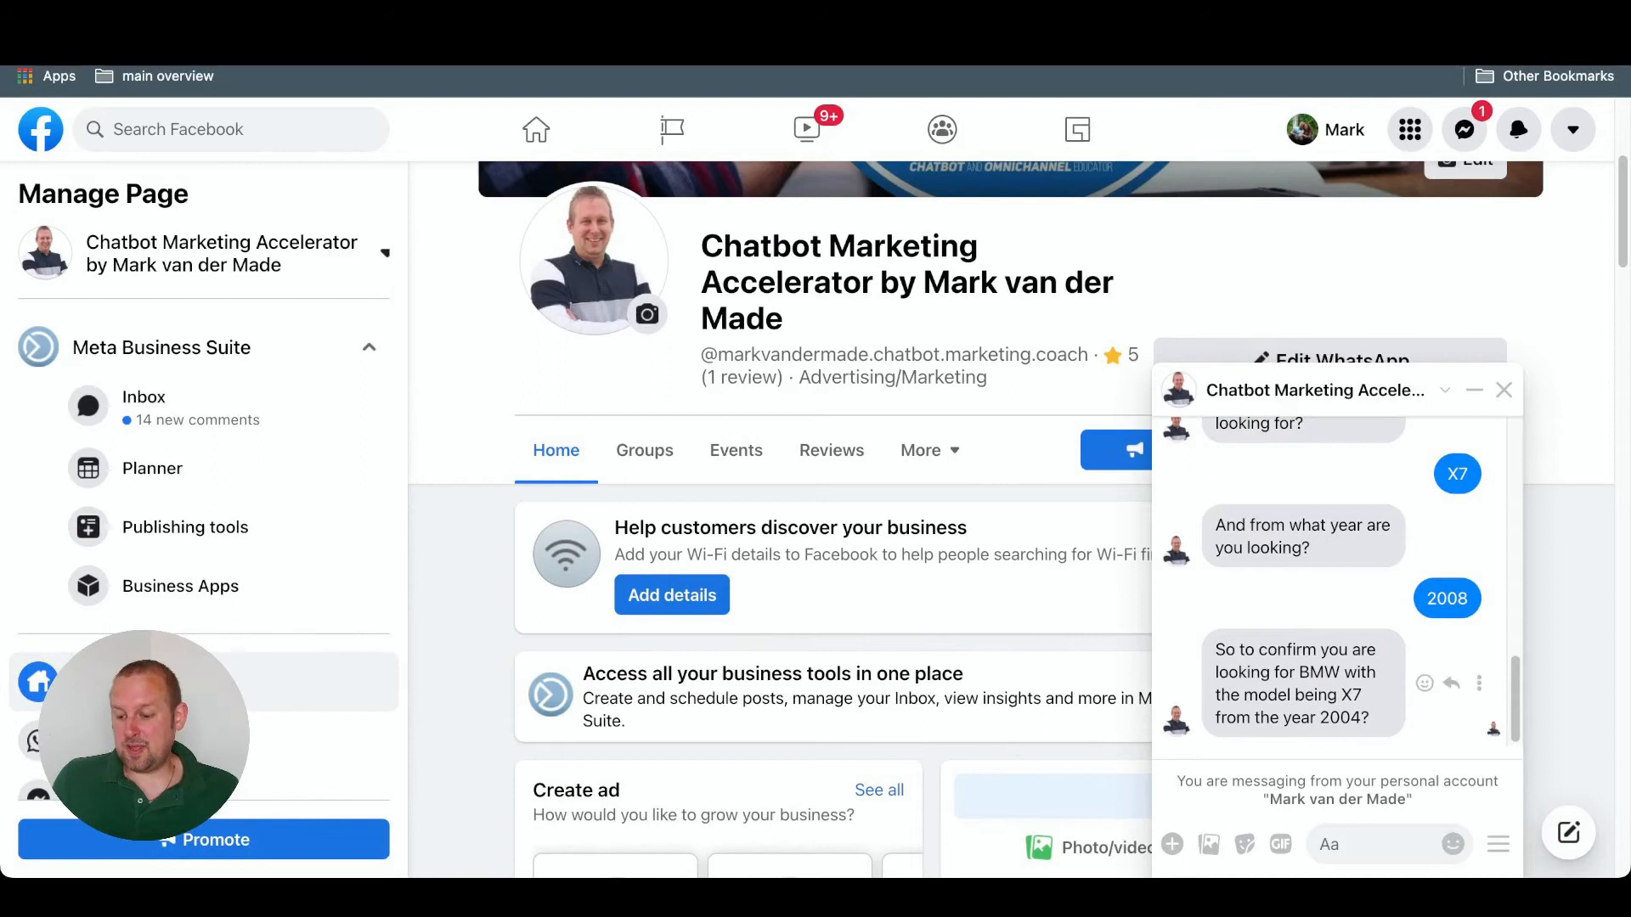
# Send the bot 'I am searching for an Audi' in Messenger
pyautogui.write('I am')
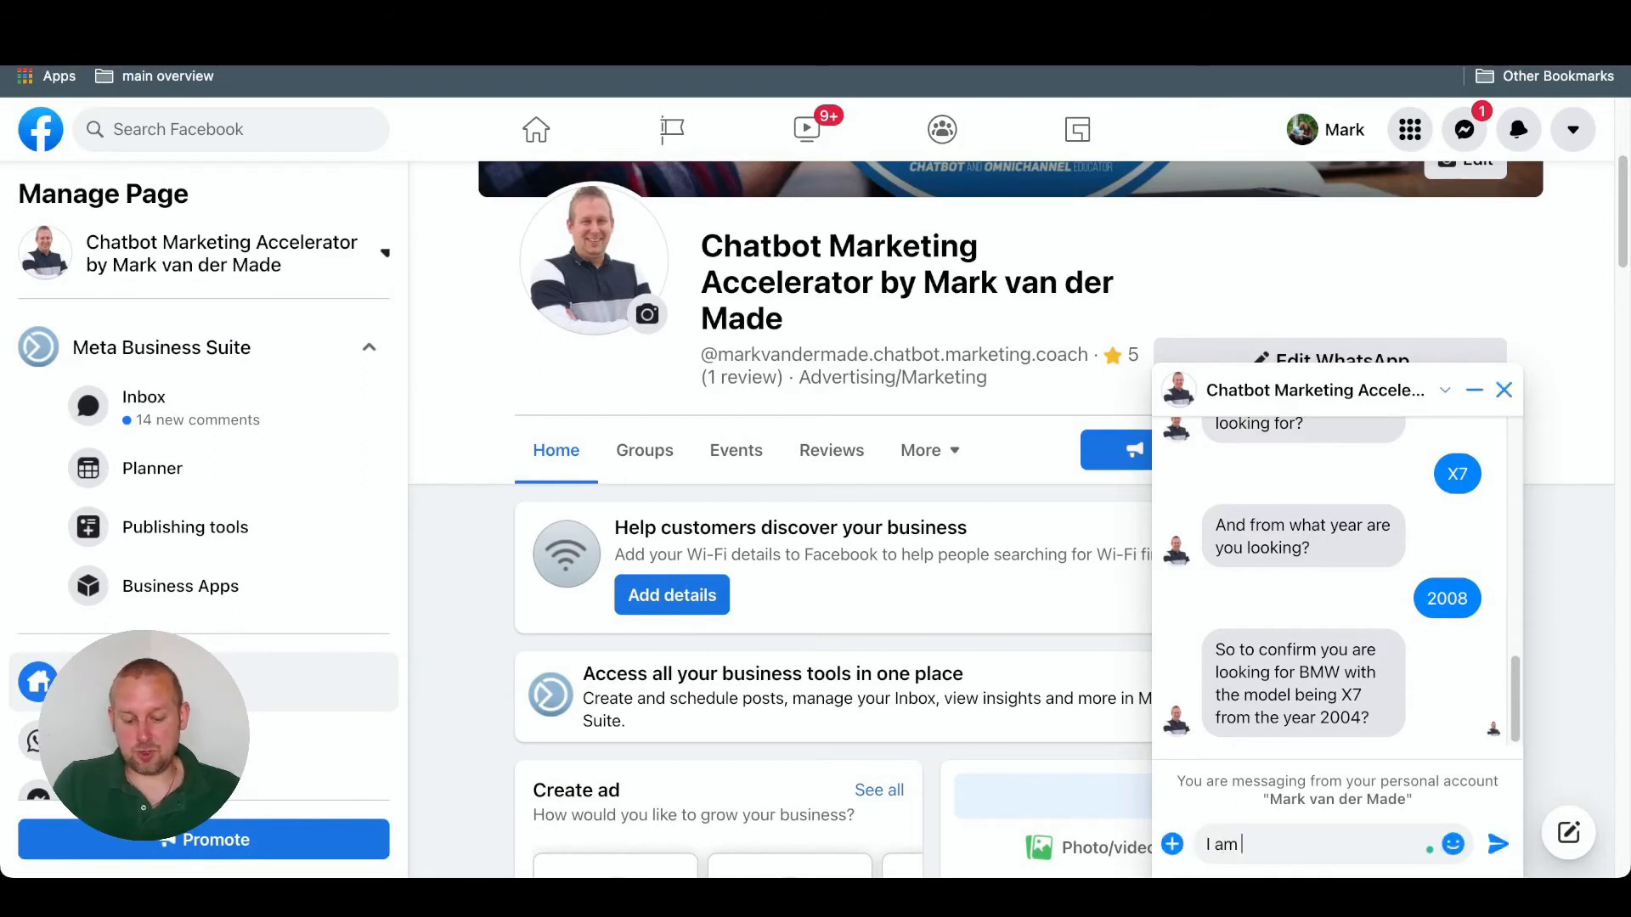
pyautogui.write('searching')
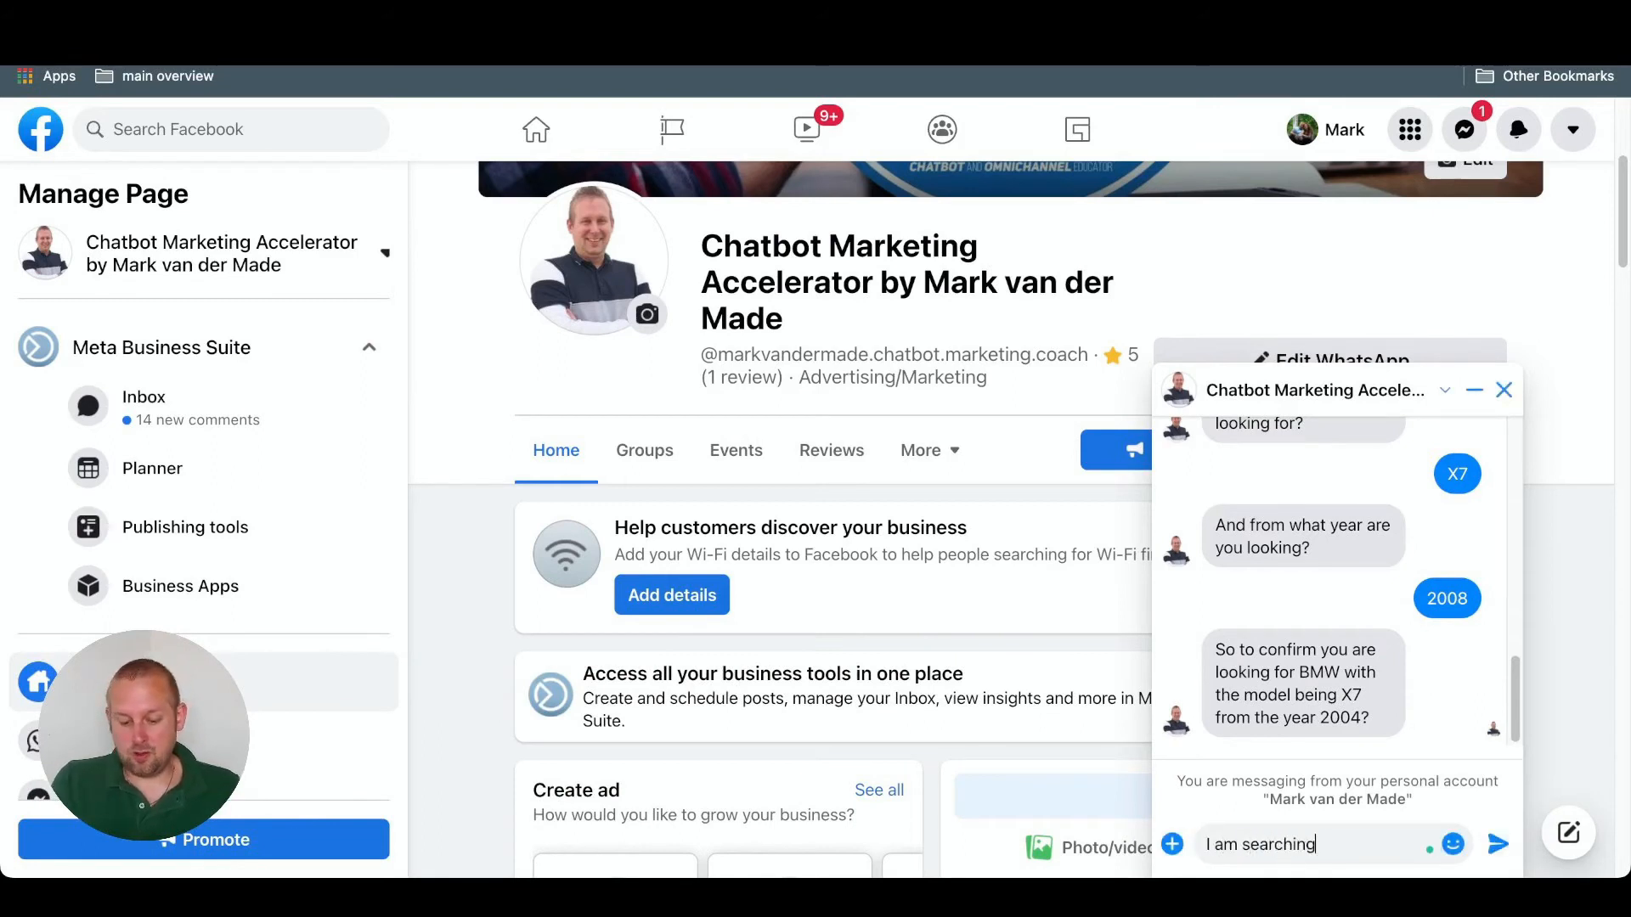
pyautogui.write('for an Au')
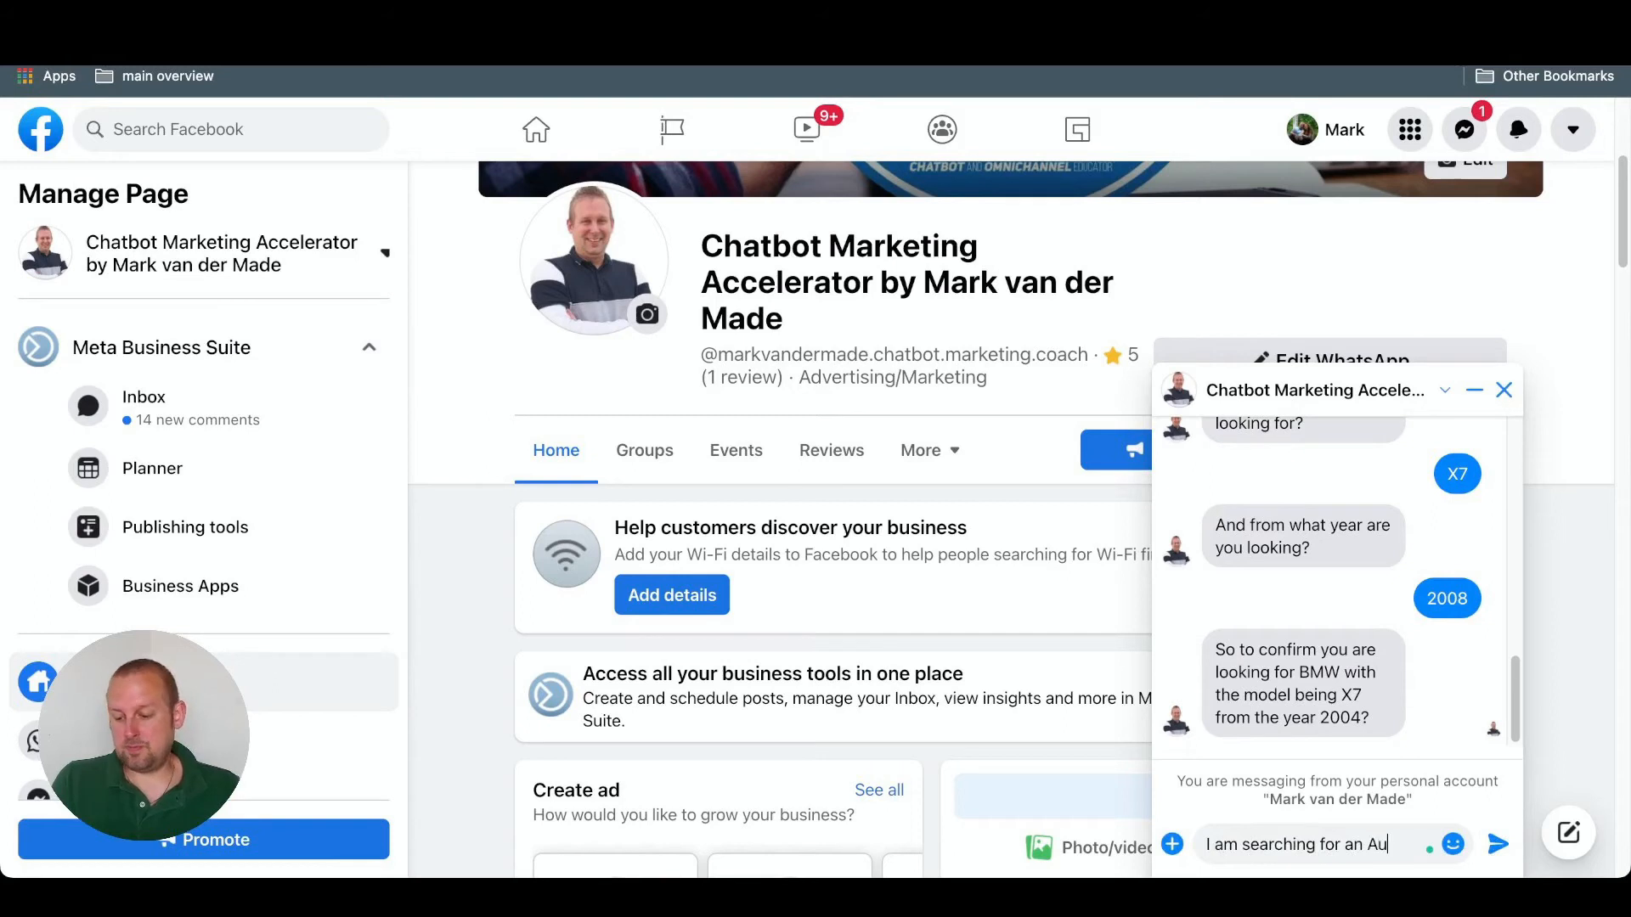
pyautogui.press('Return')
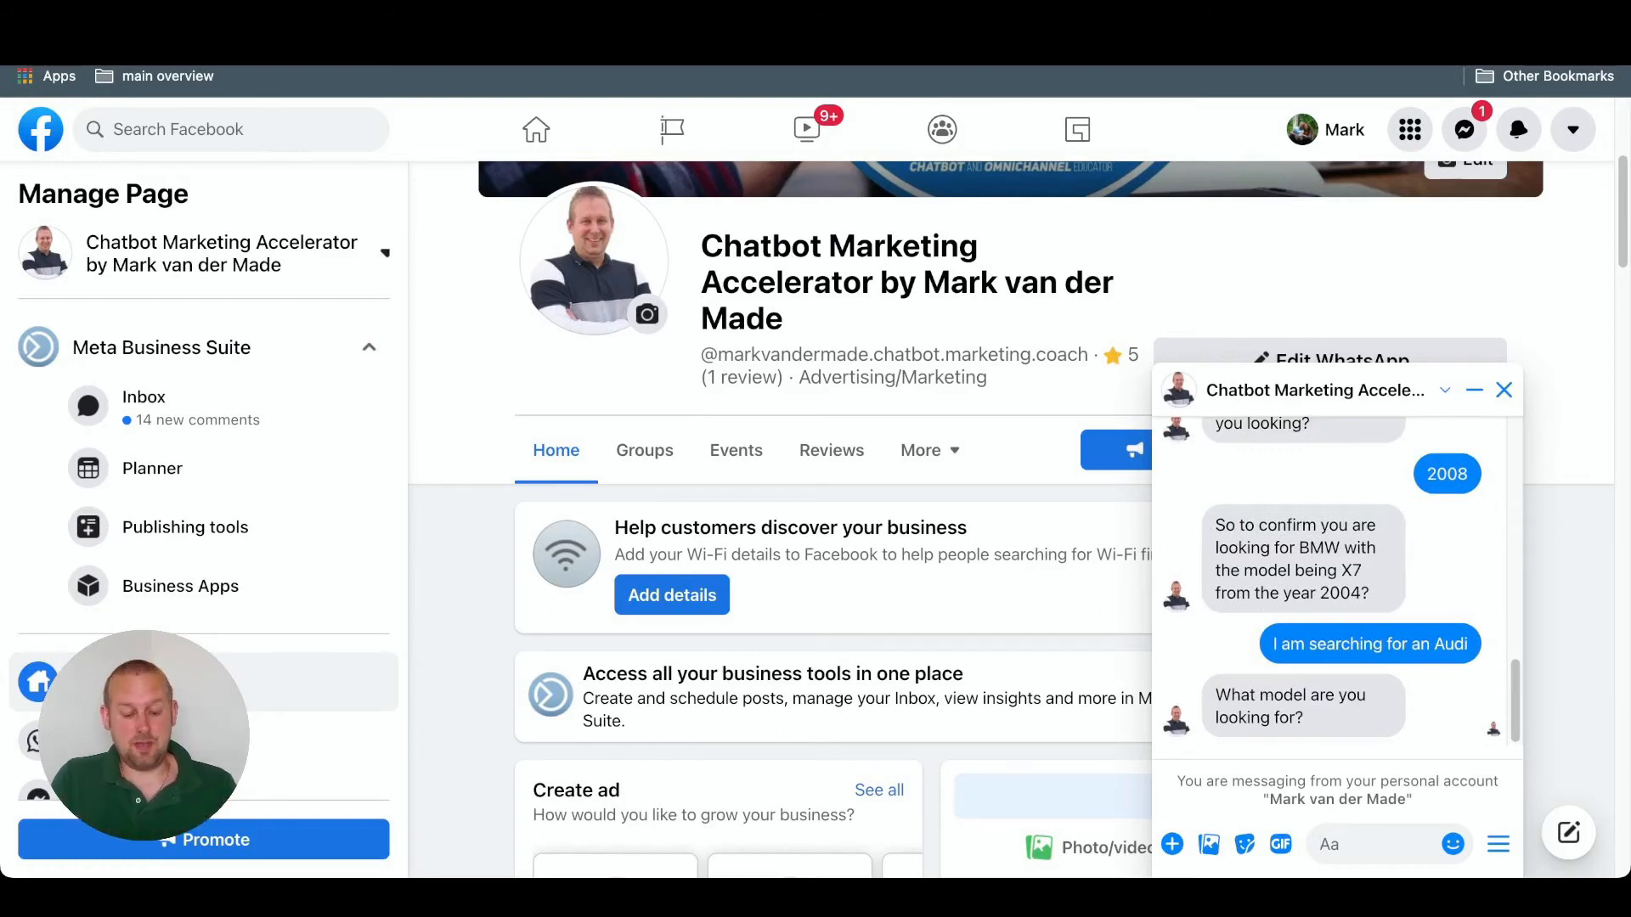
# Answer the bot's model and year questions with A3 and 2010
pyautogui.write('A')
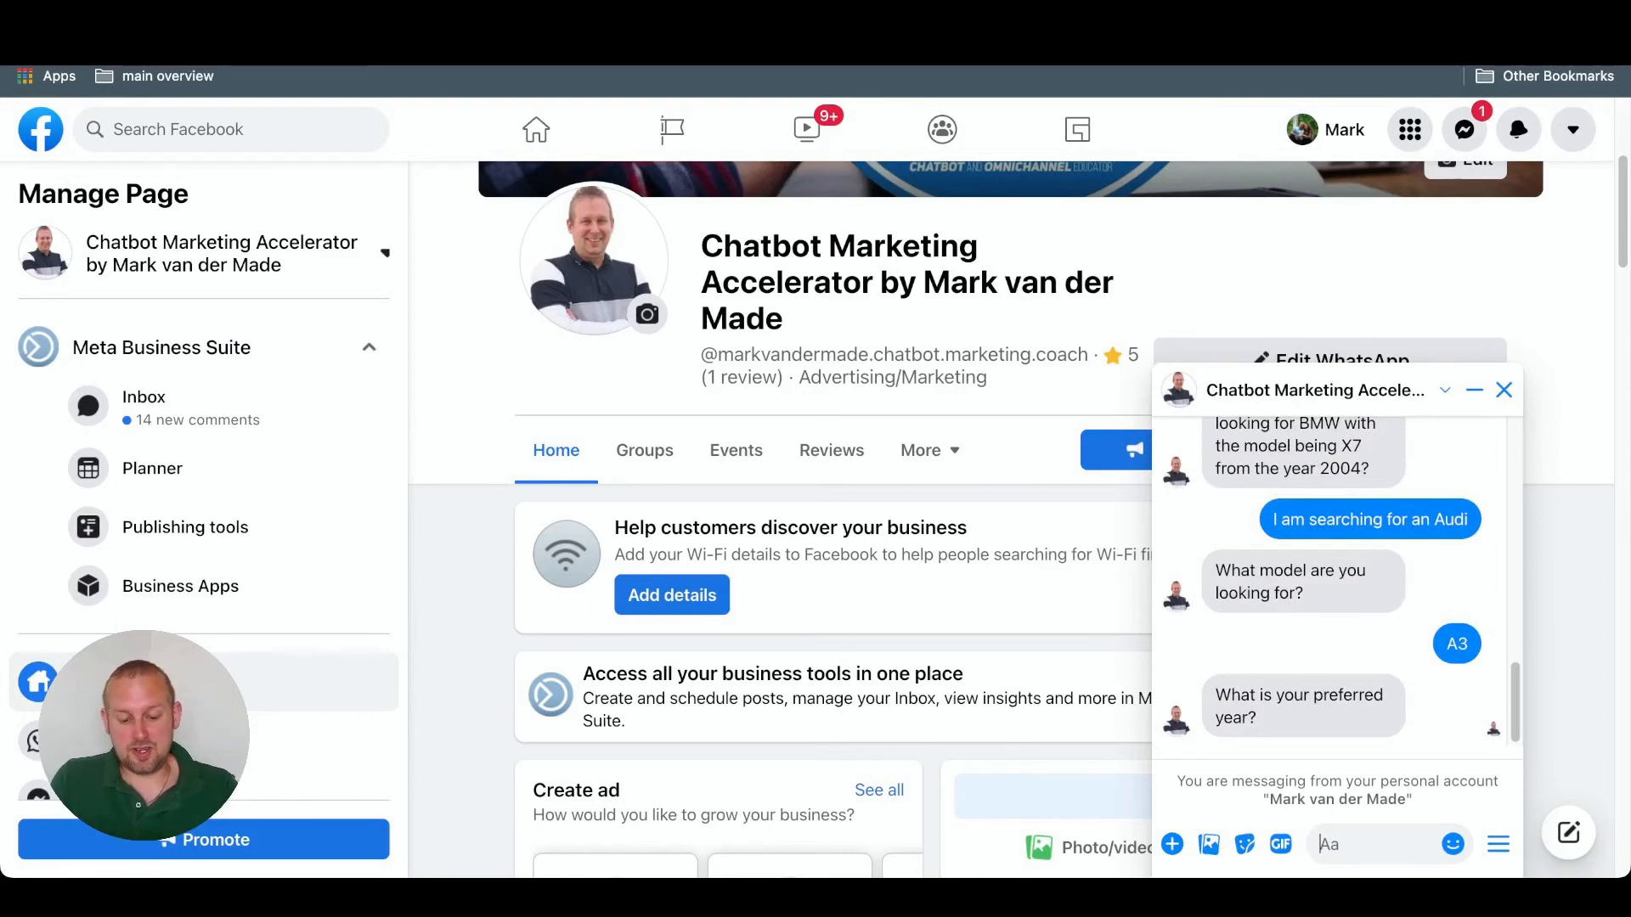
pyautogui.write('2010')
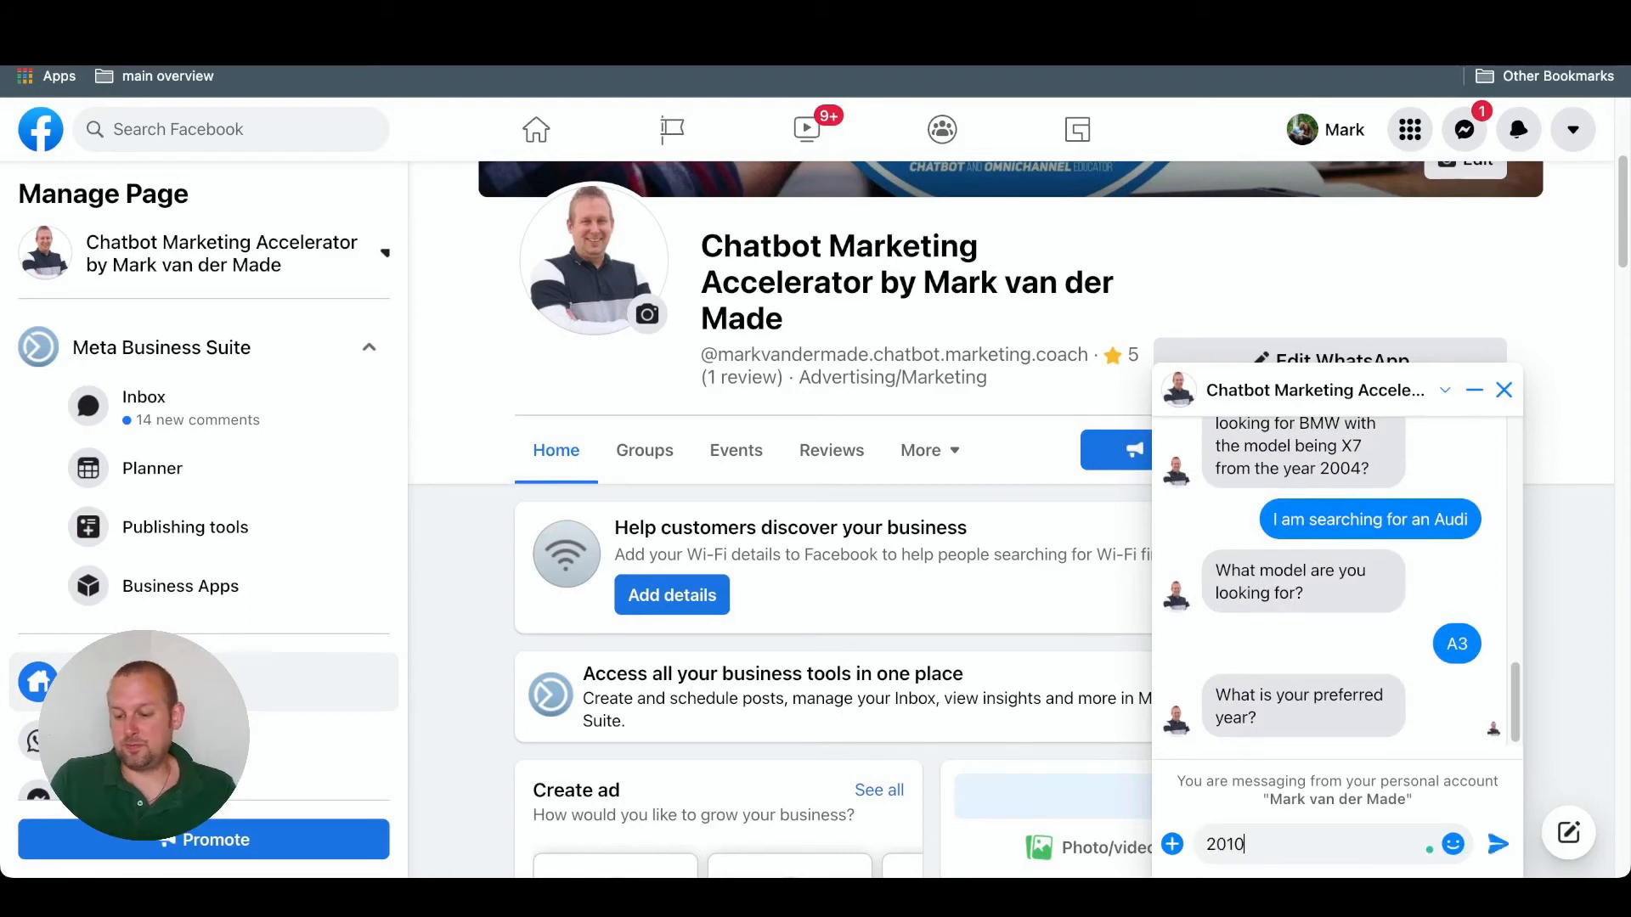
pyautogui.click(1497, 844)
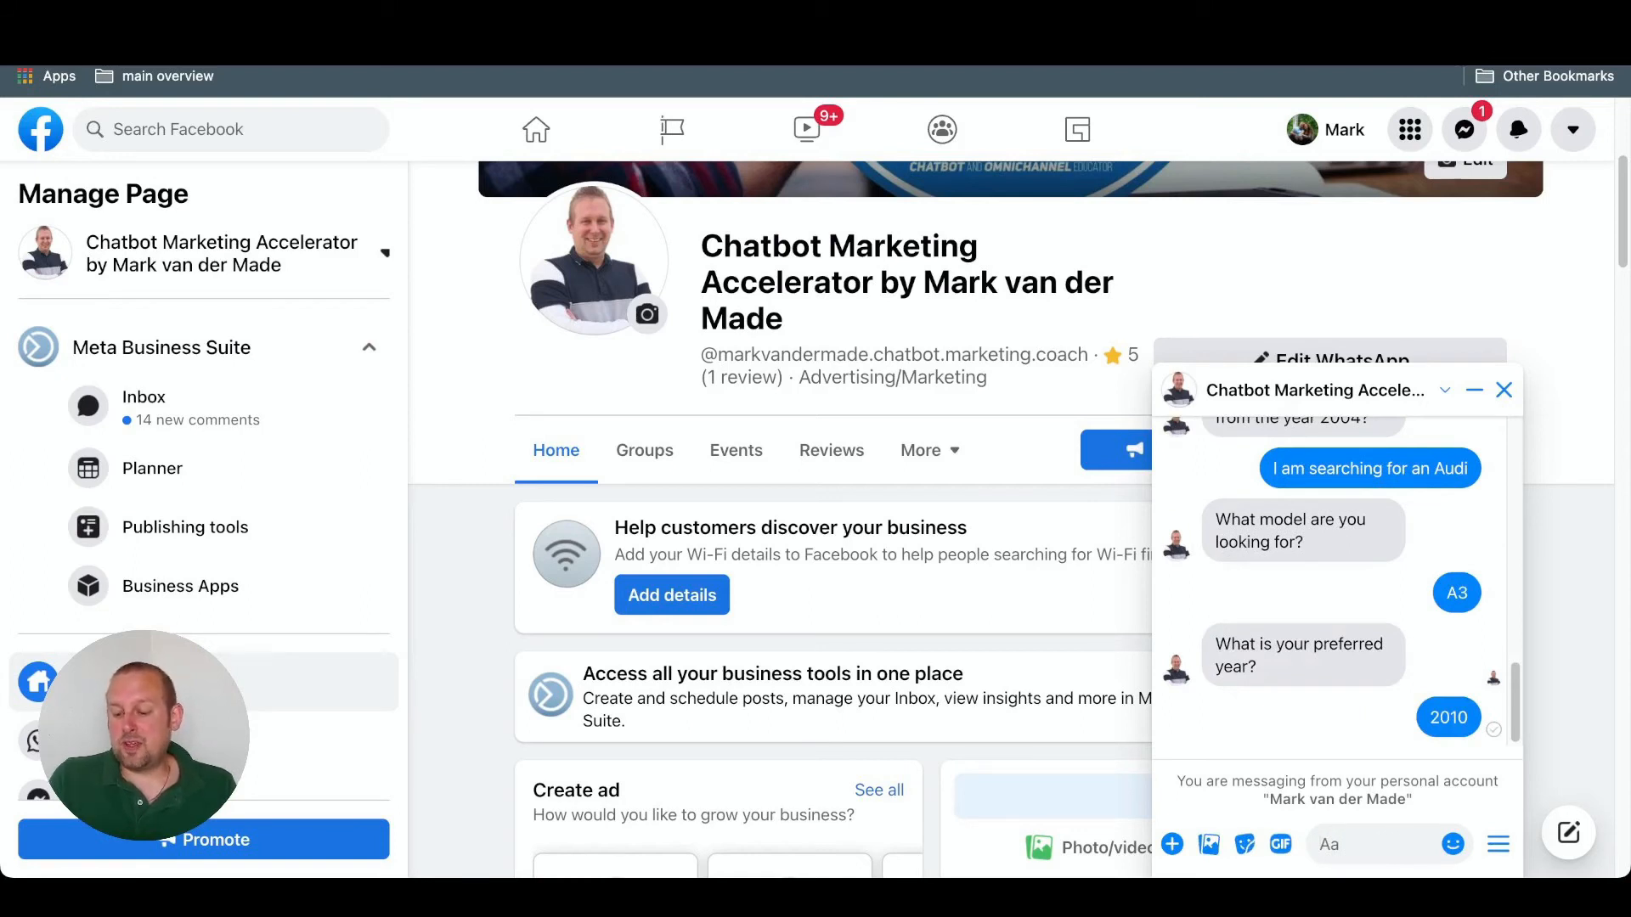
pyautogui.scroll(-3)
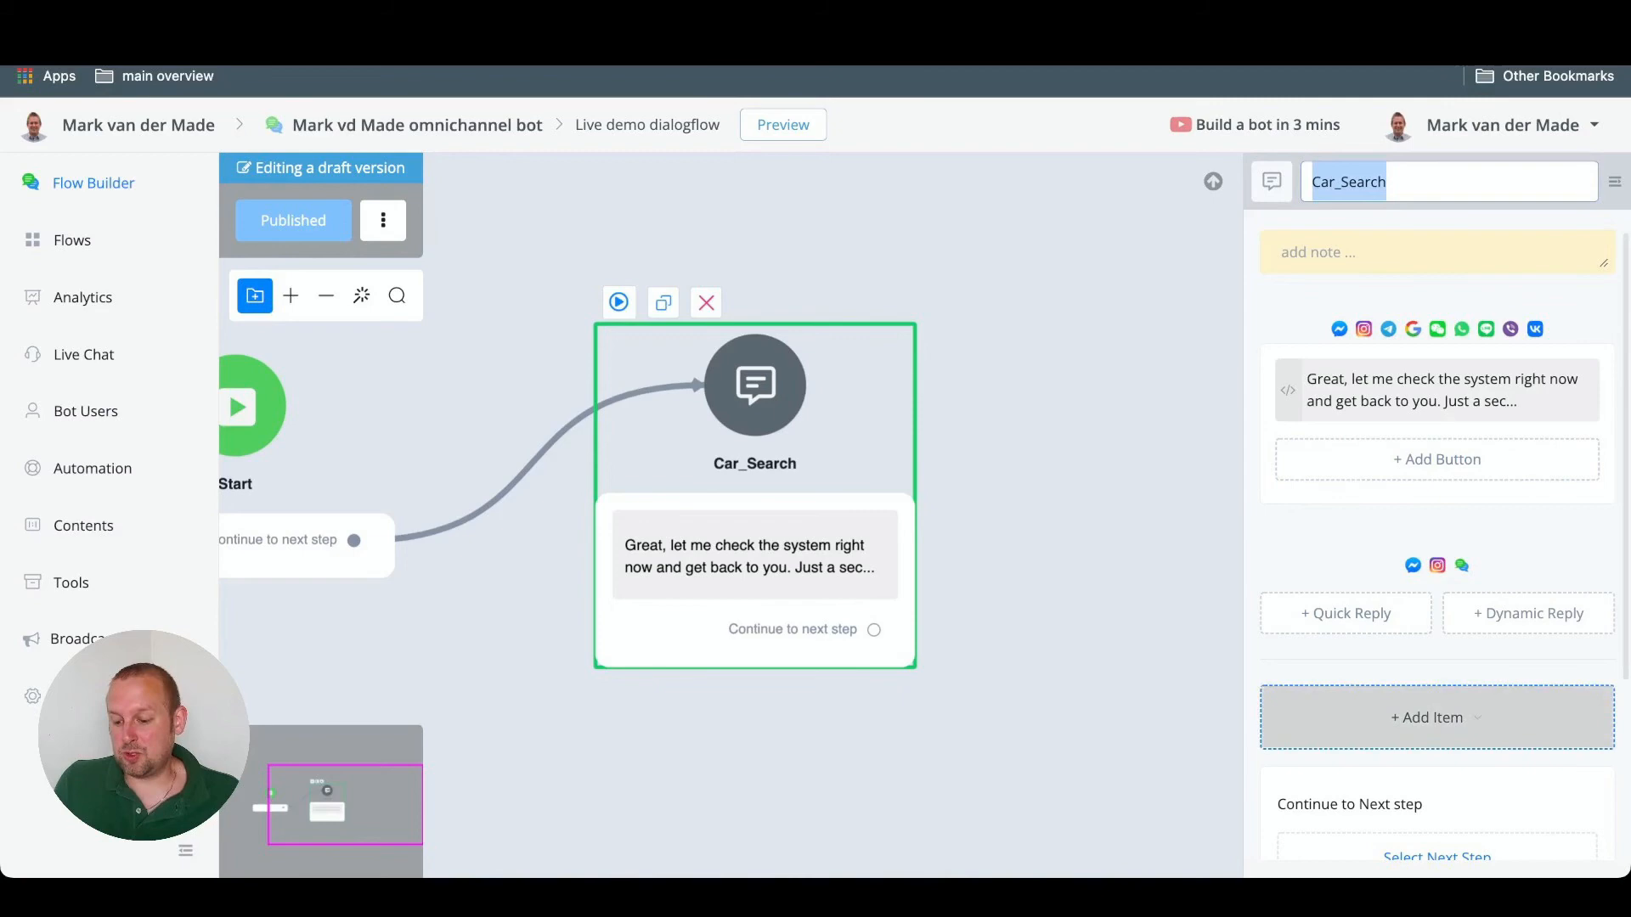
# Add an Image item to the Car_Search block and bring up its media picker
pyautogui.click(1434, 717)
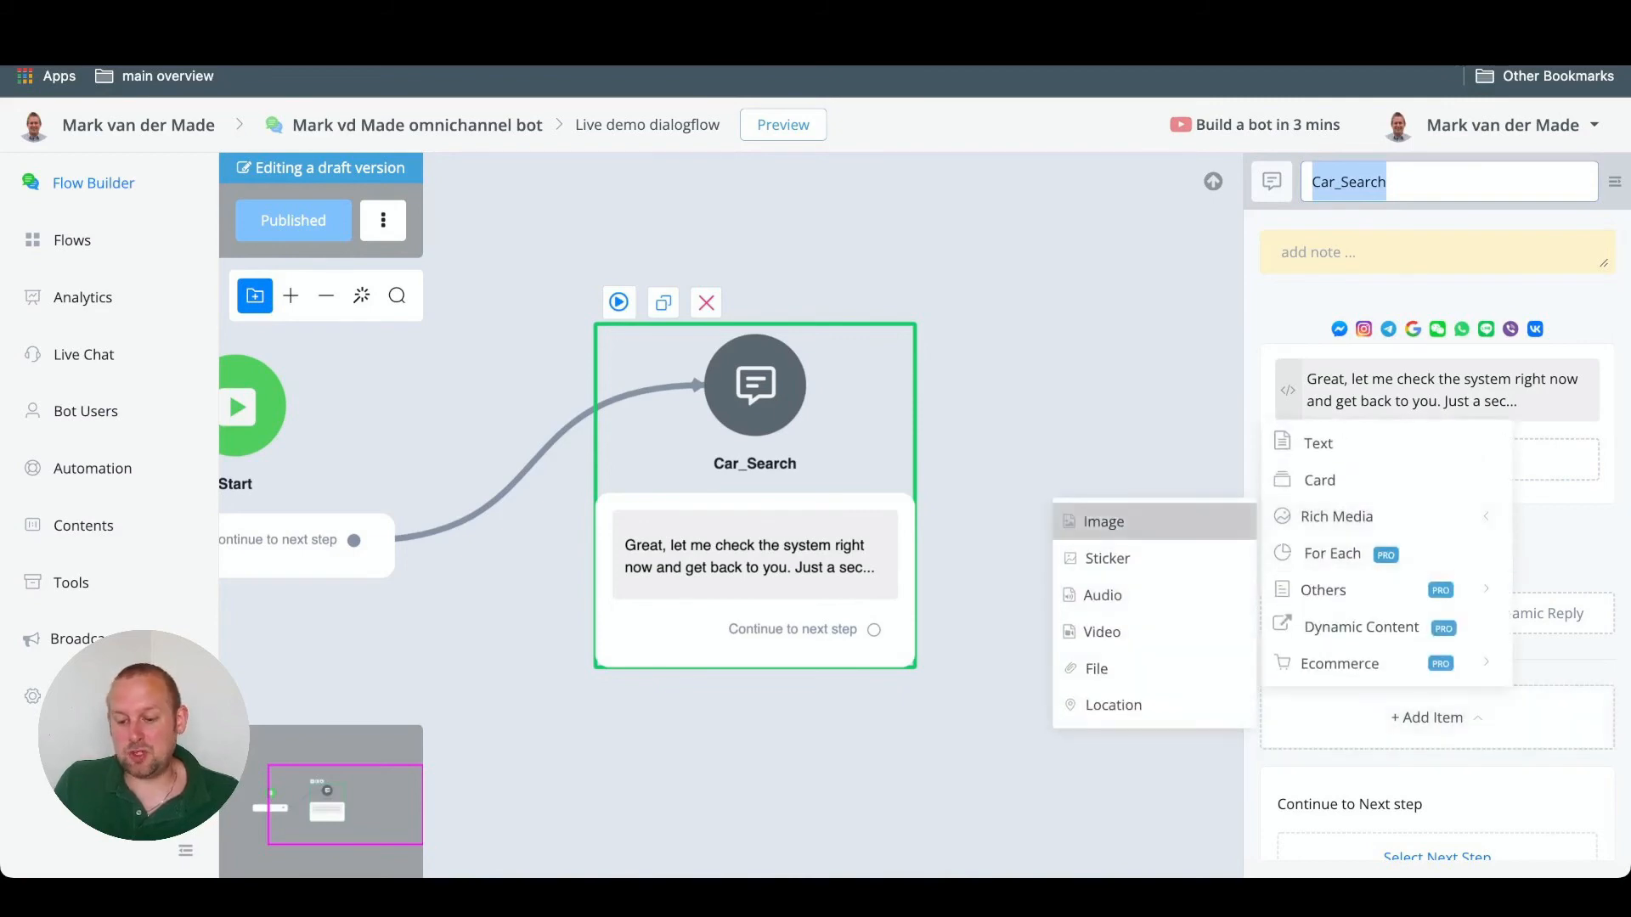
pyautogui.click(1102, 522)
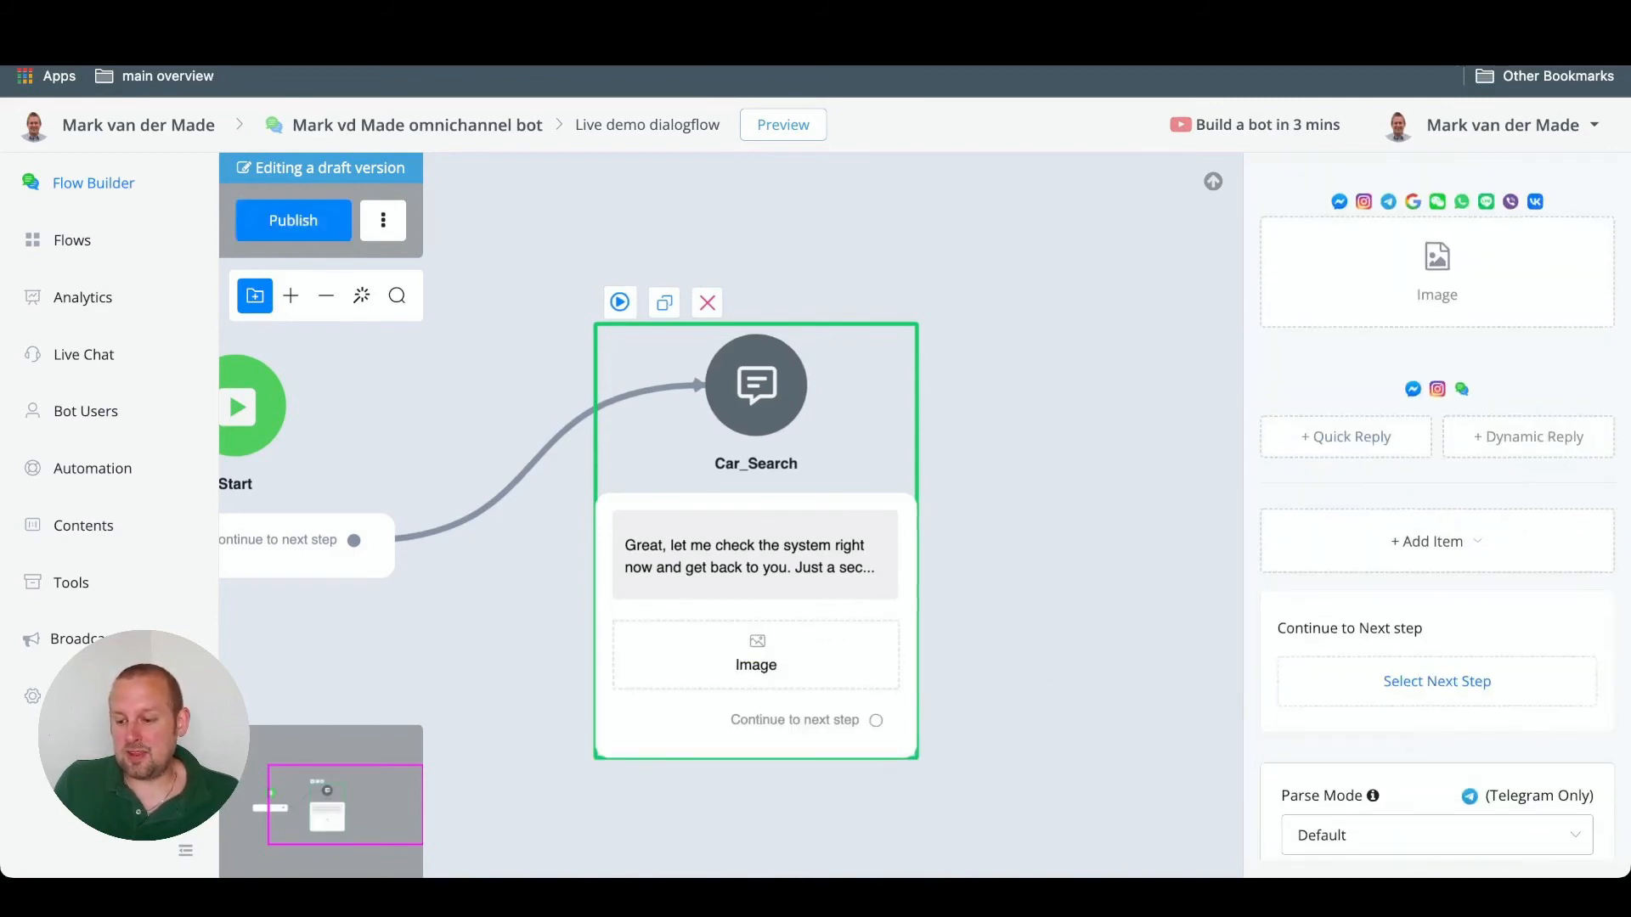
pyautogui.click(756, 654)
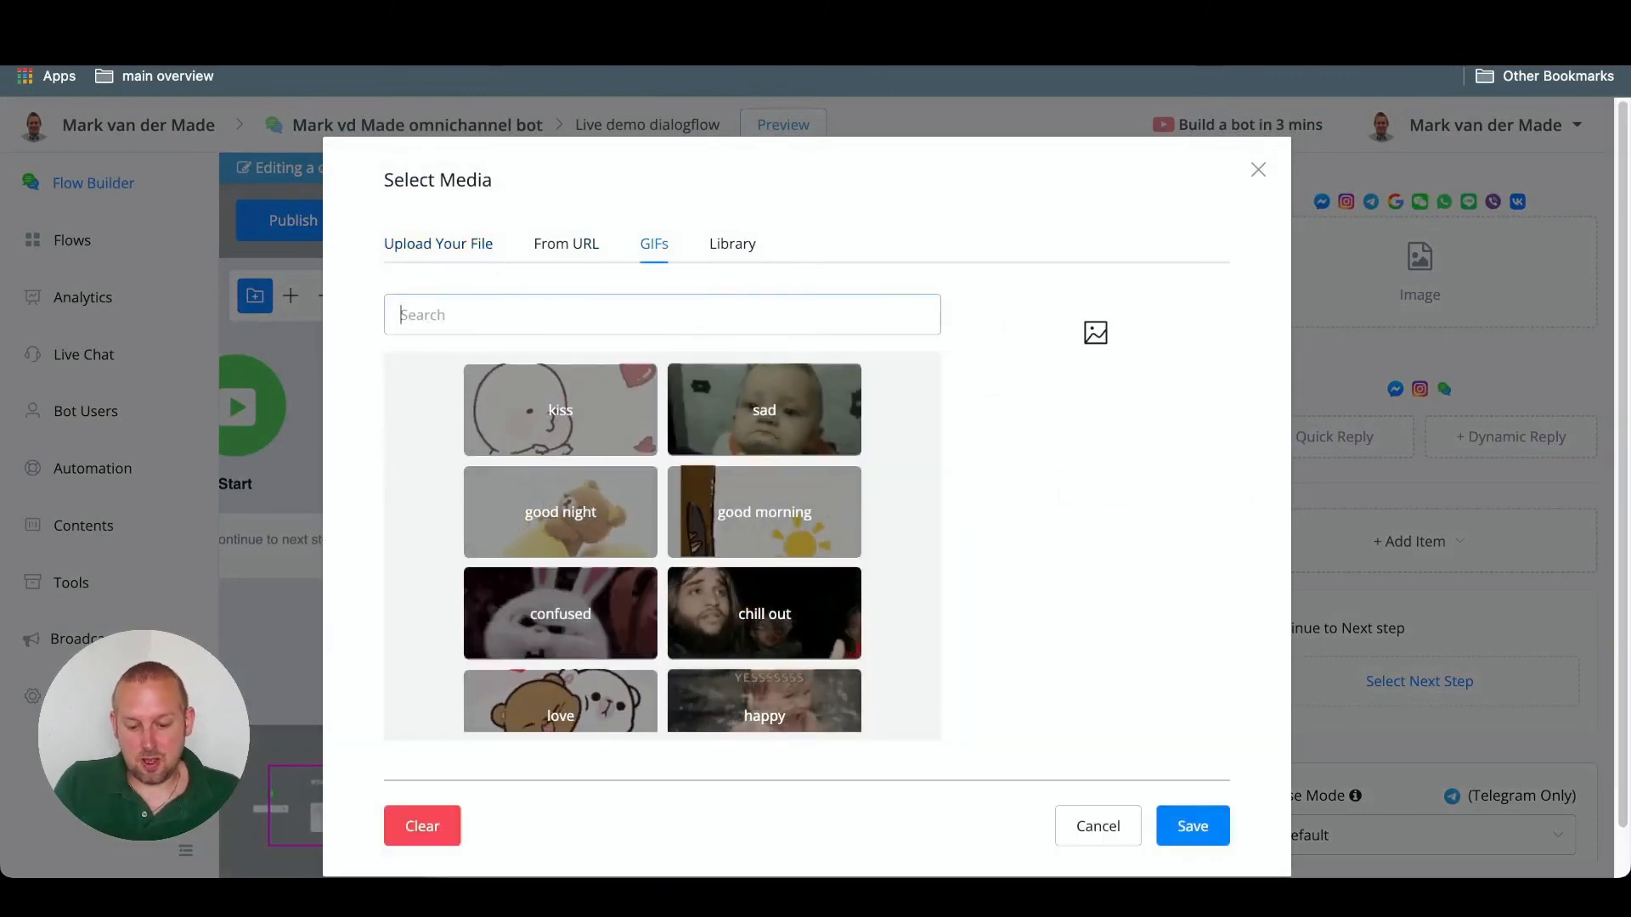
# Search GIFs for 'formula 1', set one as the Car_Search image, and publish the flow
pyautogui.write('cars')
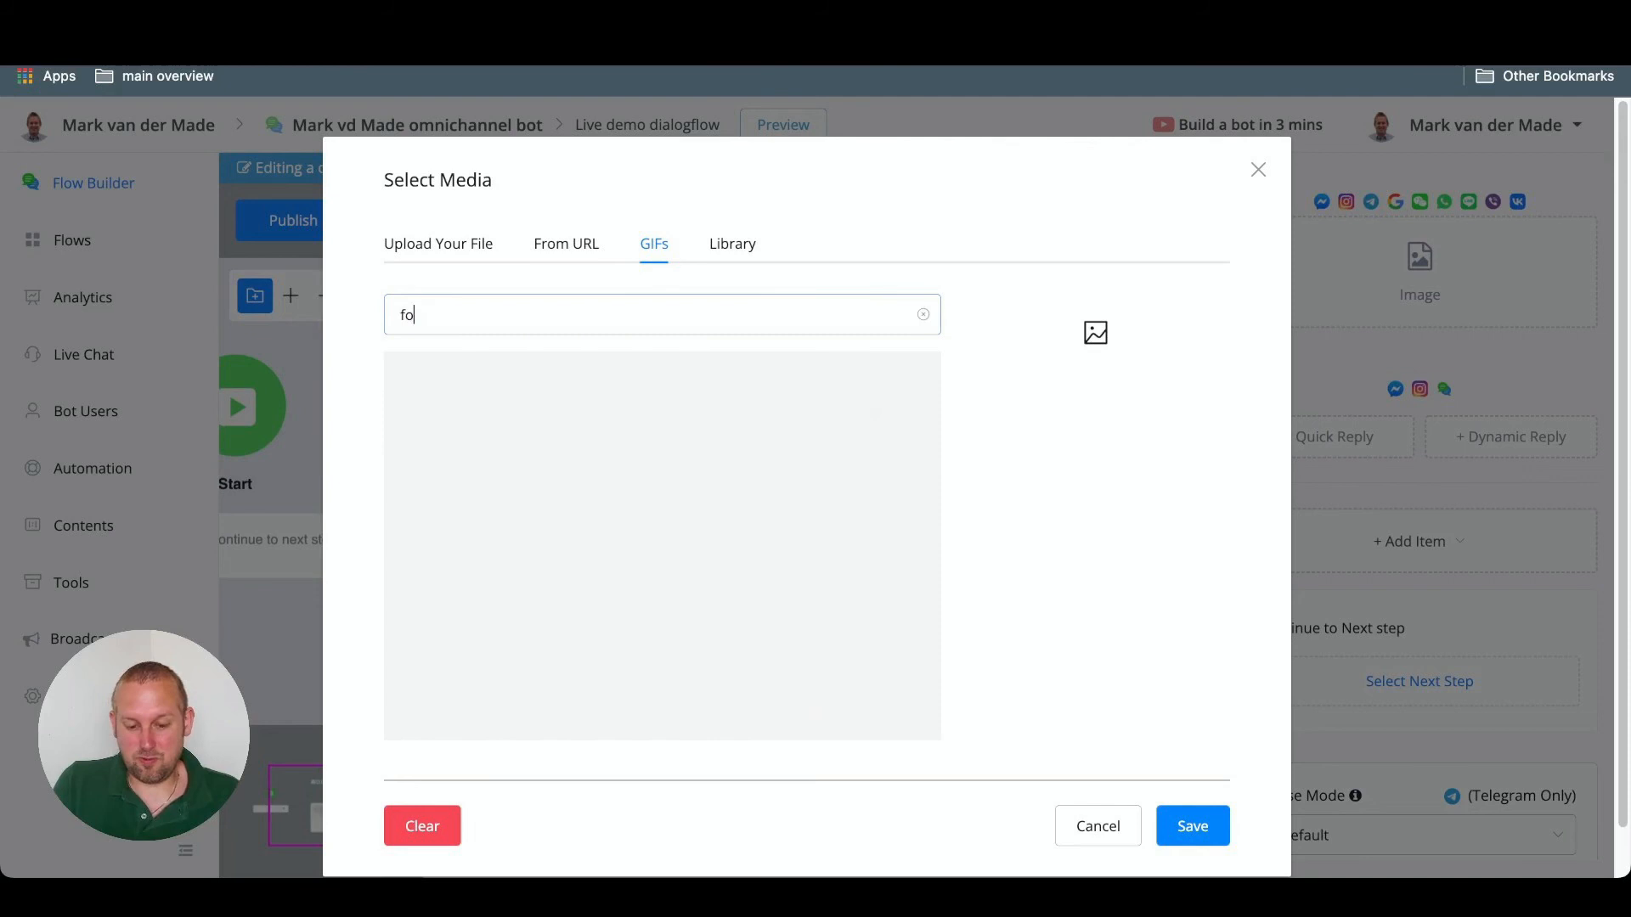
pyautogui.write('rmul')
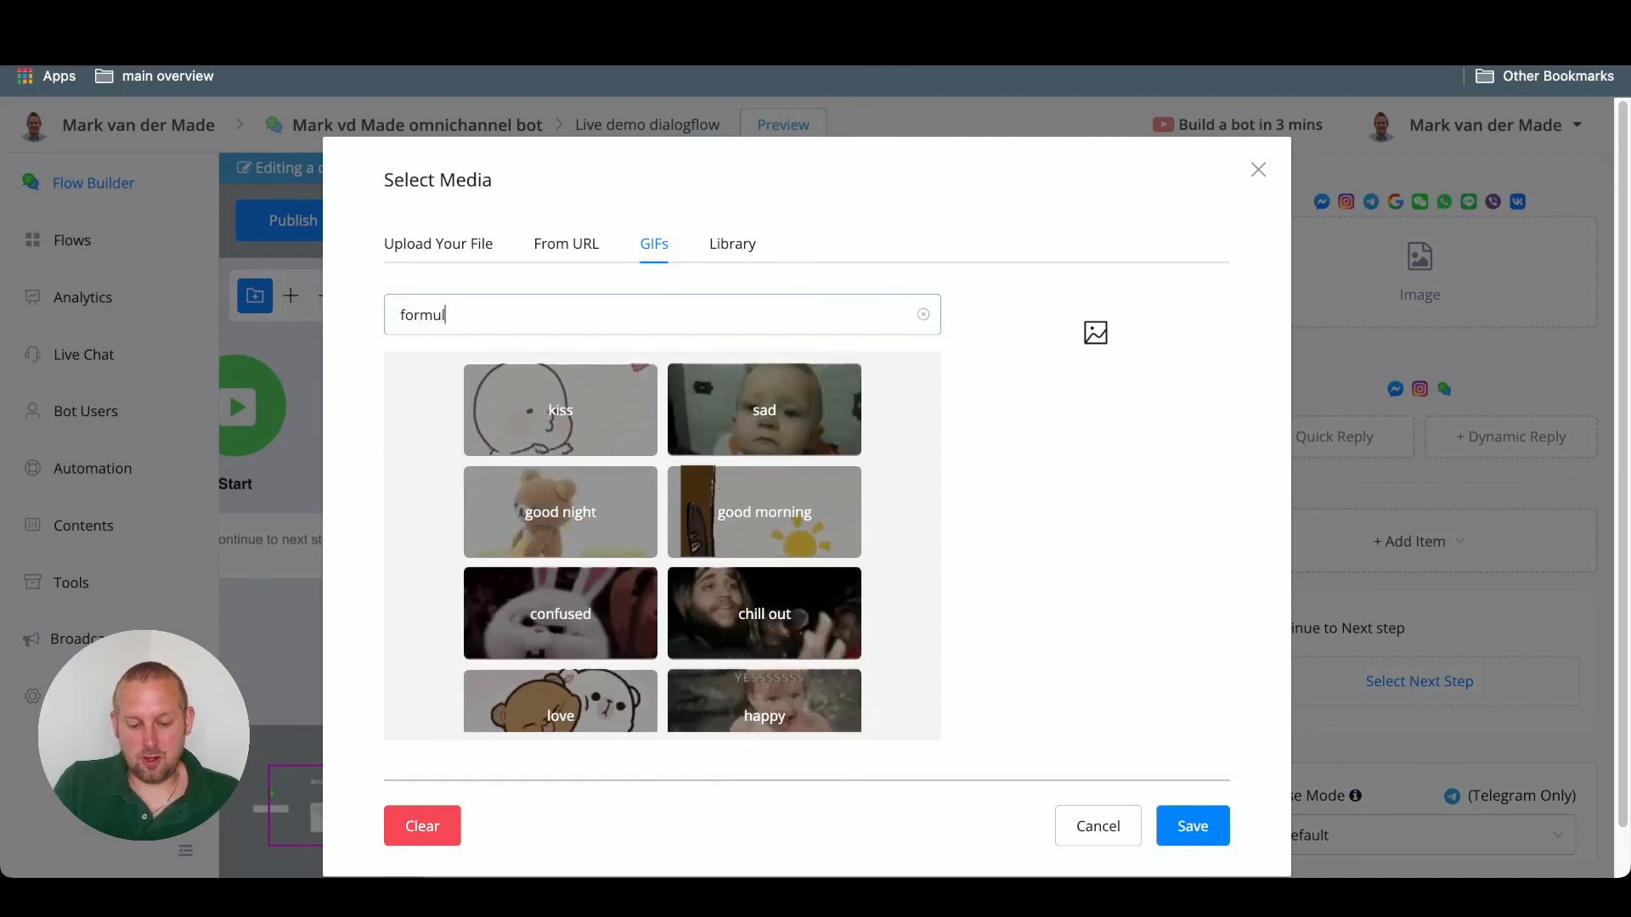
pyautogui.write('a 1')
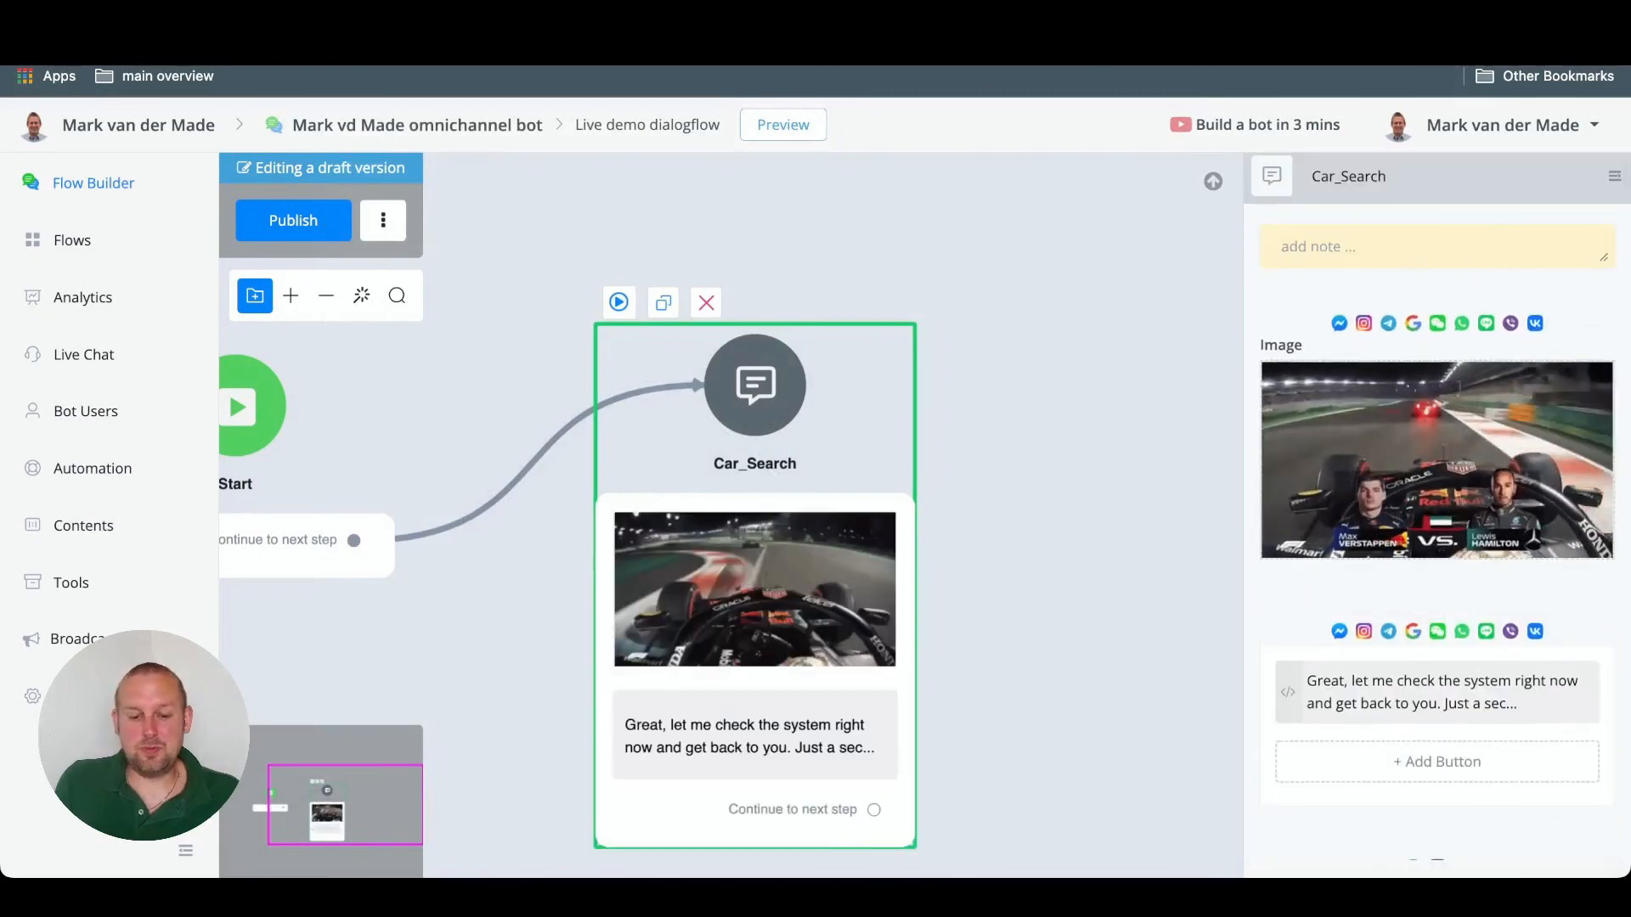
pyautogui.click(293, 219)
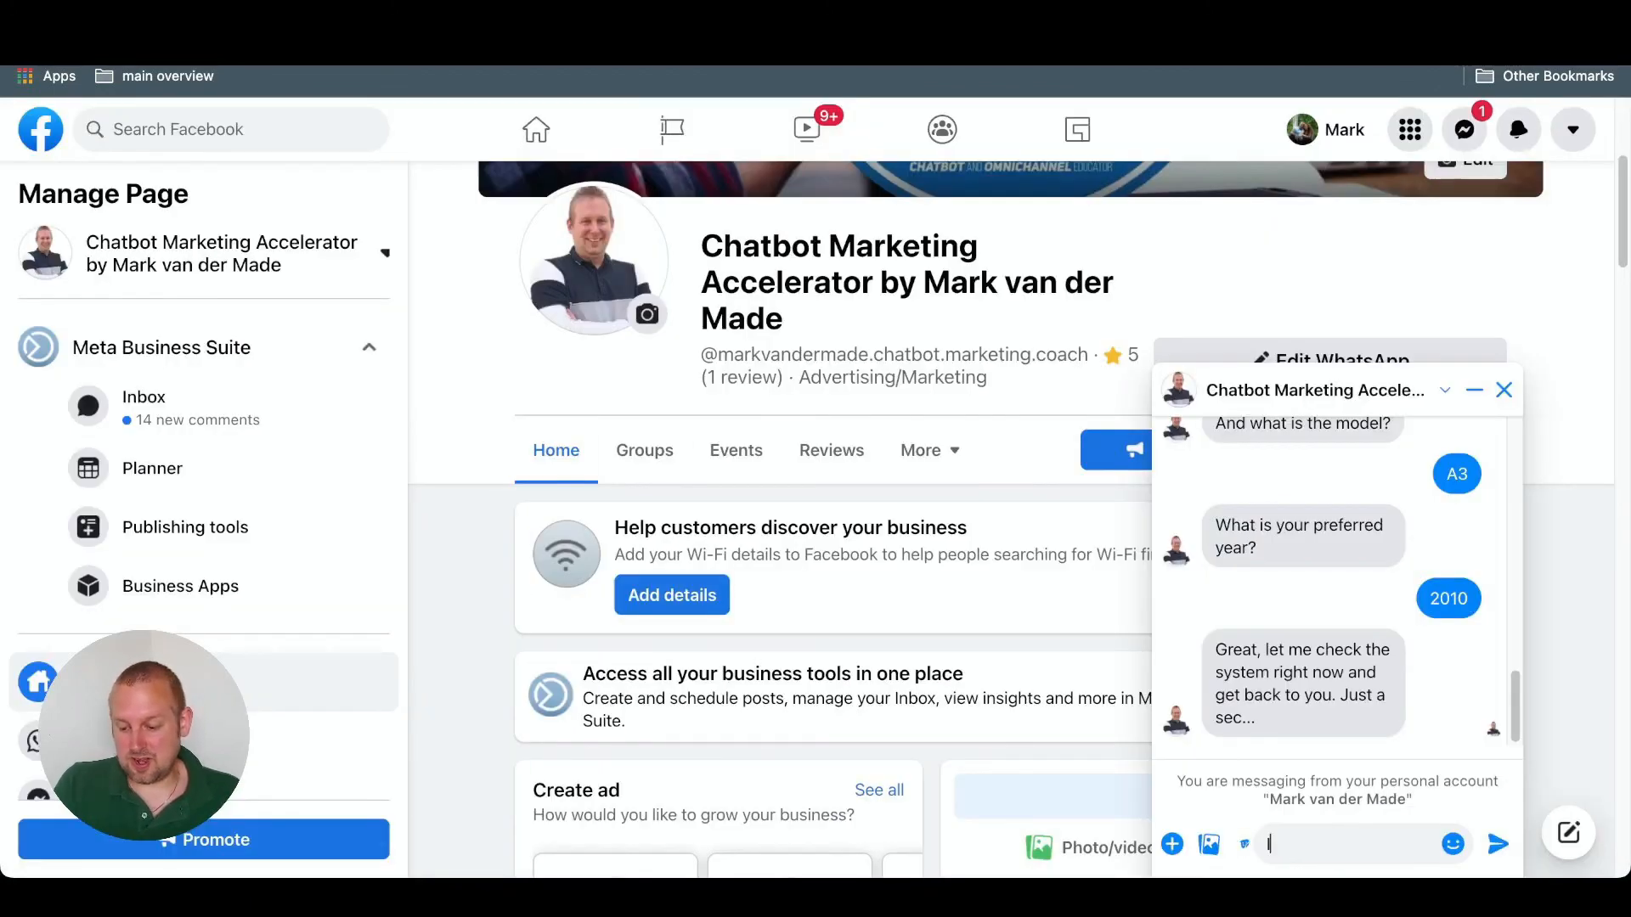
# Send 'I am searching for a BMW X7', answer 2008, and receive the F1 GIF reply
pyautogui.write('I am searchi')
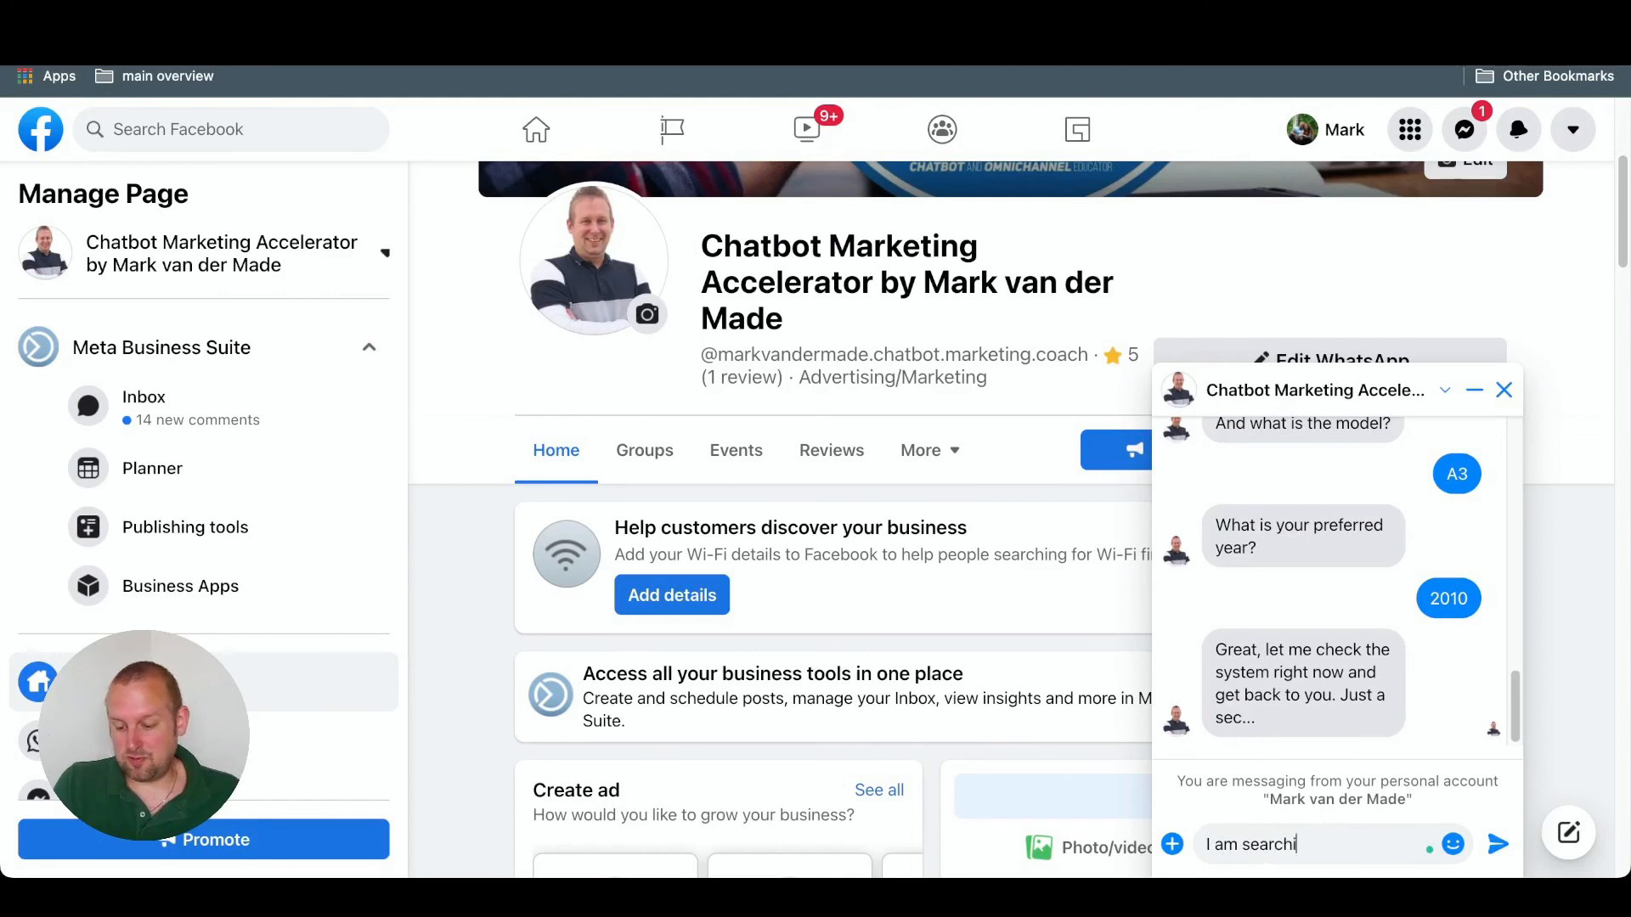
pyautogui.write('ng for')
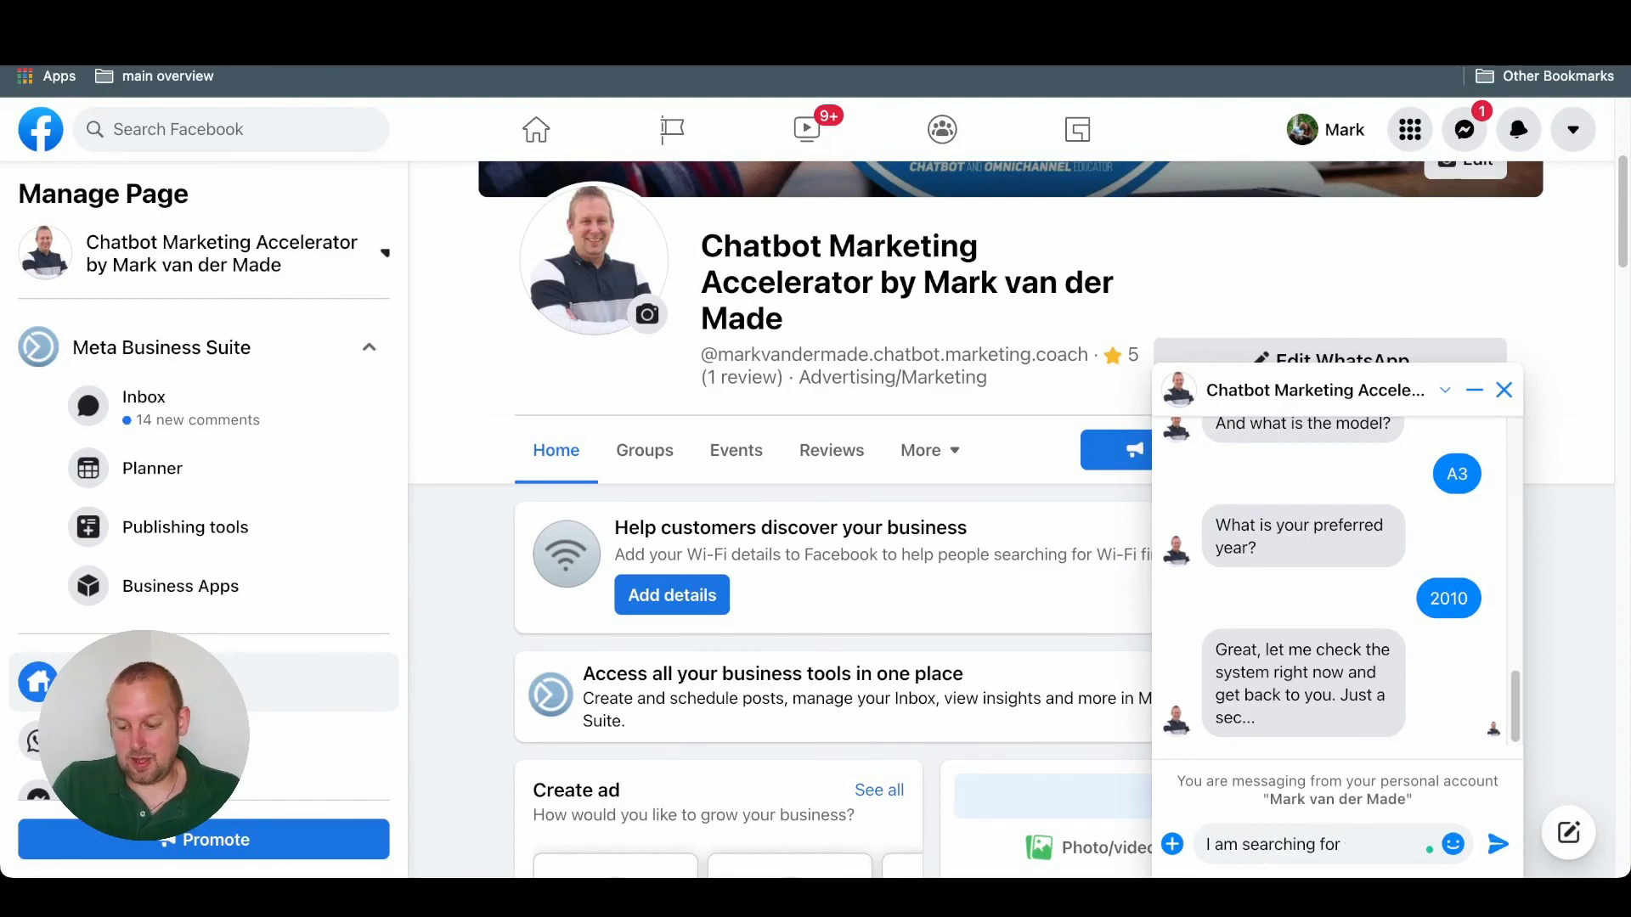
pyautogui.write('a B?')
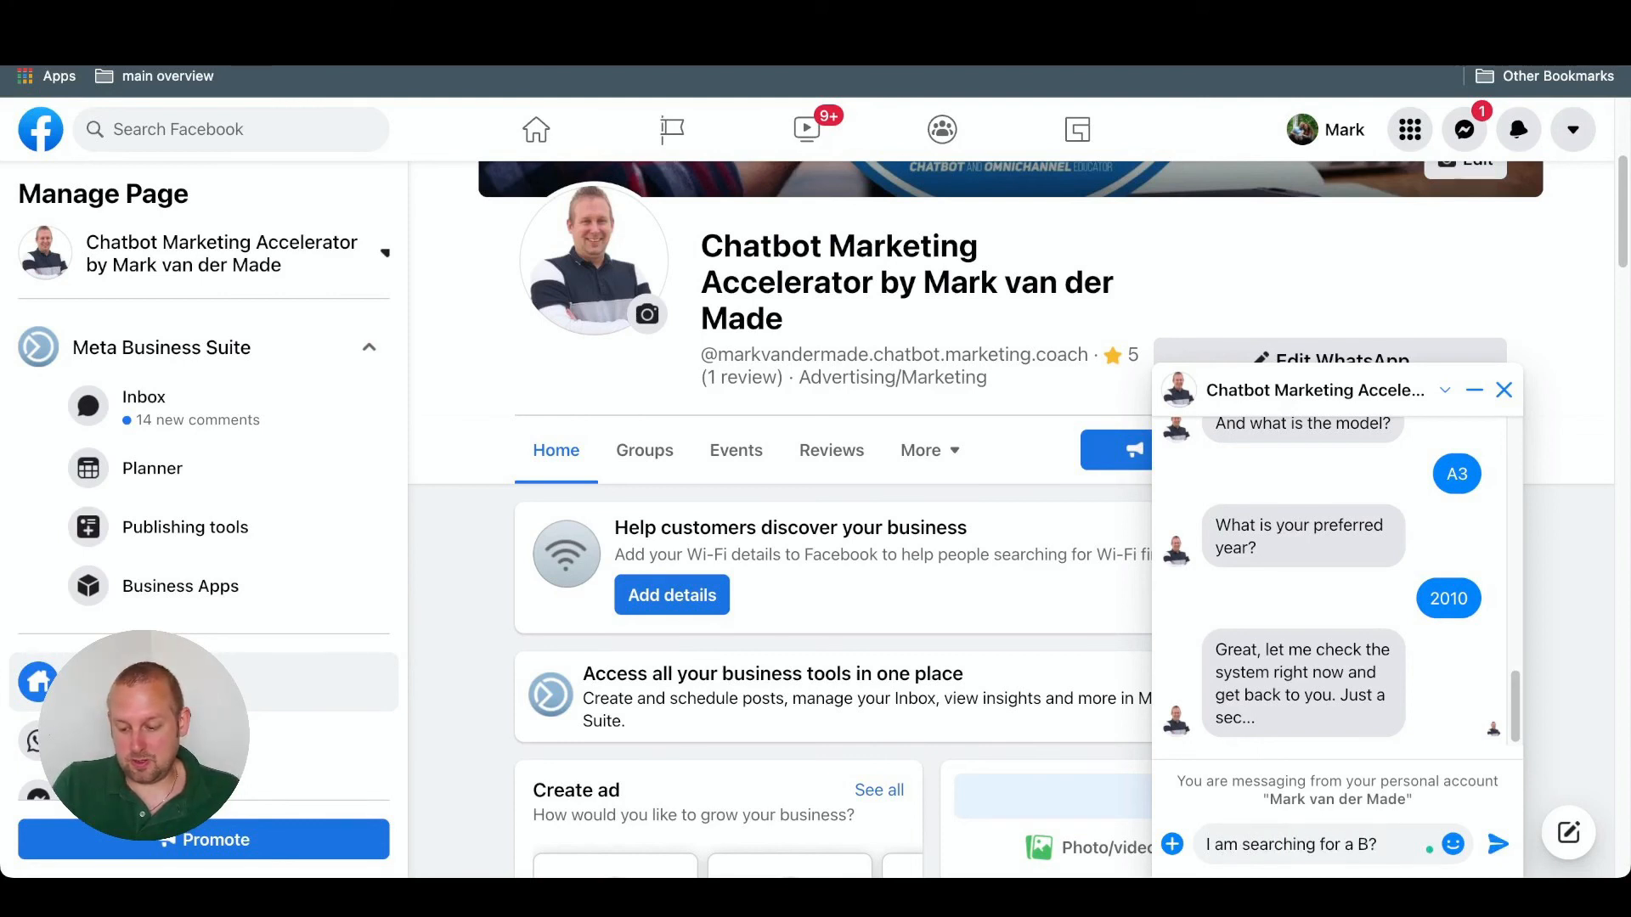
pyautogui.write('MW')
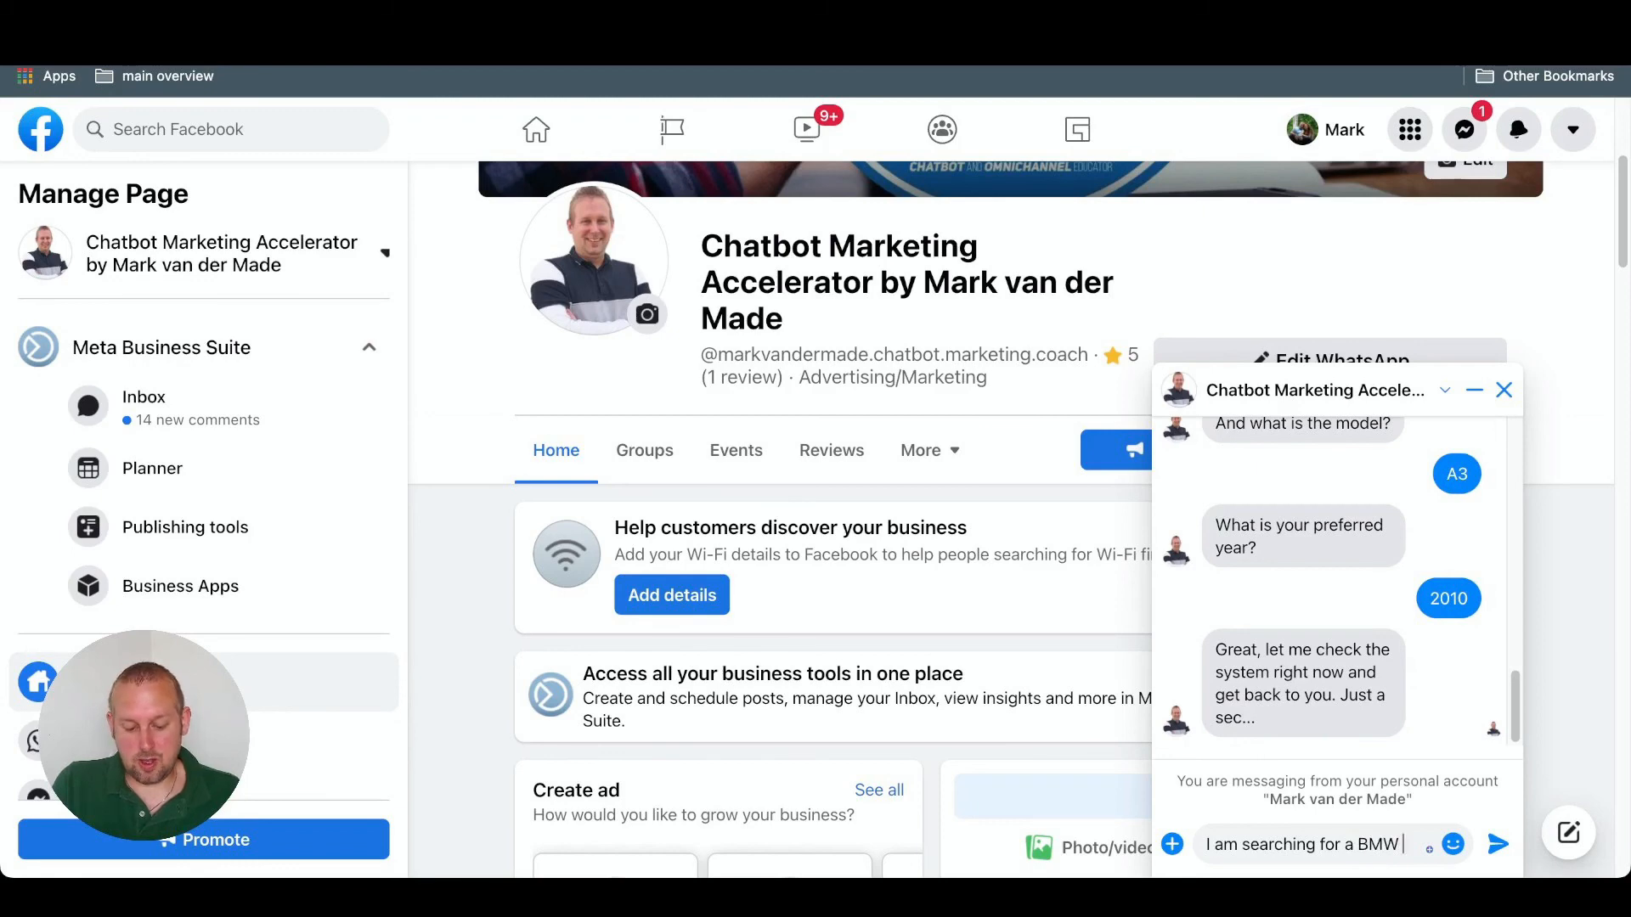
pyautogui.write('X7')
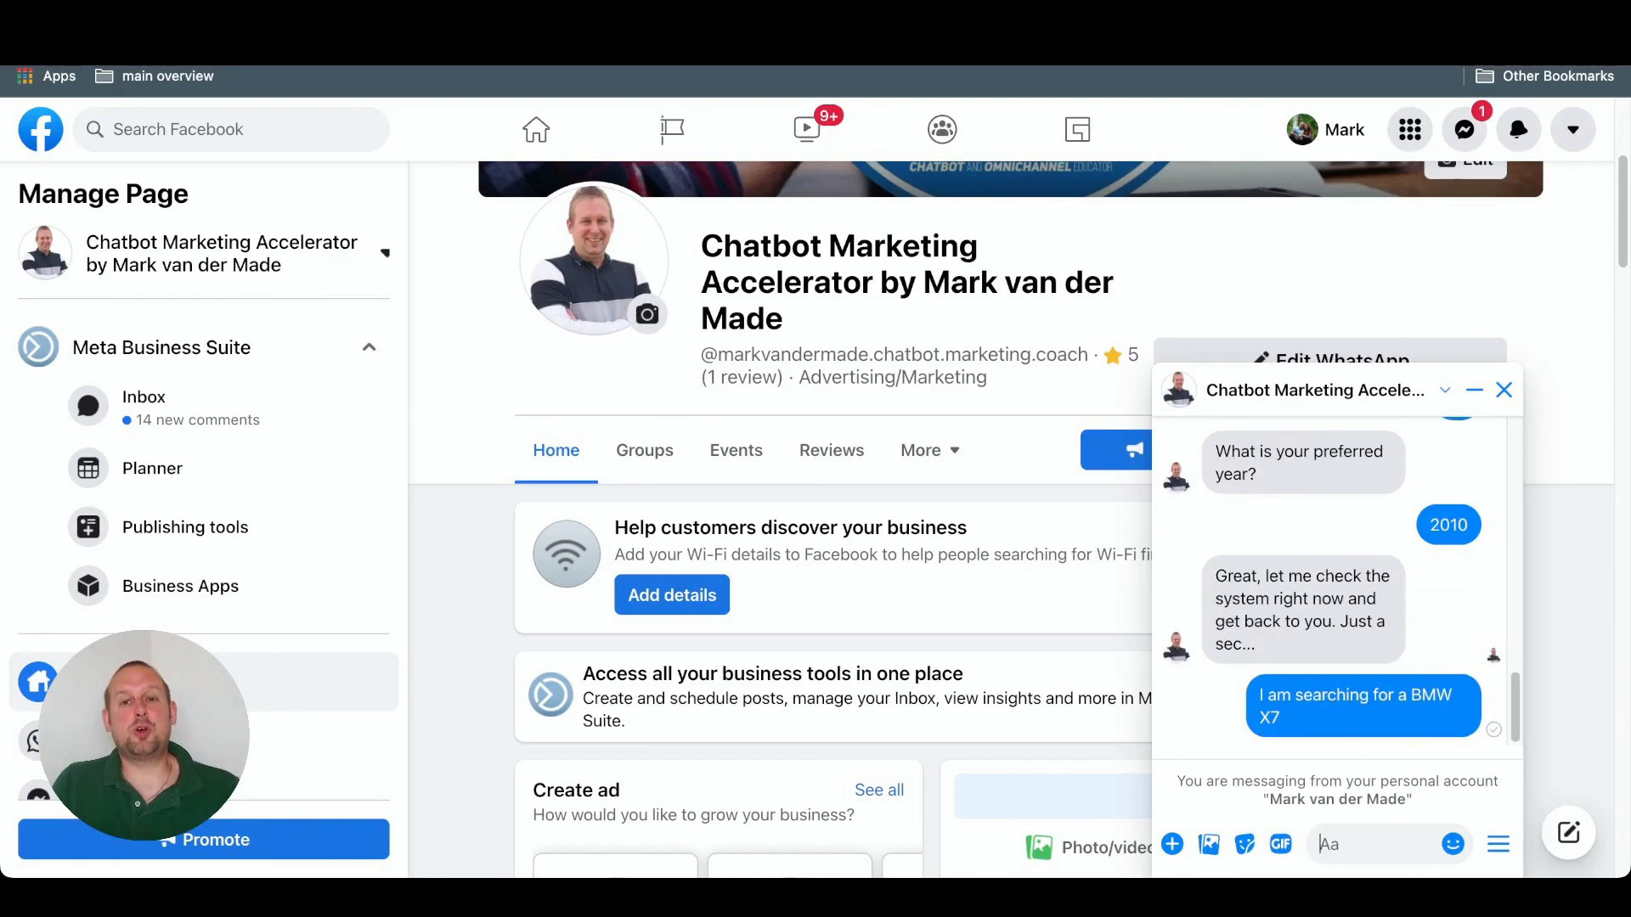
pyautogui.scroll(-3)
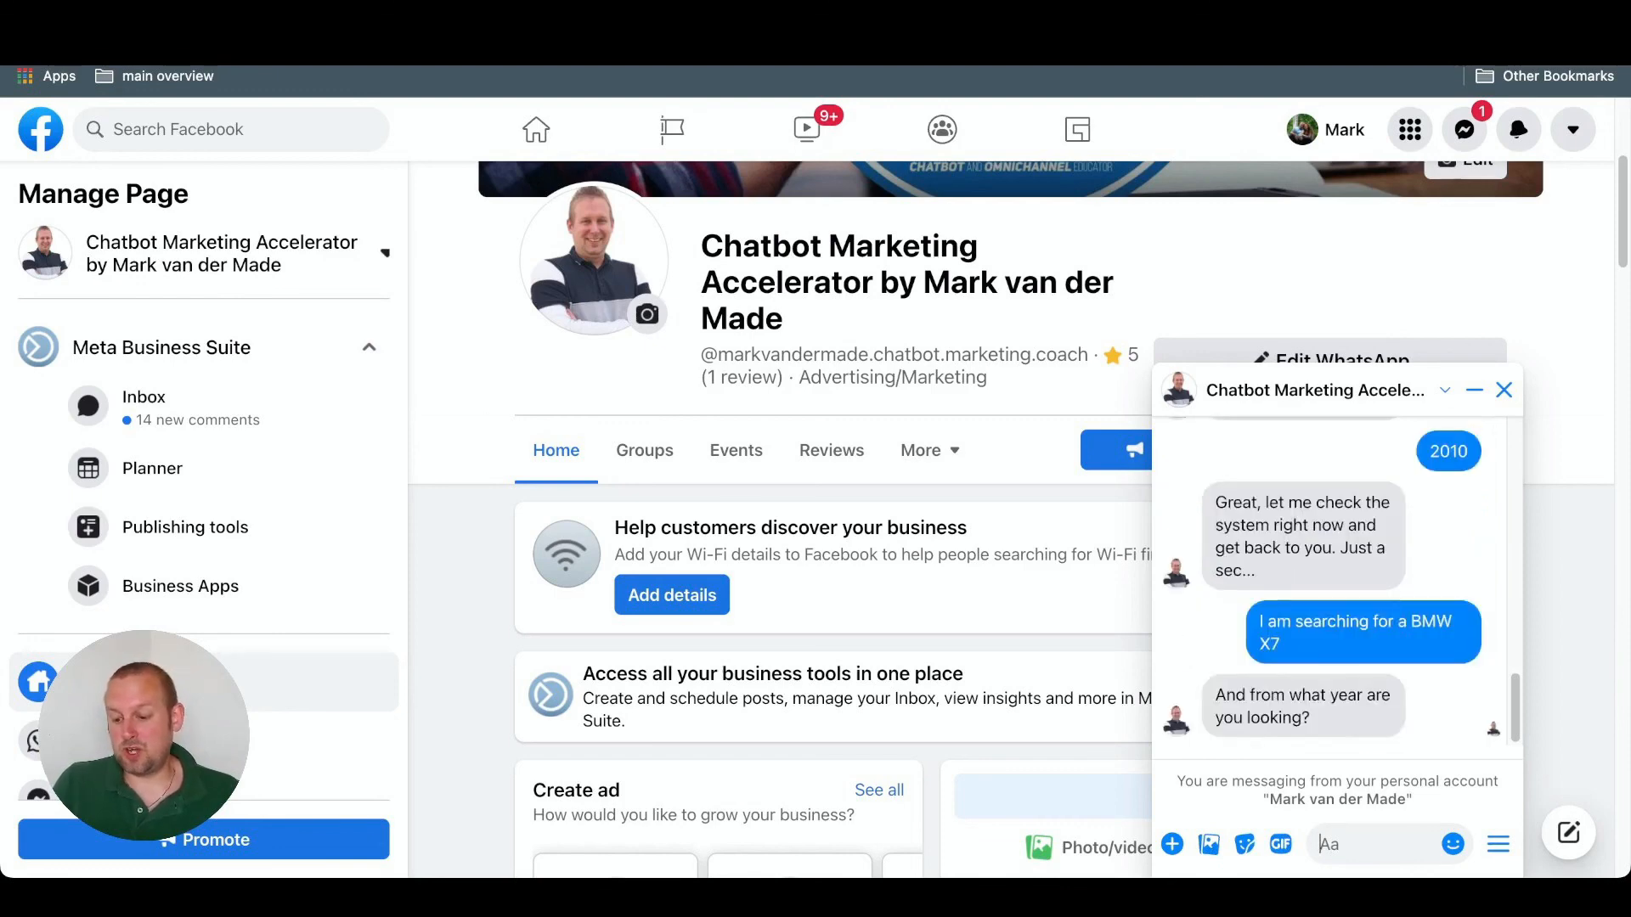
pyautogui.write('2')
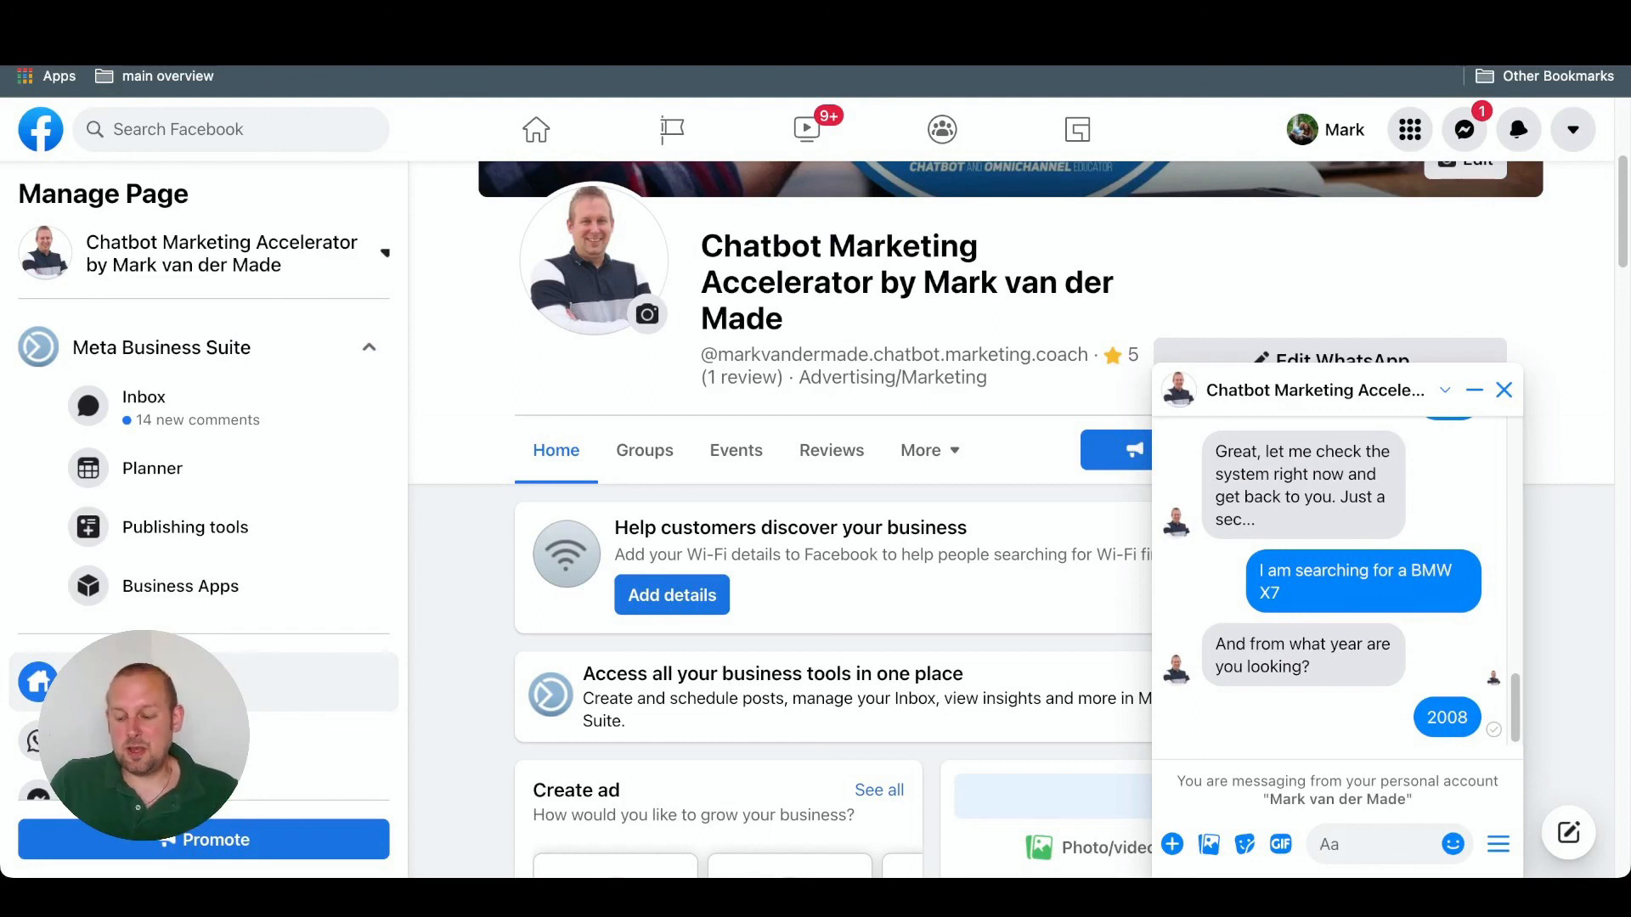
pyautogui.scroll(-3)
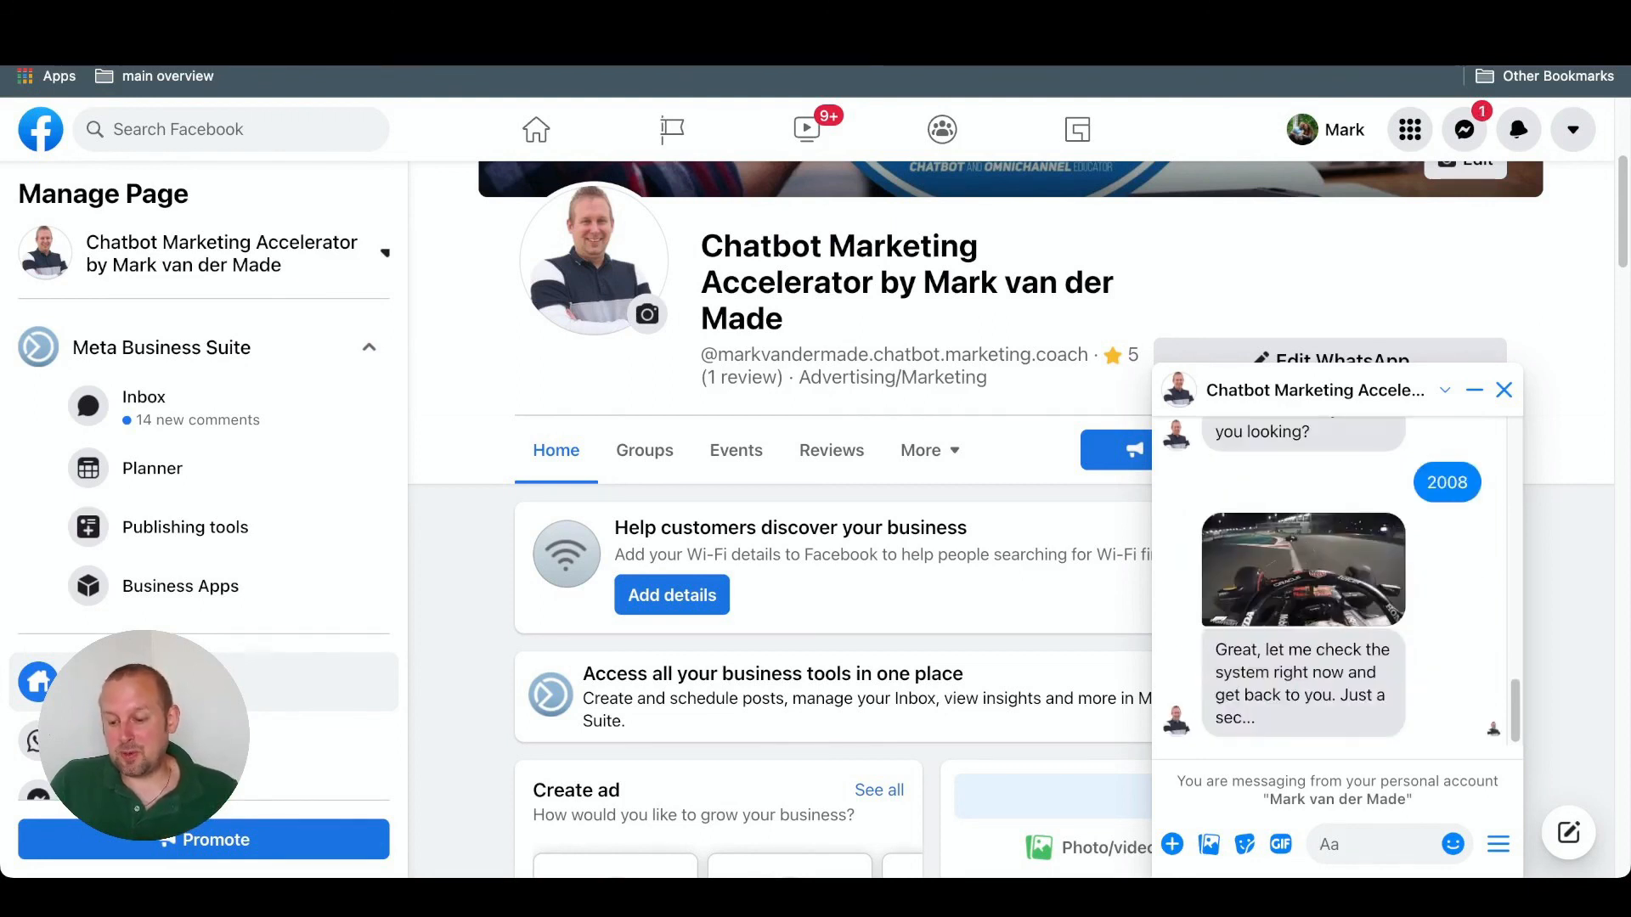